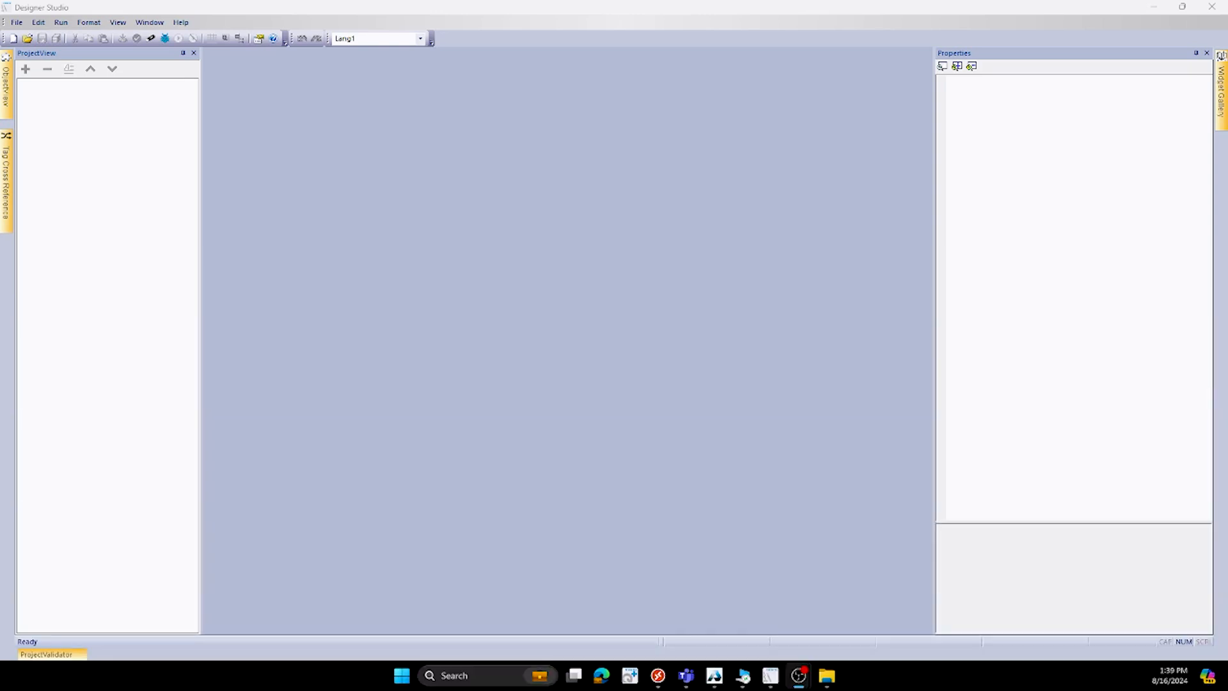
mouse_move(520, 80)
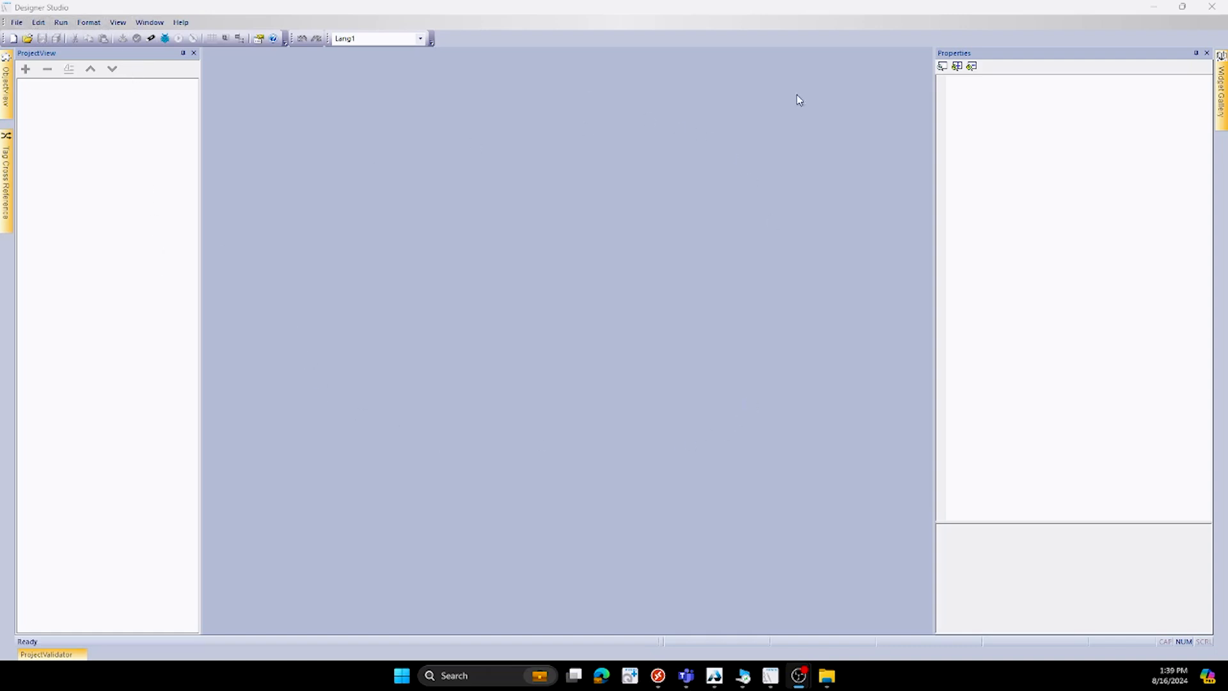
mouse_move(1041, 146)
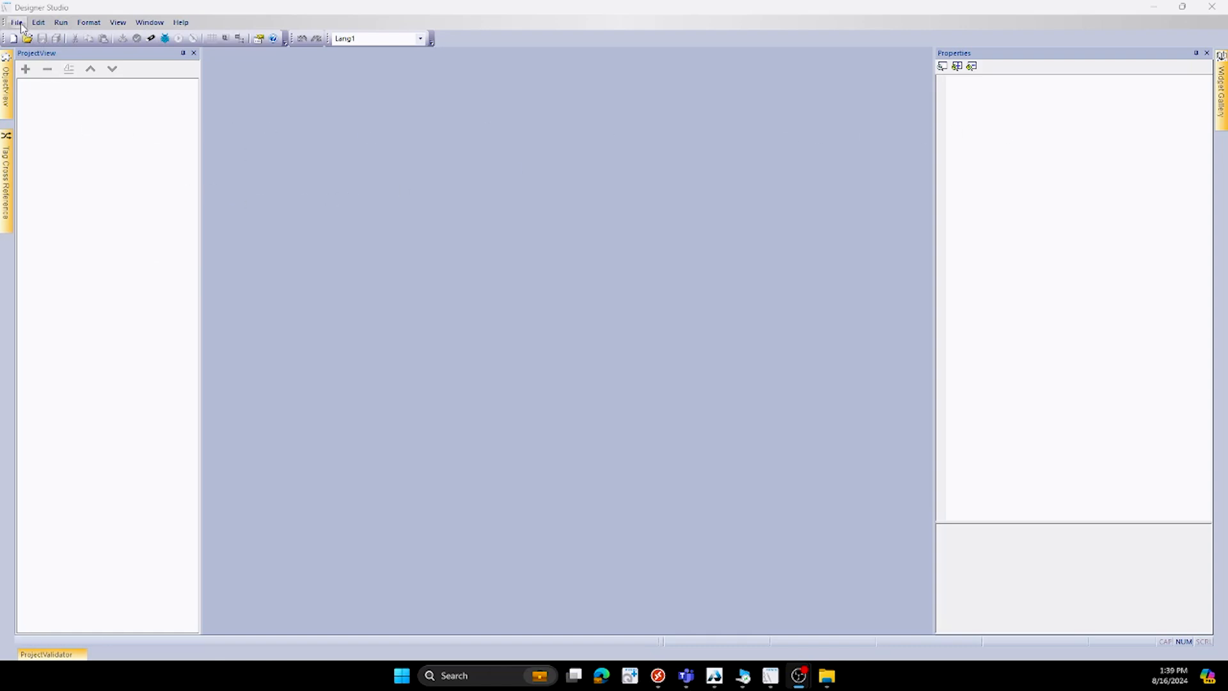
- Look through the File, Edit, Run, sizing, View and Window menus
left_click(17, 22)
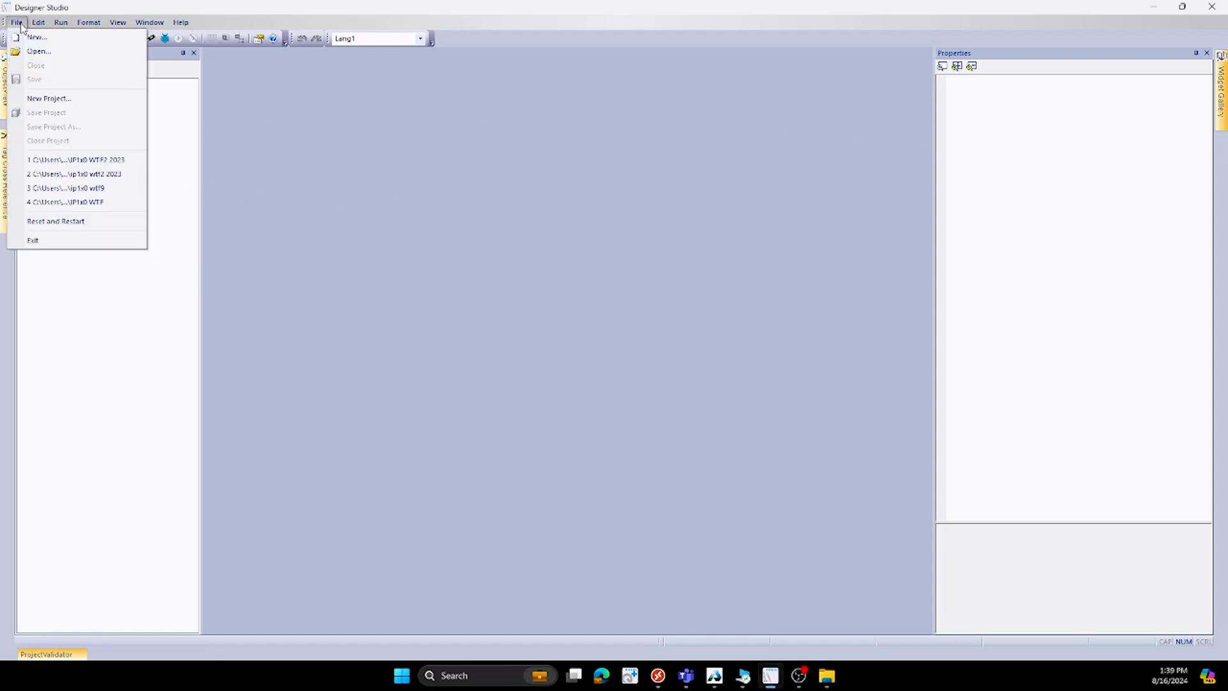
left_click(35, 23)
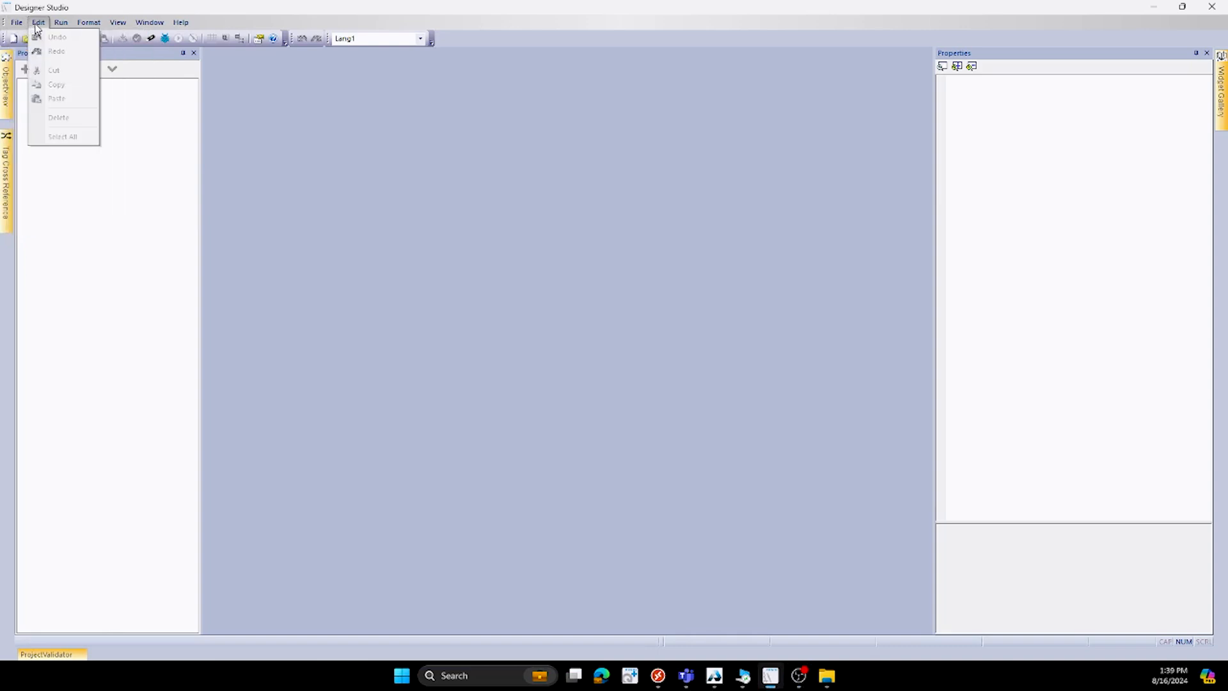
left_click(58, 22)
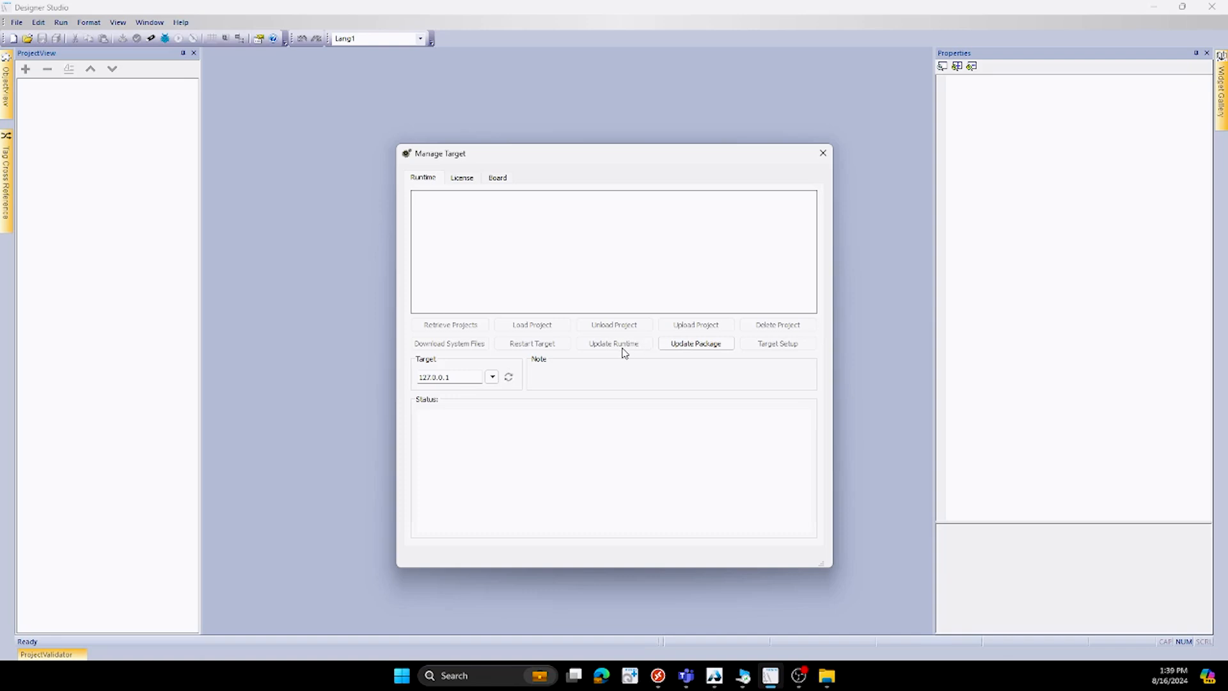
mouse_move(620, 356)
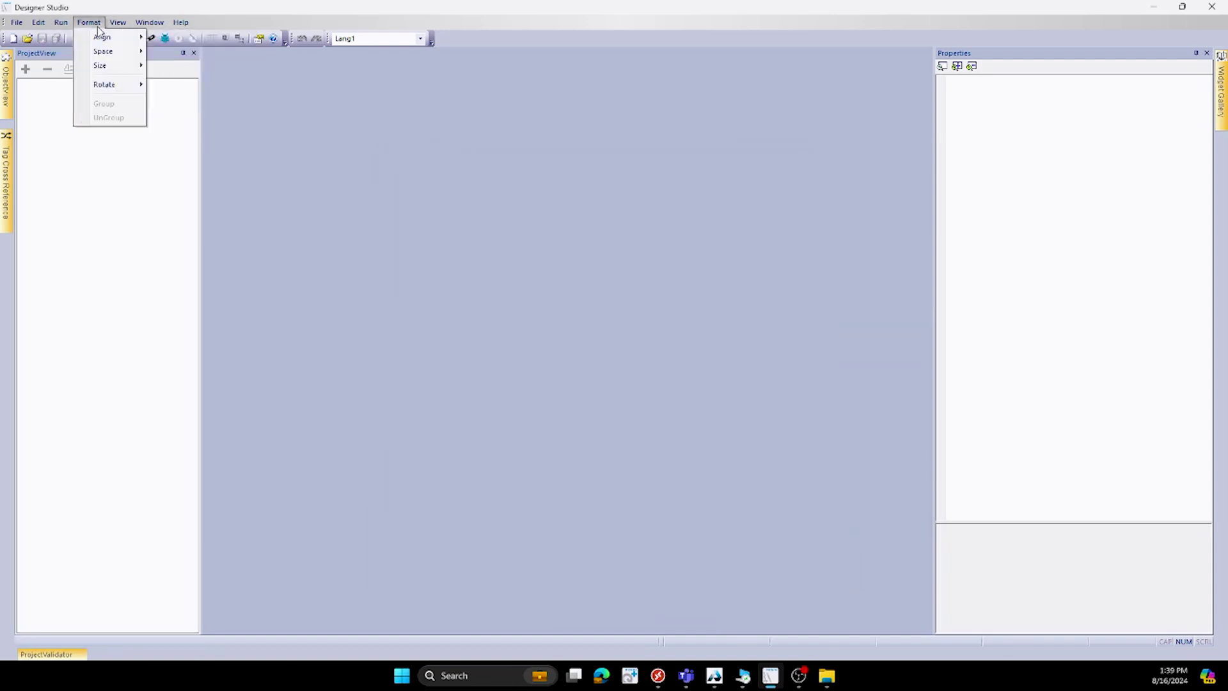
mouse_move(107, 66)
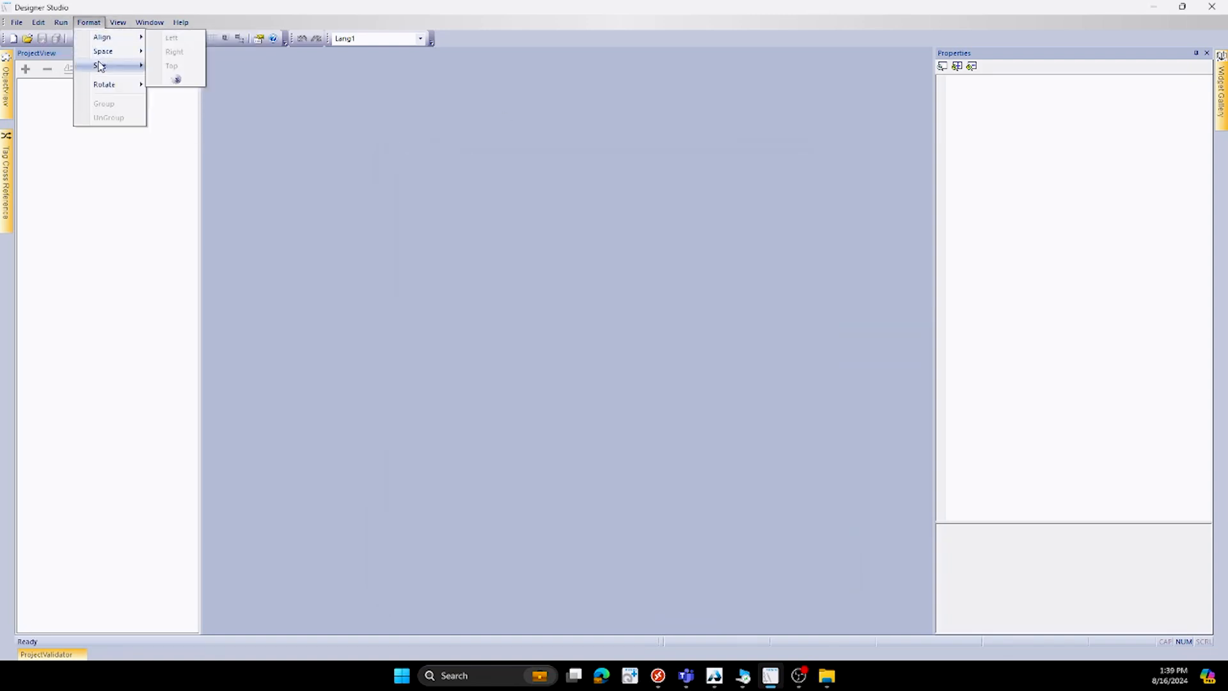
left_click(117, 22)
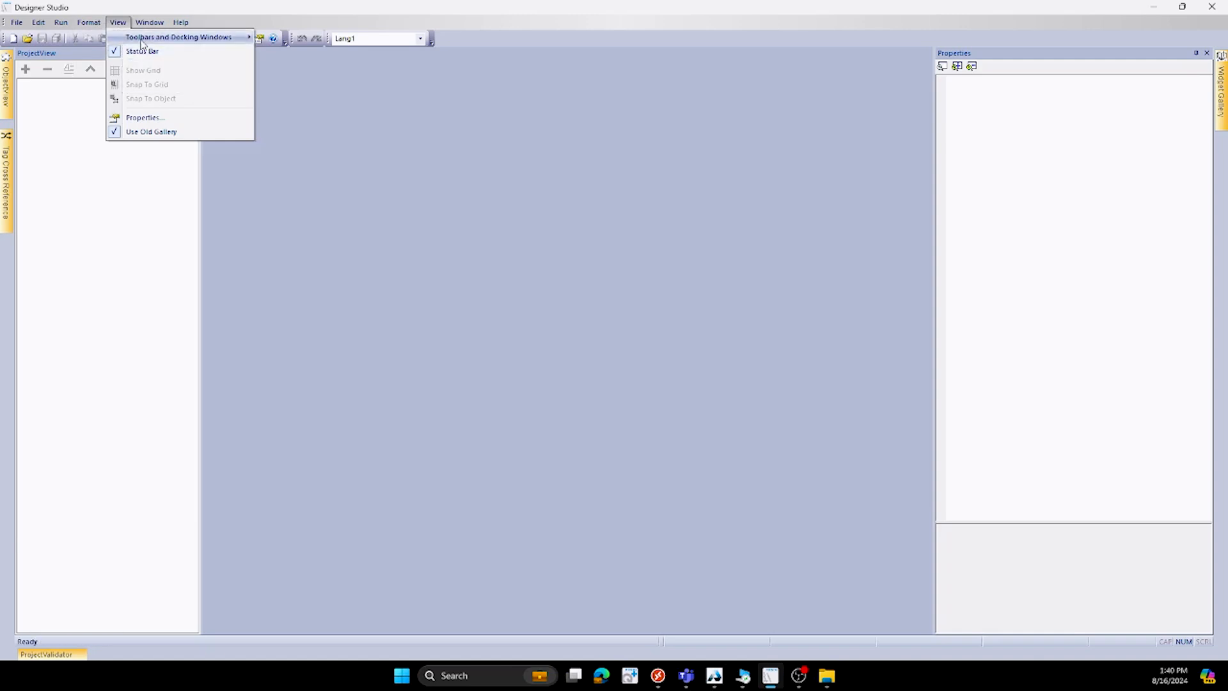
left_click(148, 22)
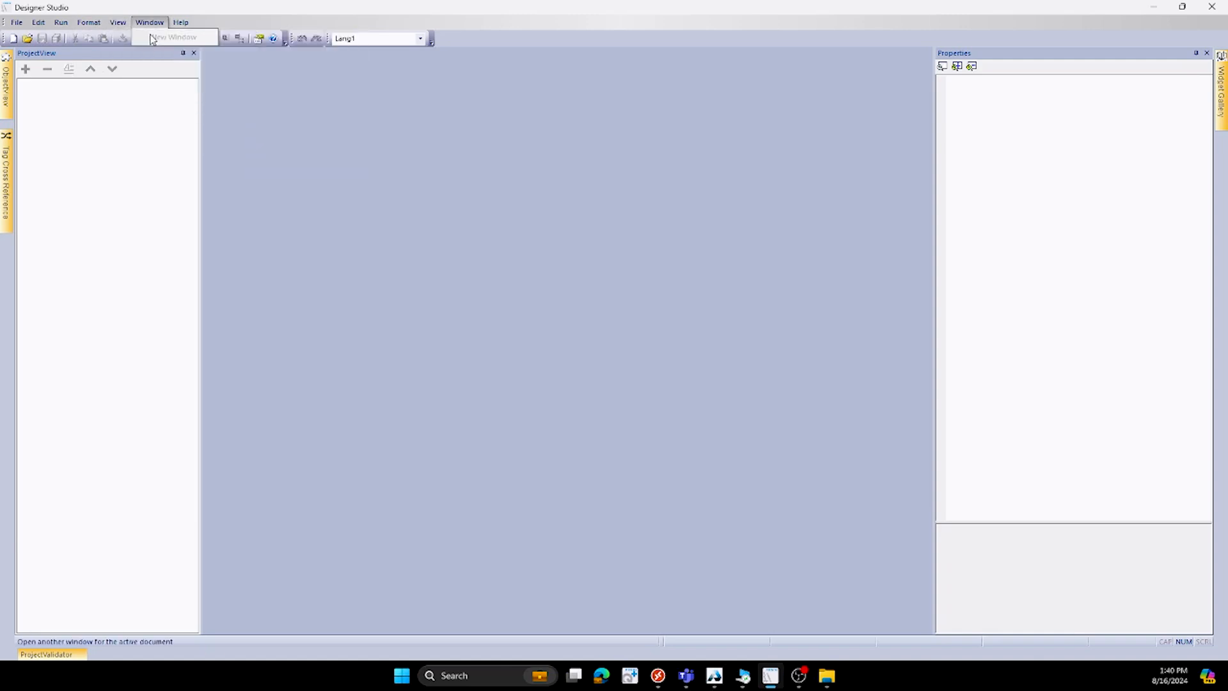
left_click(177, 21)
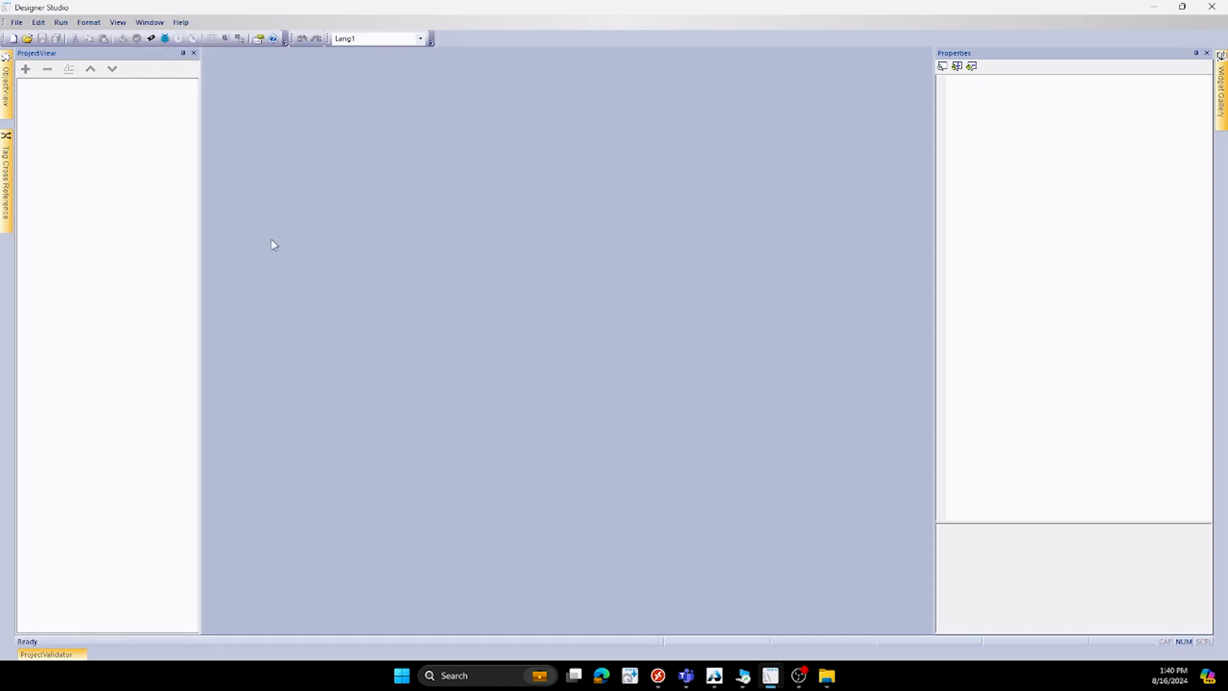
- Create project CDPXDemo for a CDPX-X-B-W-7 panel using the Unified template
left_click(26, 22)
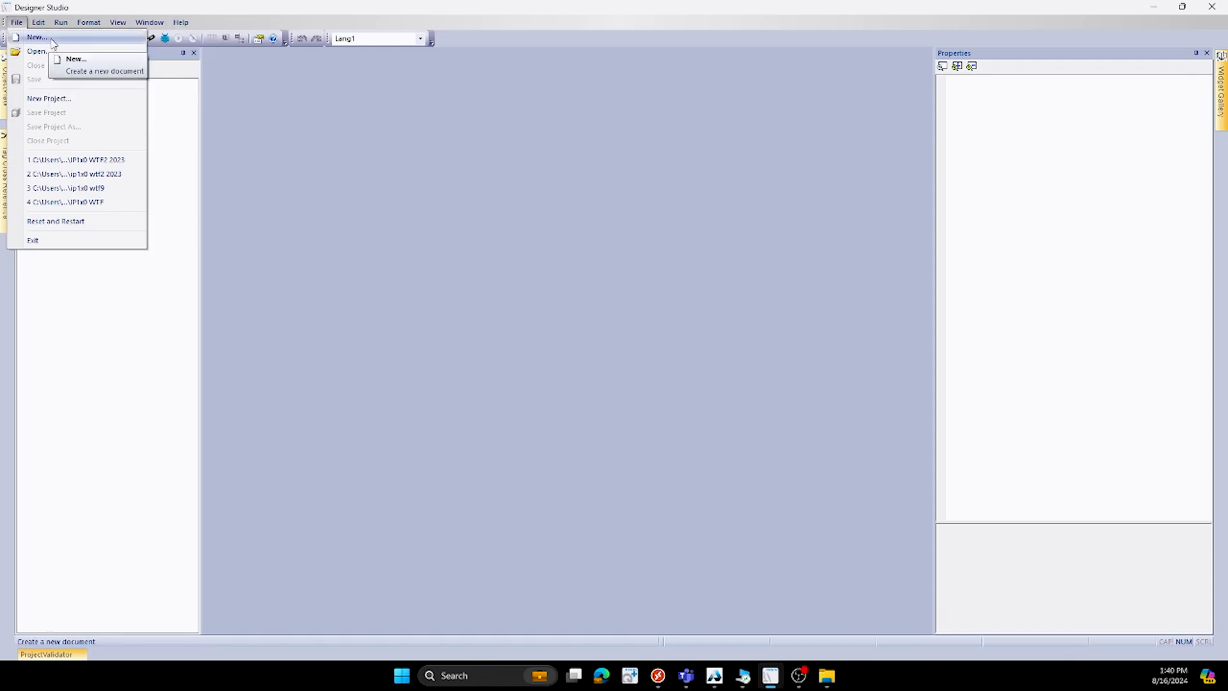
left_click(50, 99)
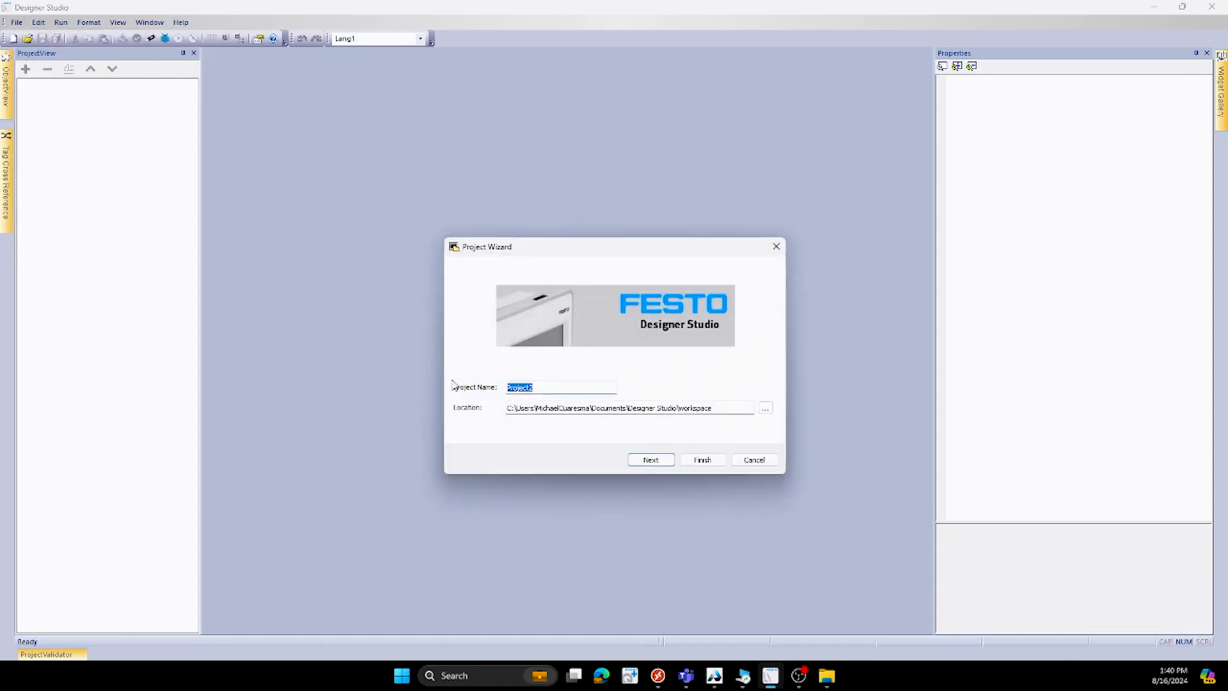
type("CDPX")
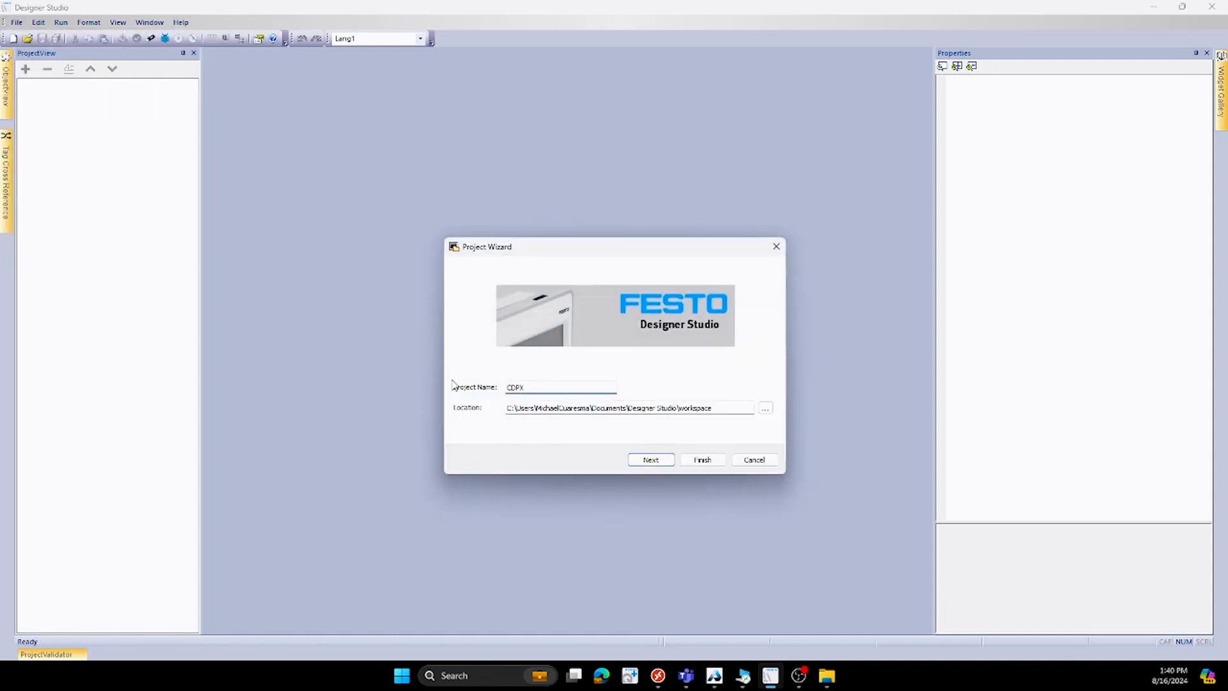
type("Demo")
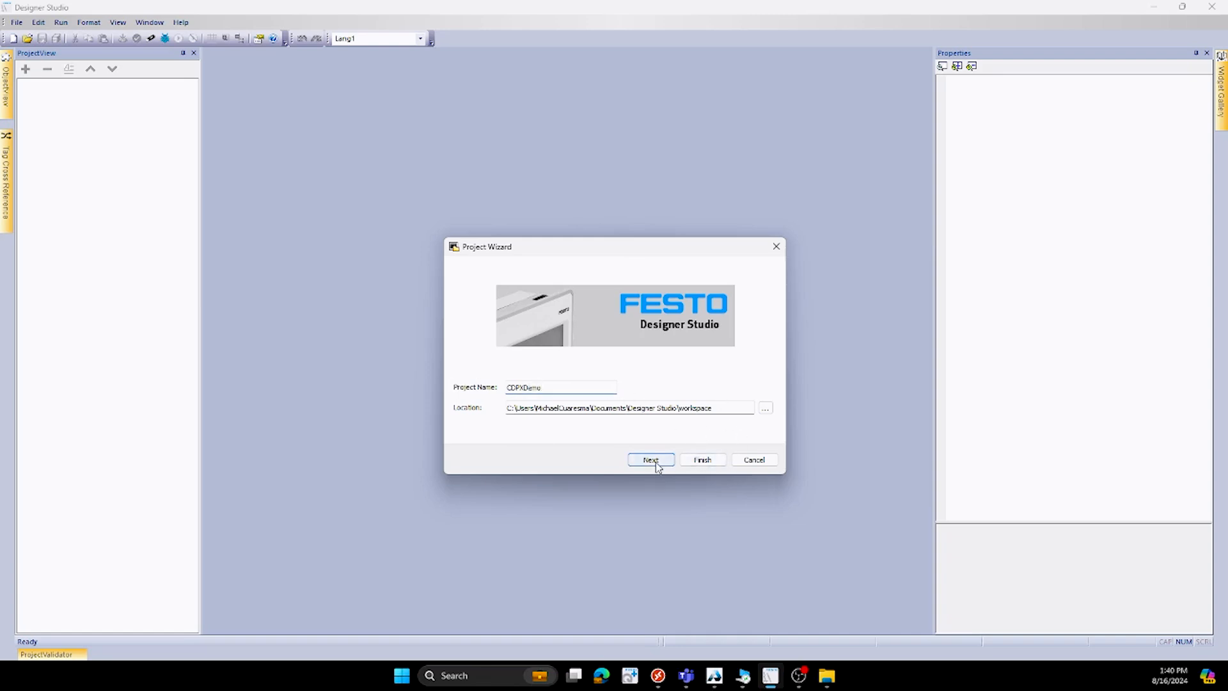
left_click(651, 460)
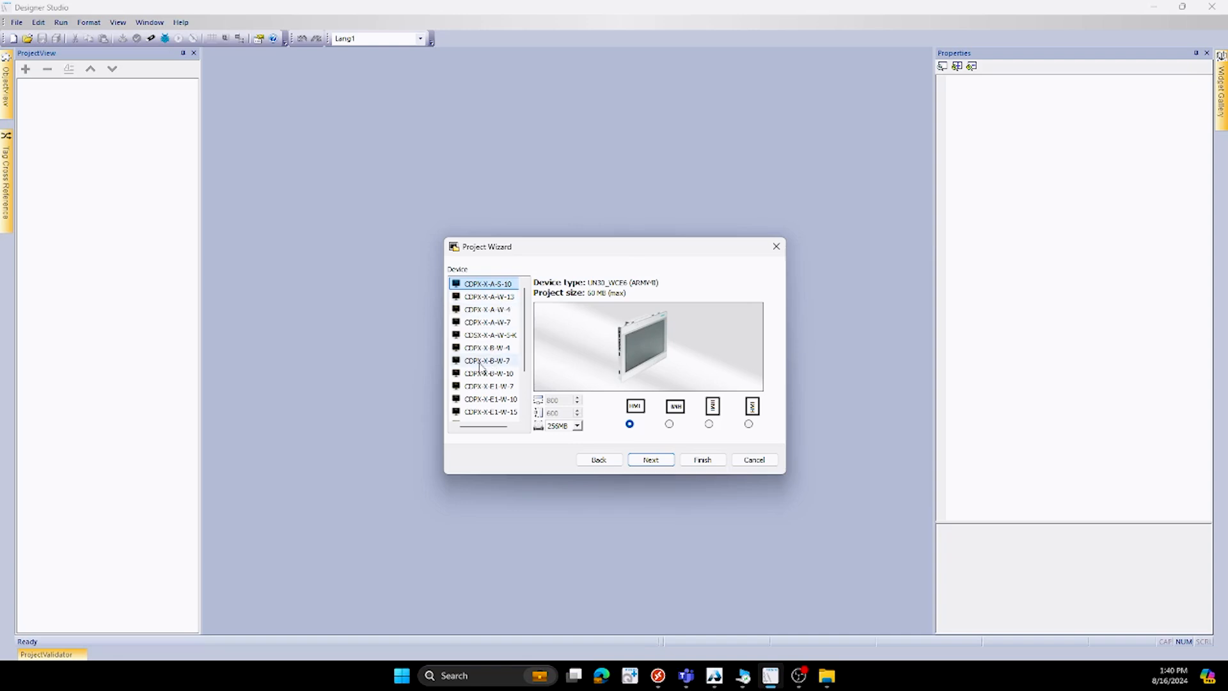
left_click(486, 360)
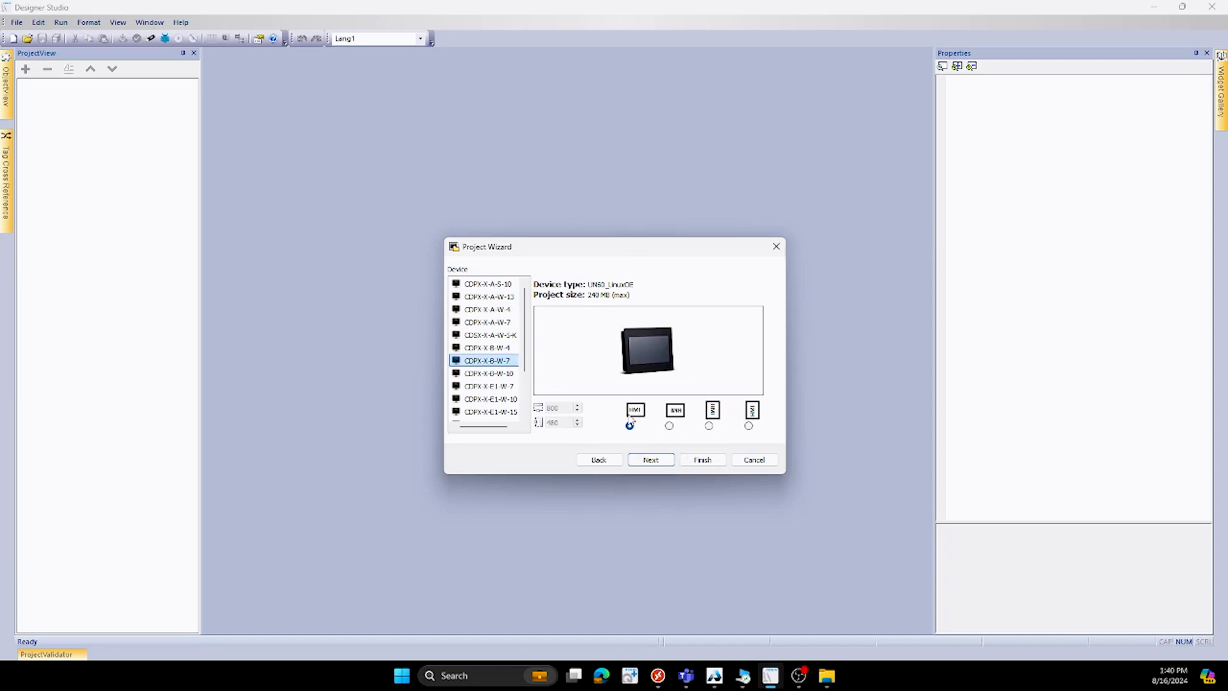
left_click(650, 460)
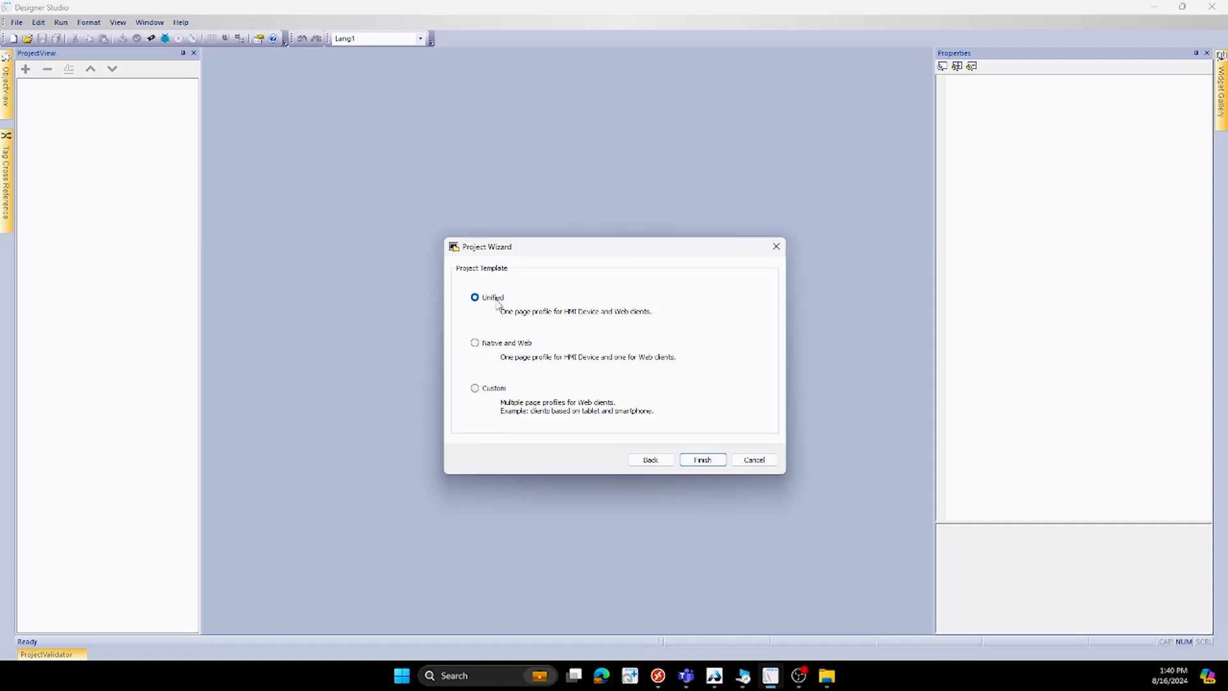
mouse_move(494, 304)
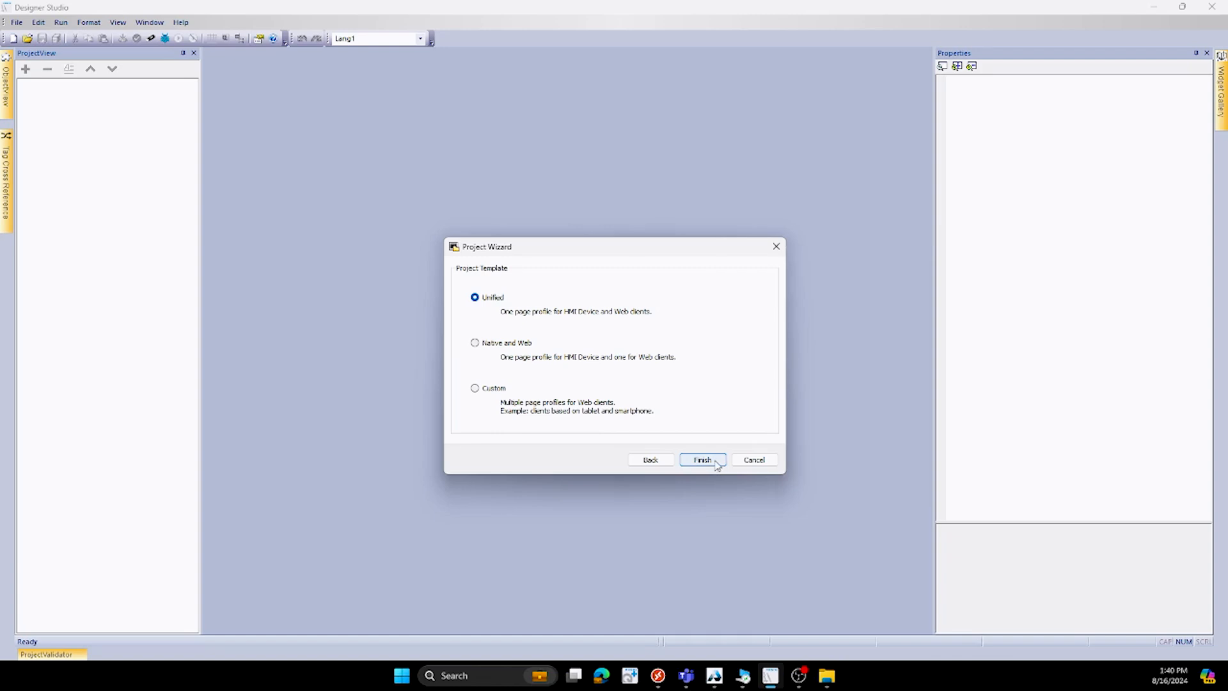
left_click(703, 459)
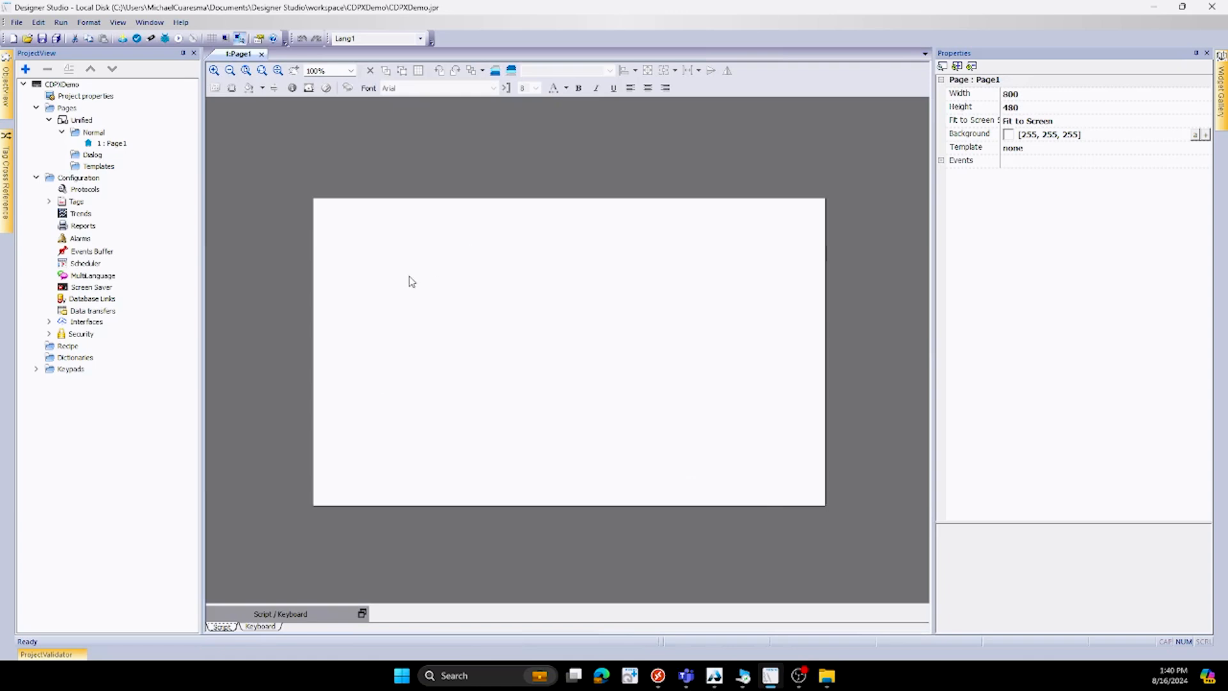
mouse_move(438, 285)
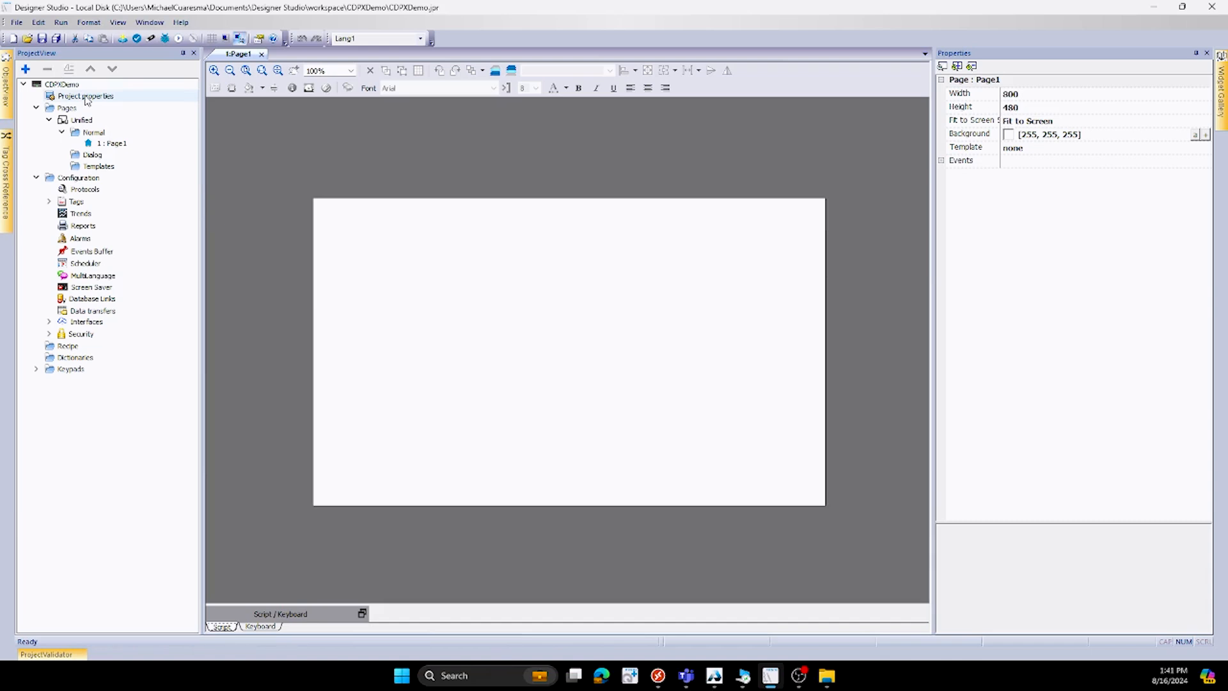
double_click(83, 96)
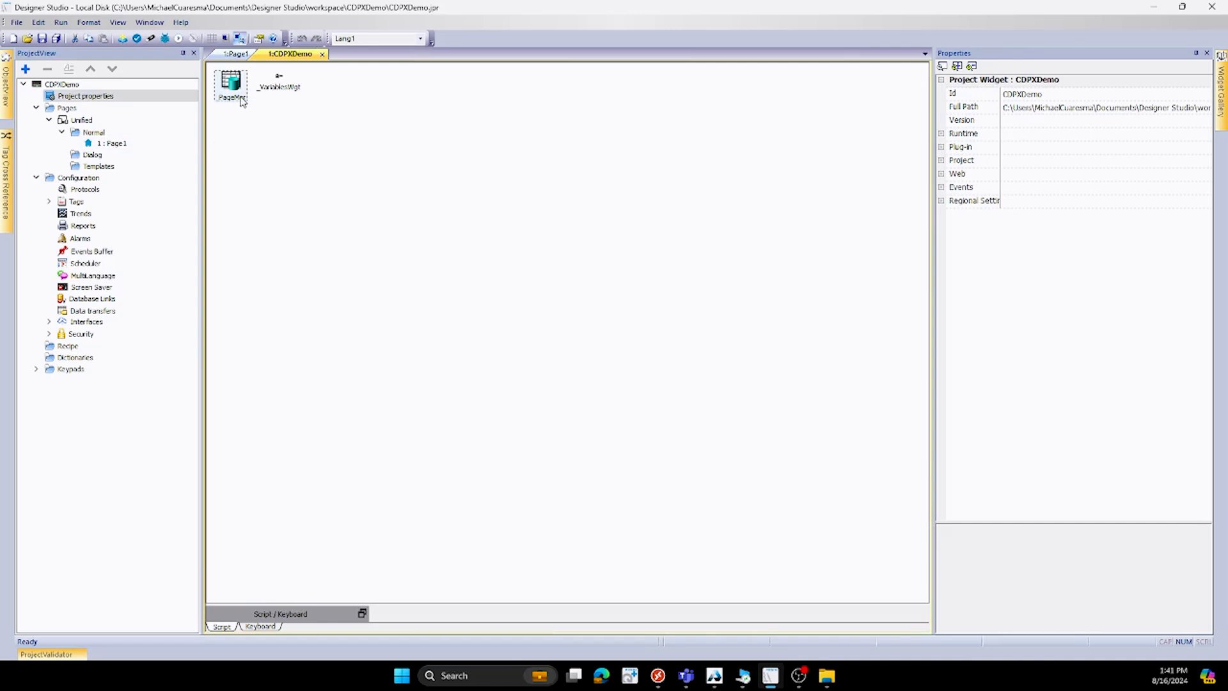
left_click(231, 86)
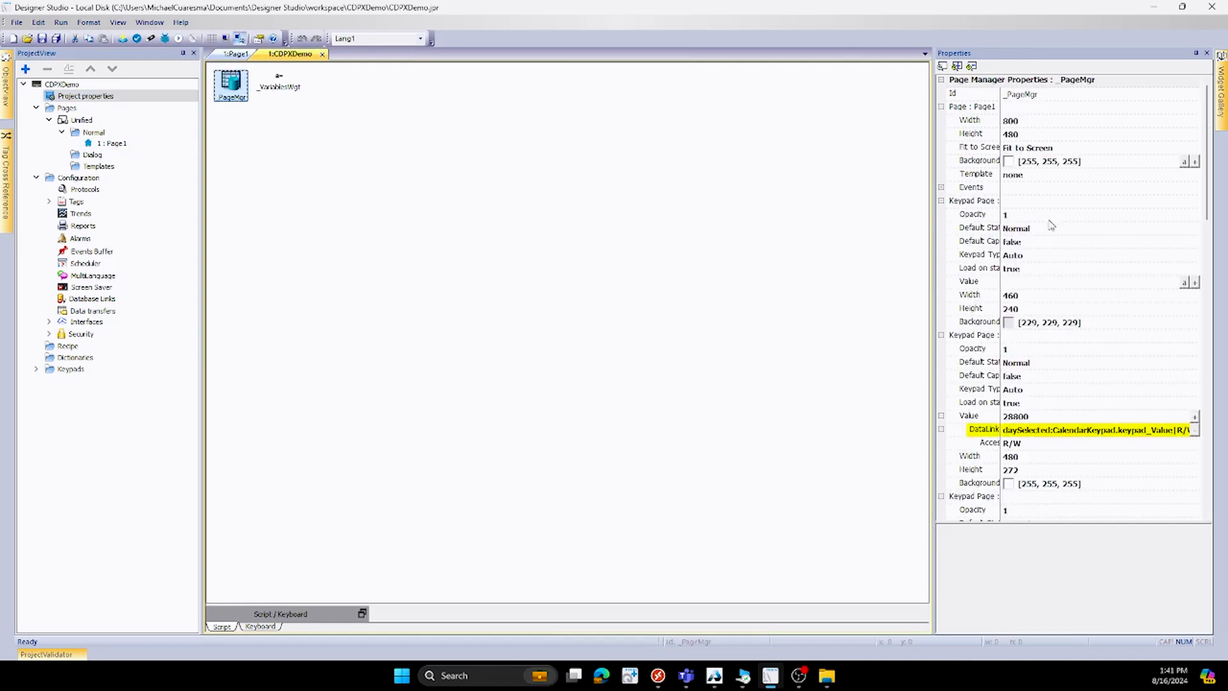
mouse_move(1004, 110)
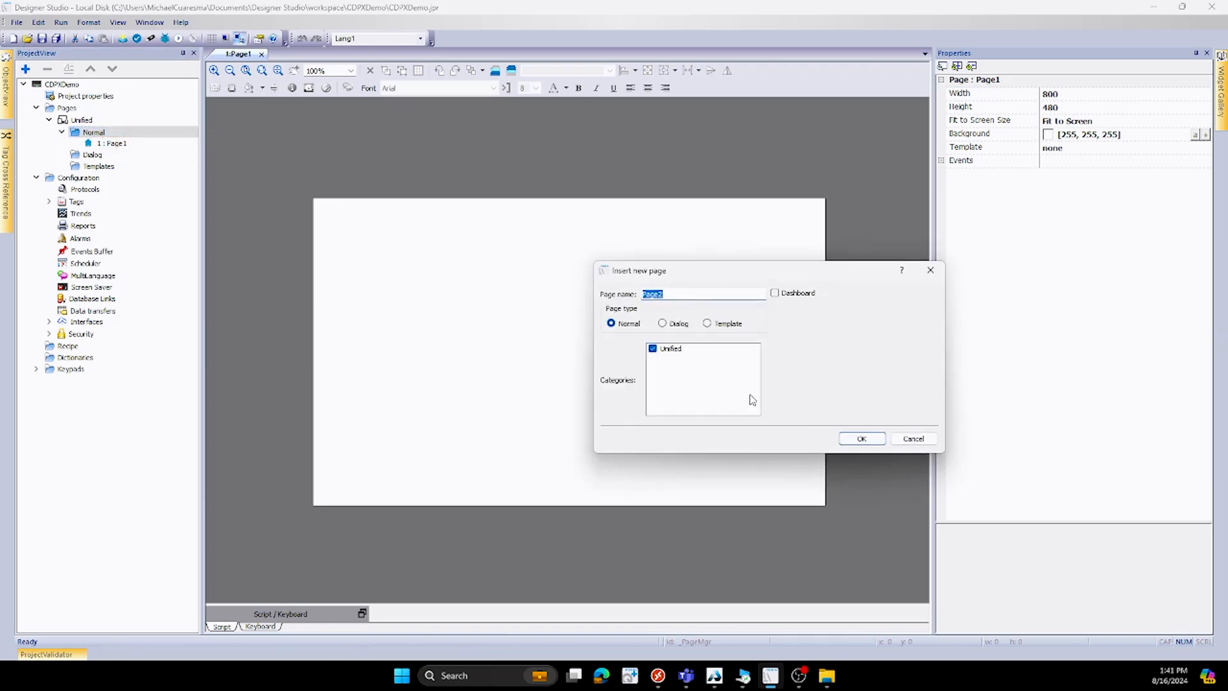
left_click(913, 438)
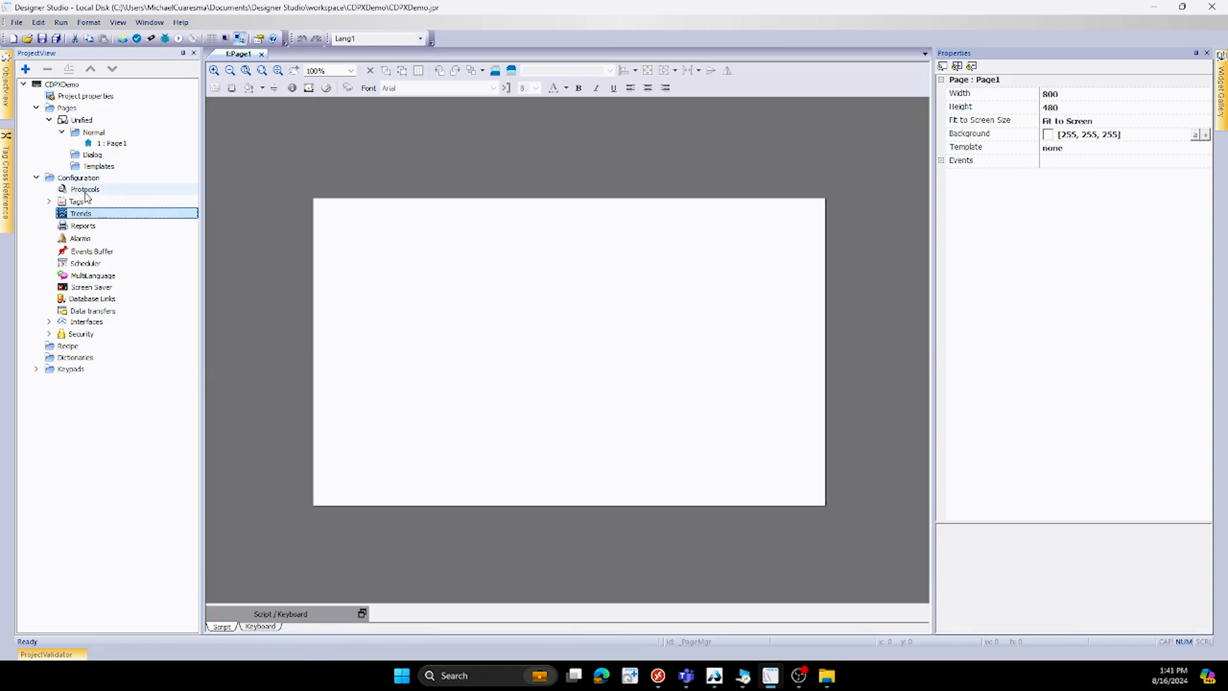
- Open the Protocols list, then close the protocols and tags editors
double_click(83, 188)
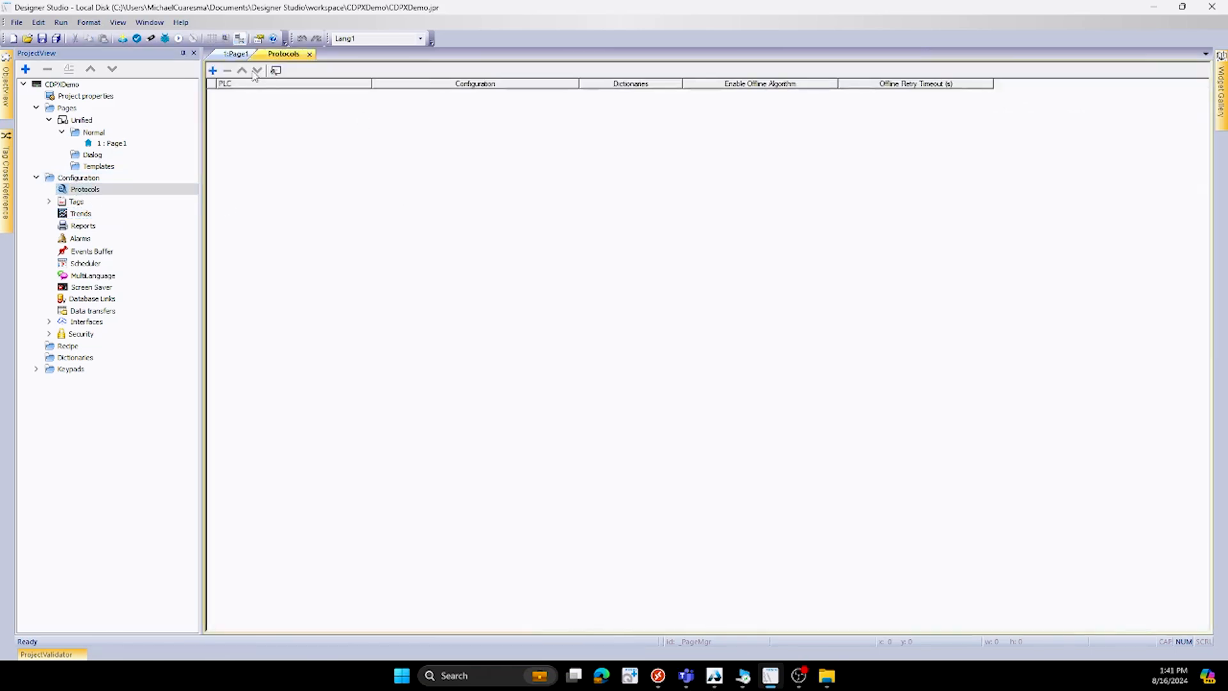
mouse_move(308, 54)
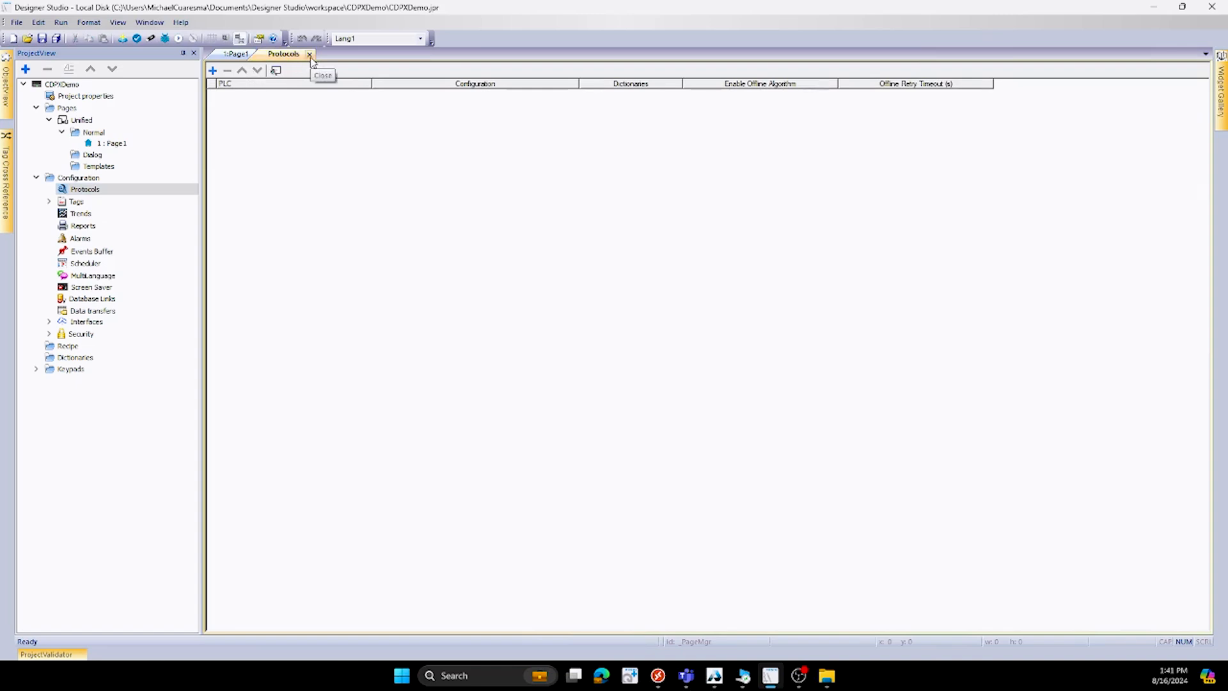
left_click(309, 53)
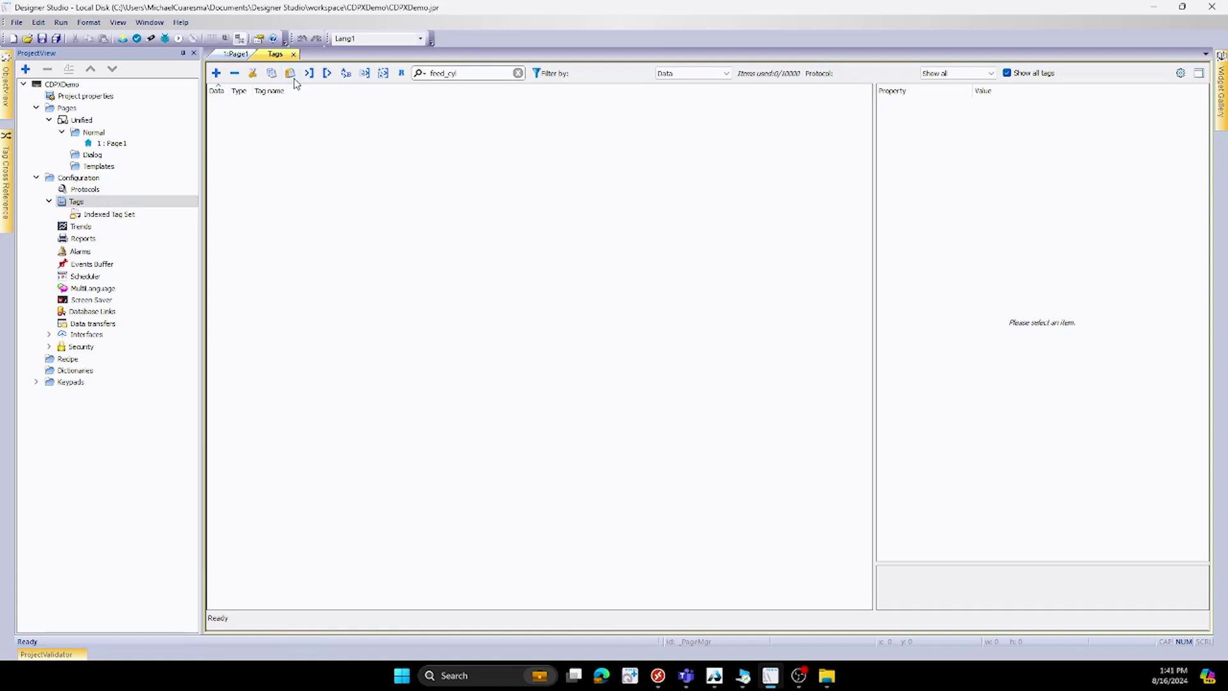
mouse_move(294, 58)
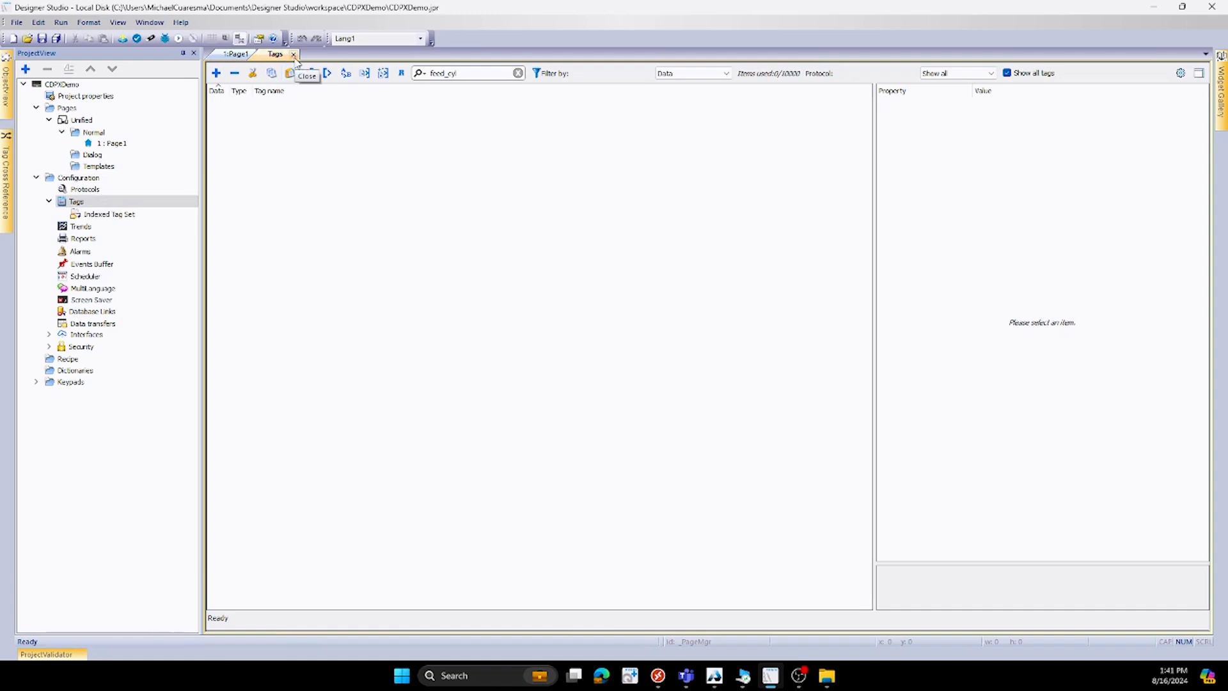
left_click(293, 54)
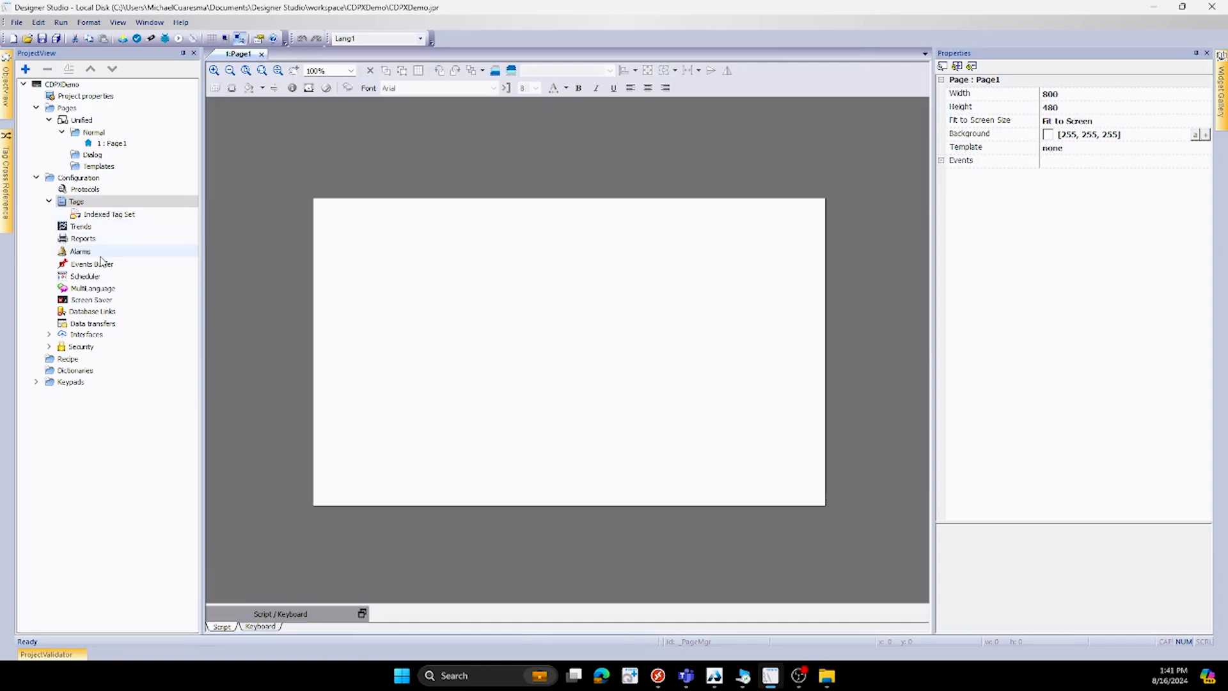
mouse_move(126, 272)
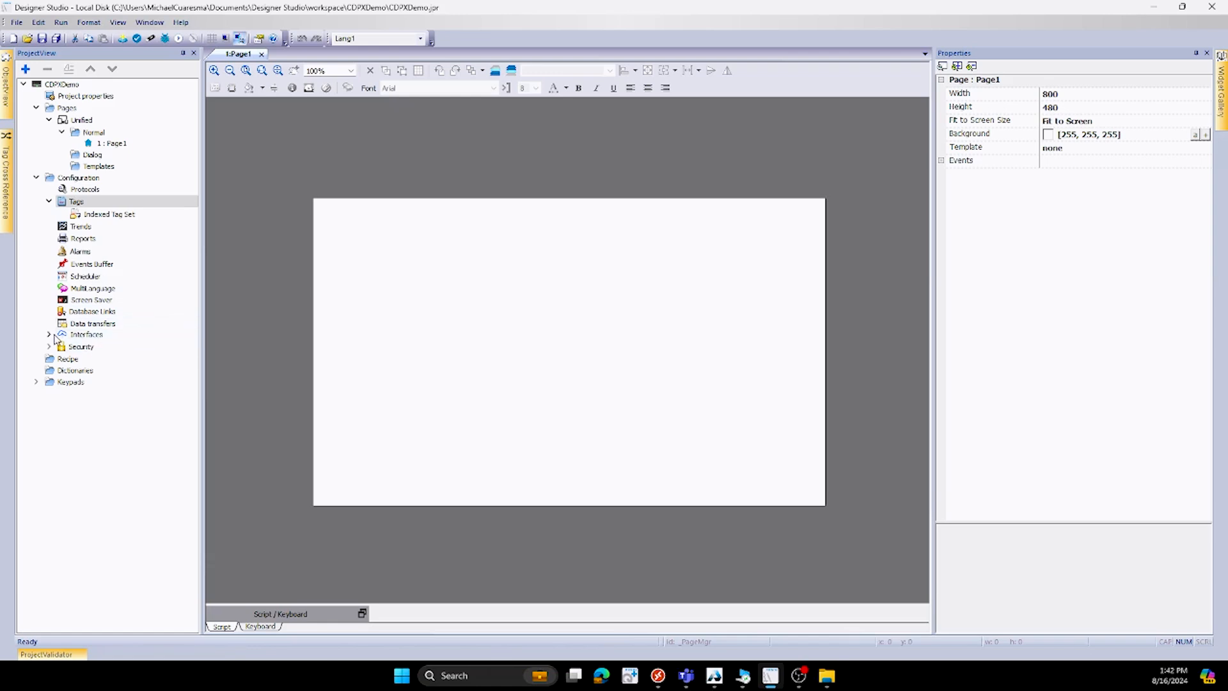
- Expand the Interfaces, Security and Keypads nodes in the project tree
left_click(48, 335)
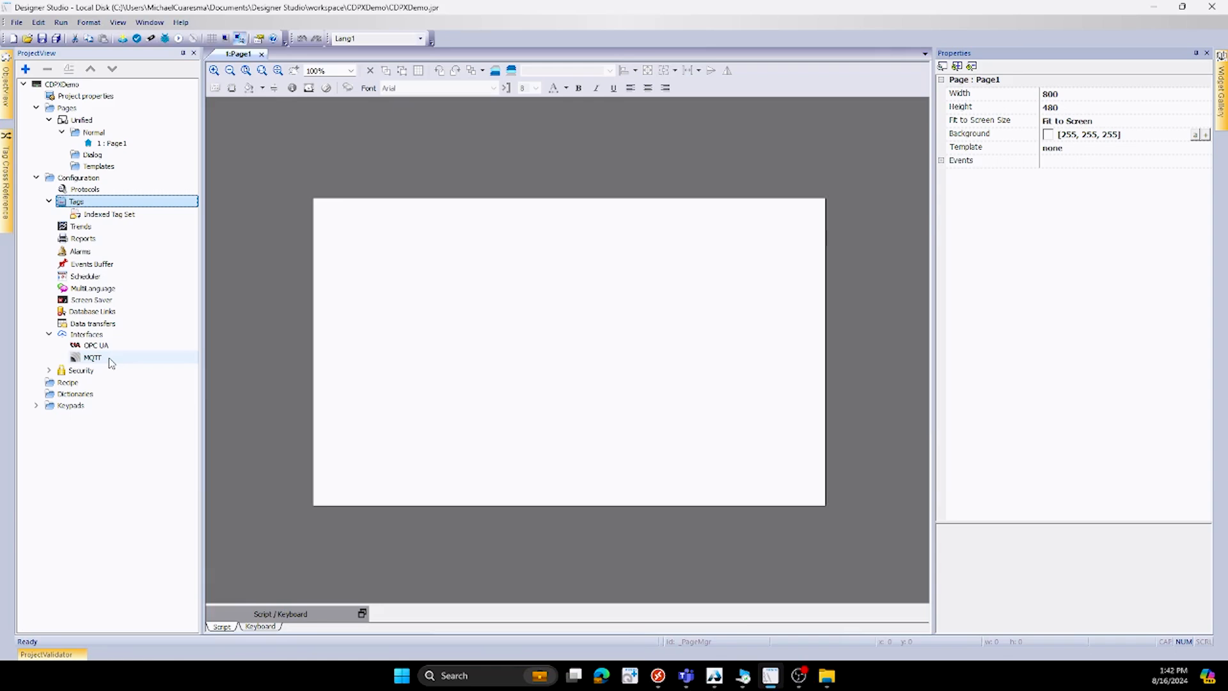
mouse_move(113, 359)
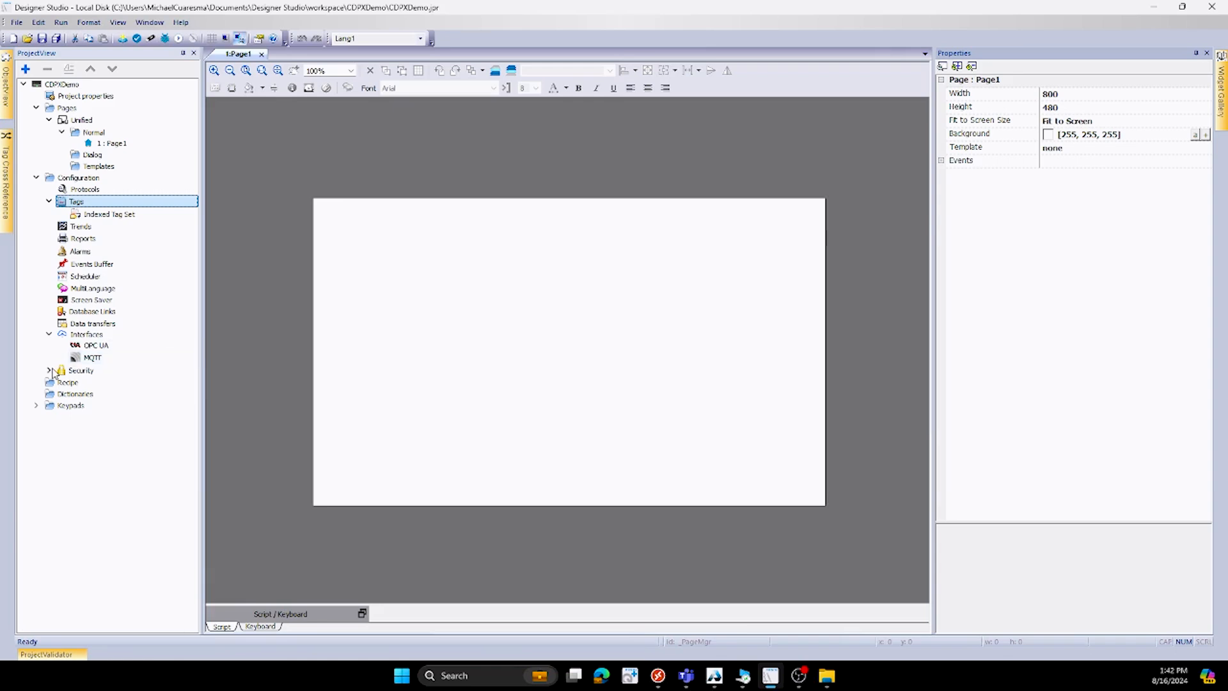
left_click(48, 370)
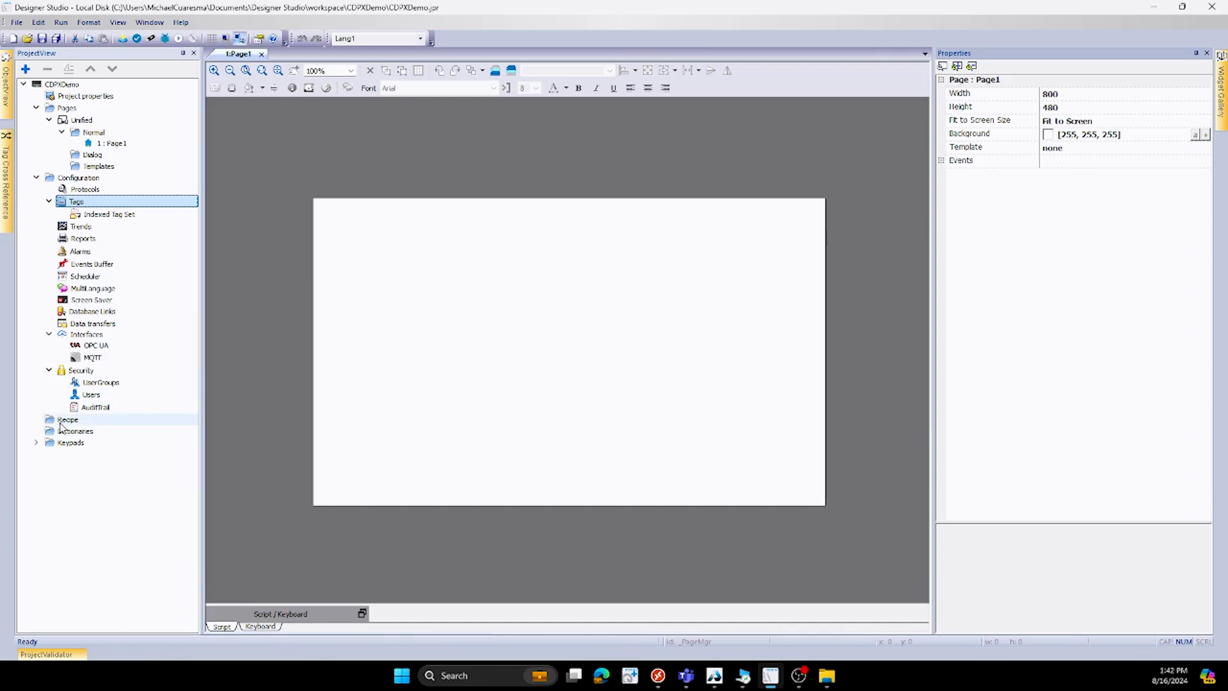
mouse_move(74, 426)
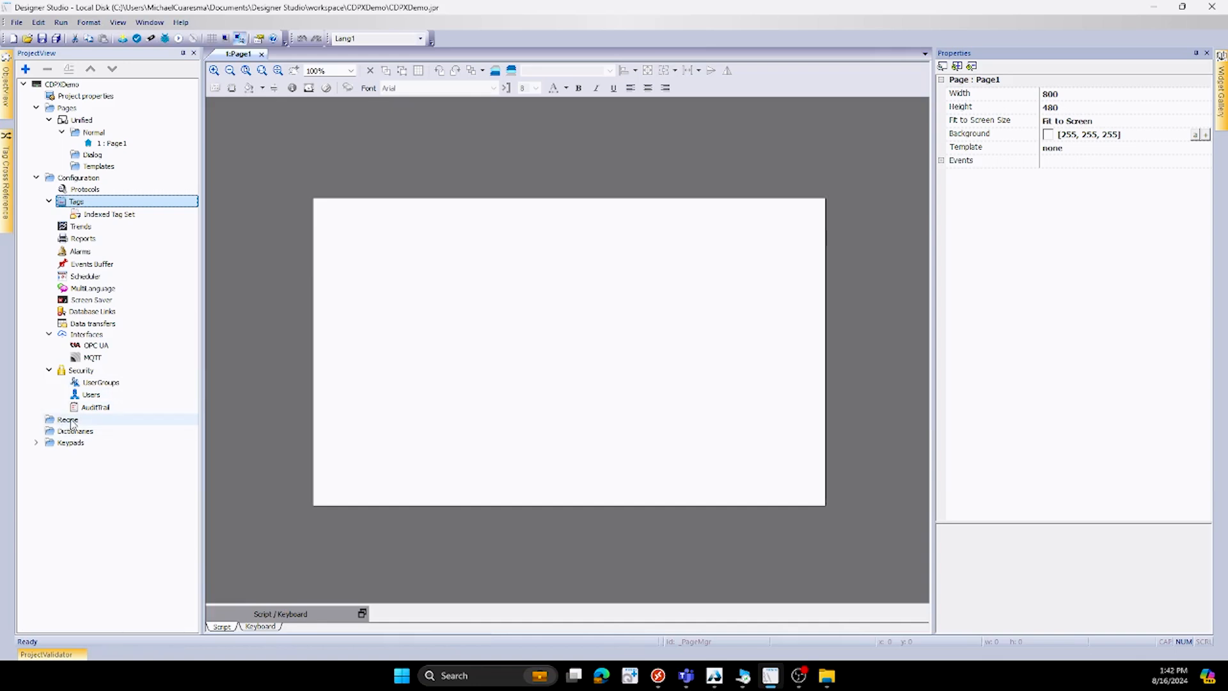
mouse_move(86, 434)
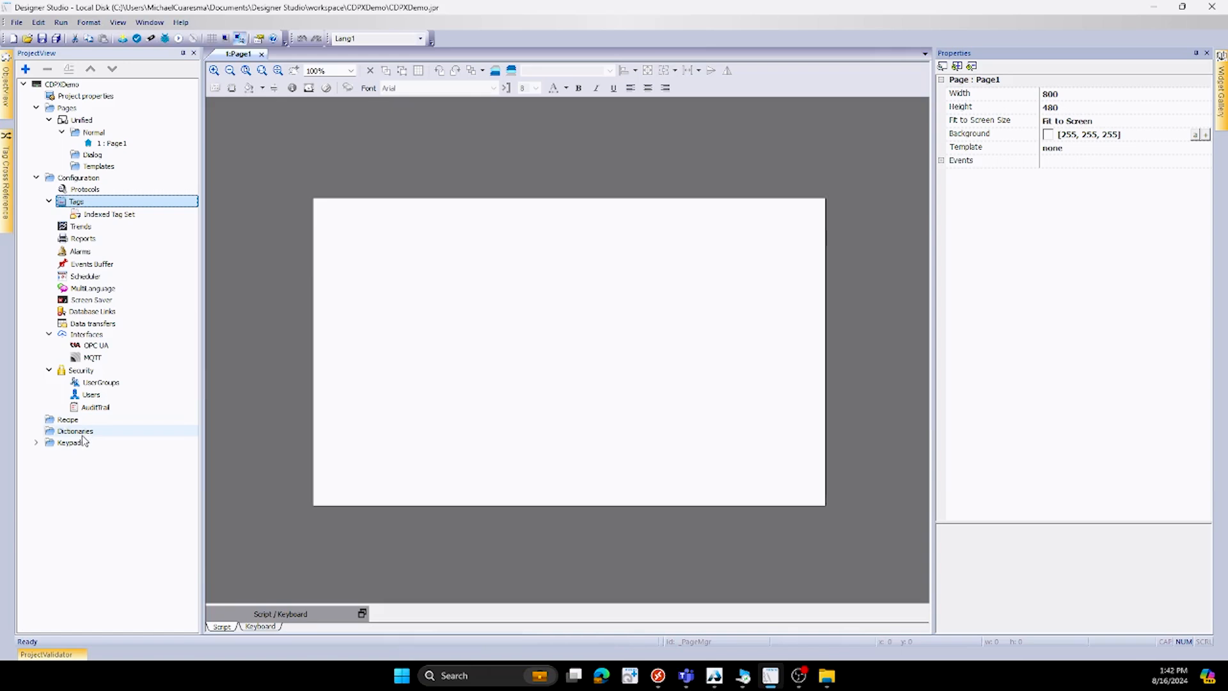
left_click(36, 442)
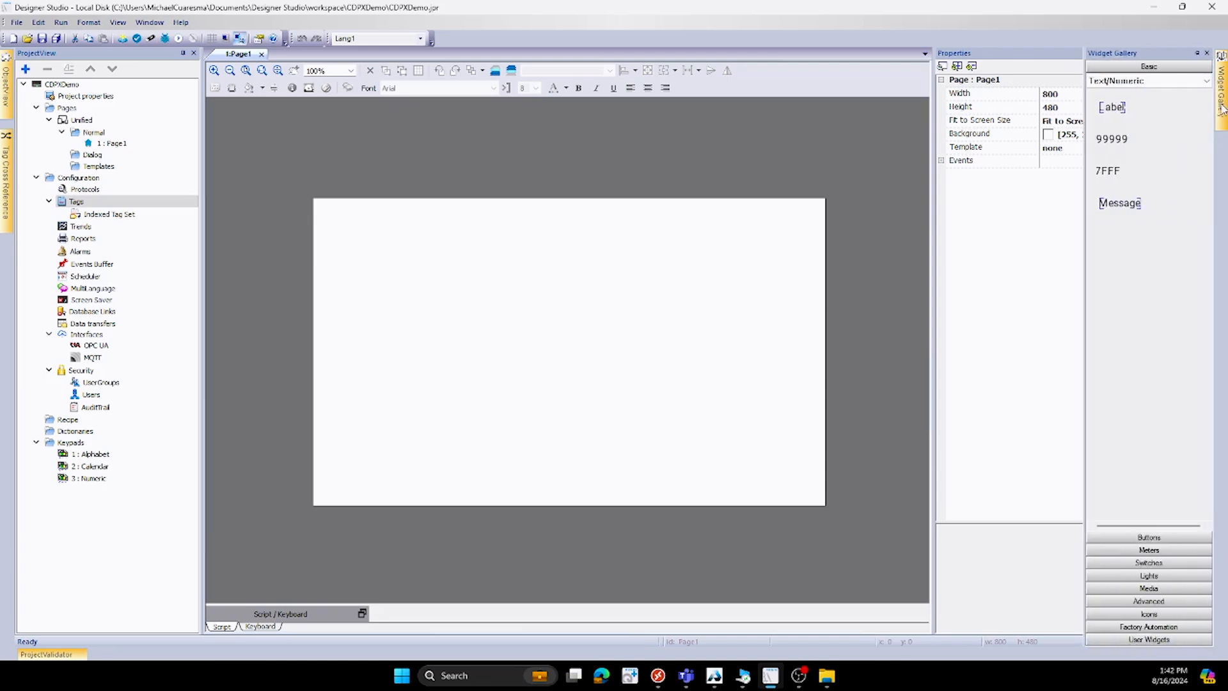
mouse_move(1158, 112)
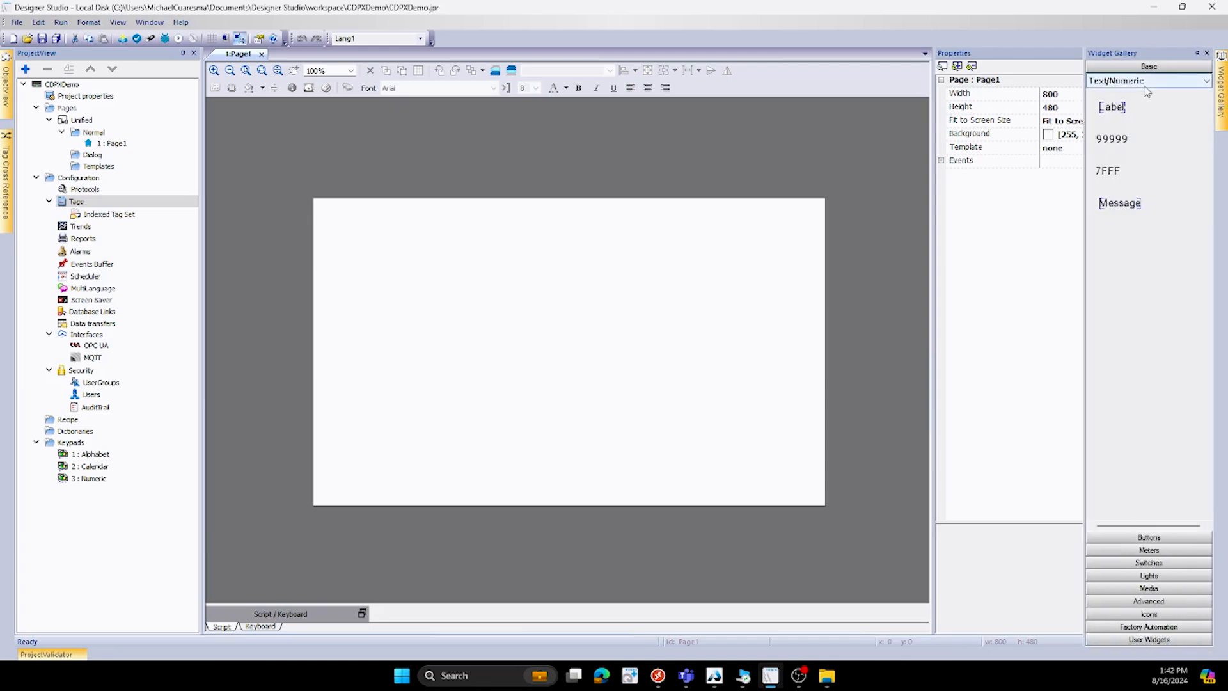
mouse_move(1155, 249)
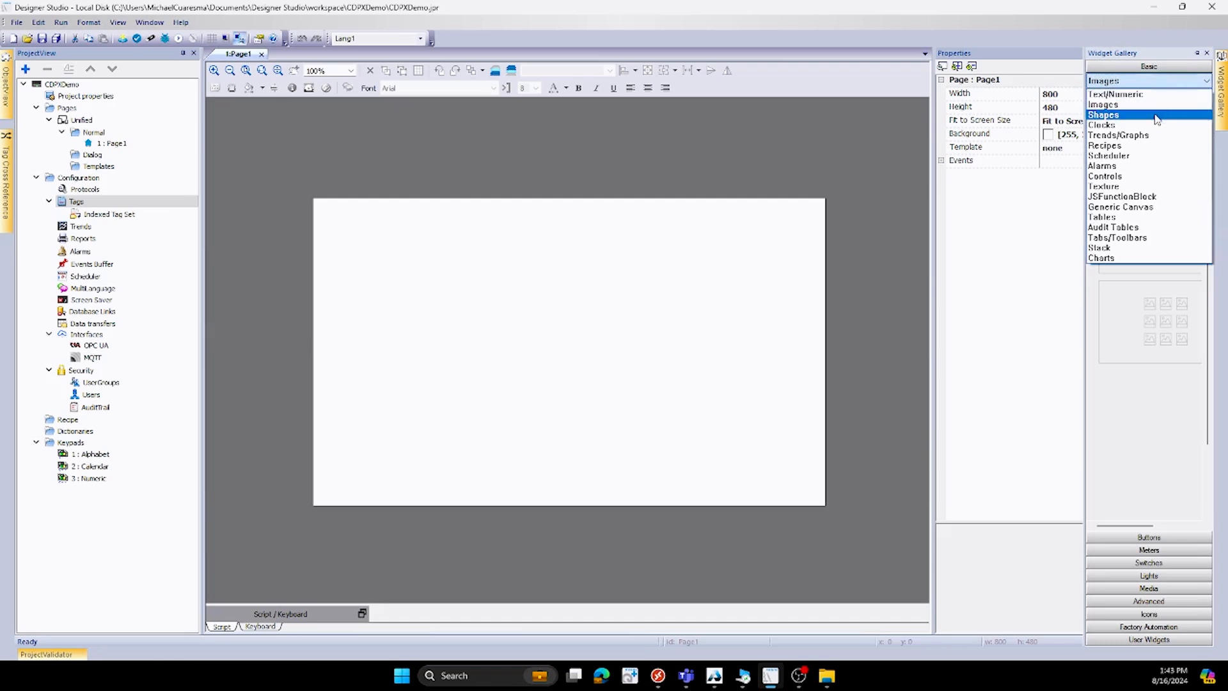
- Browse clock, trend, button, illuminated button, meter, switch and slider widgets
left_click(1103, 124)
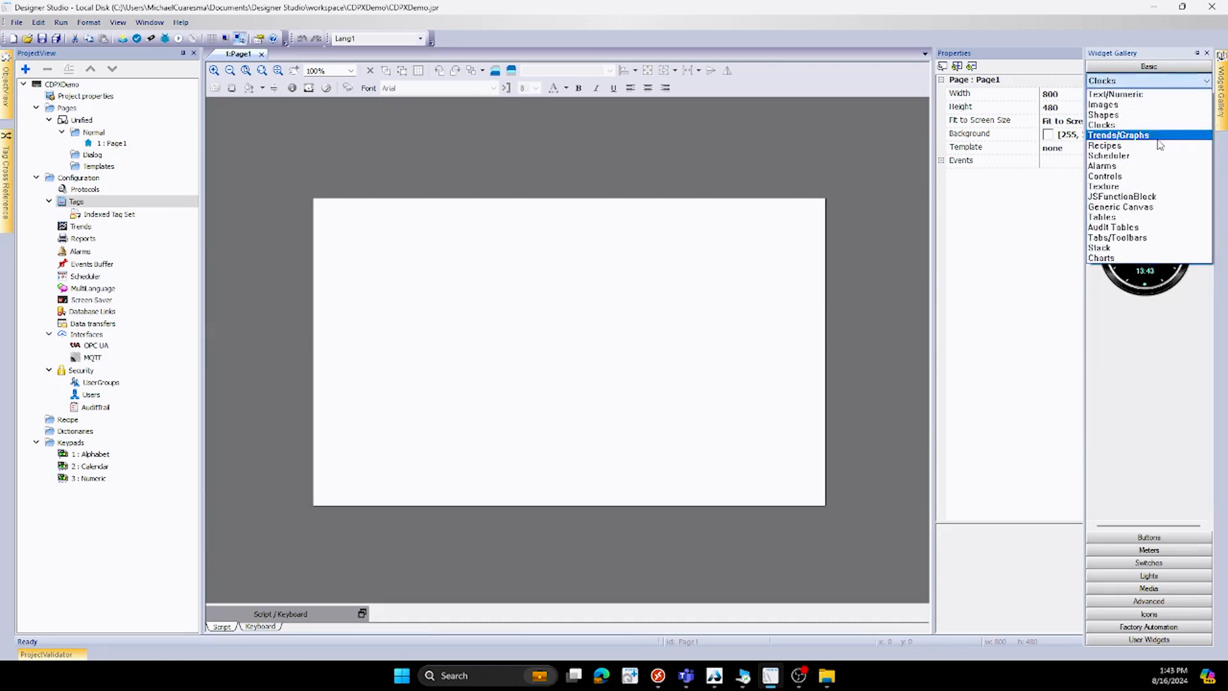
left_click(1127, 135)
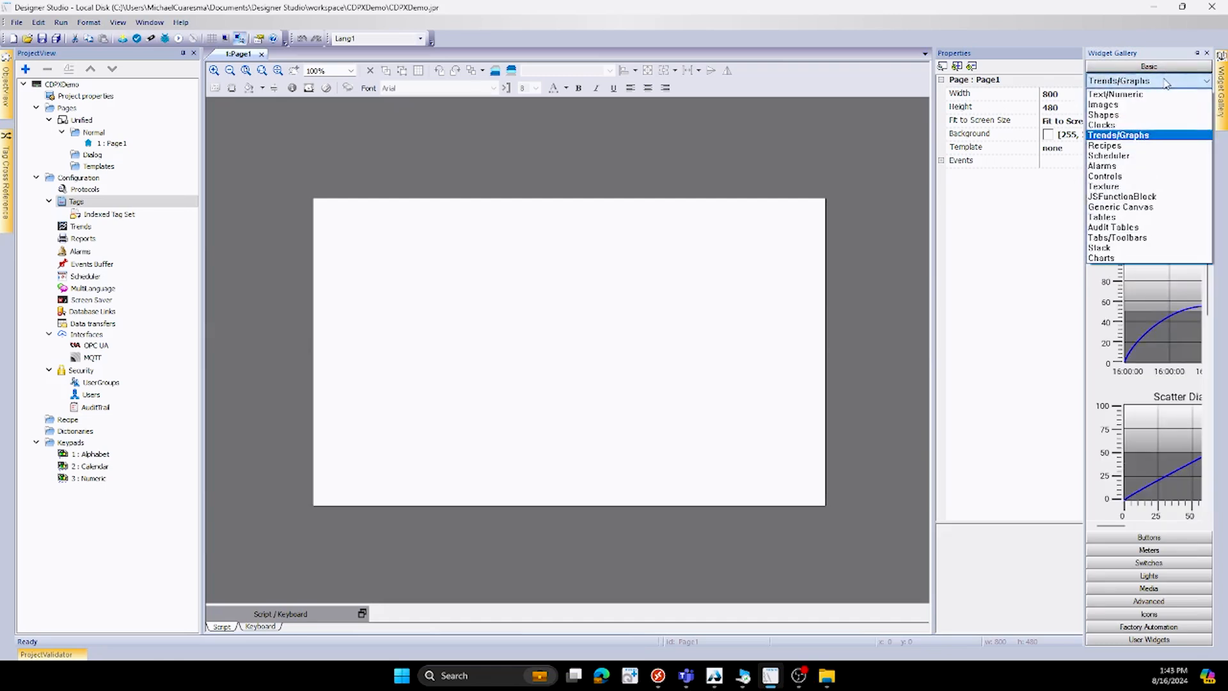
mouse_move(1103, 166)
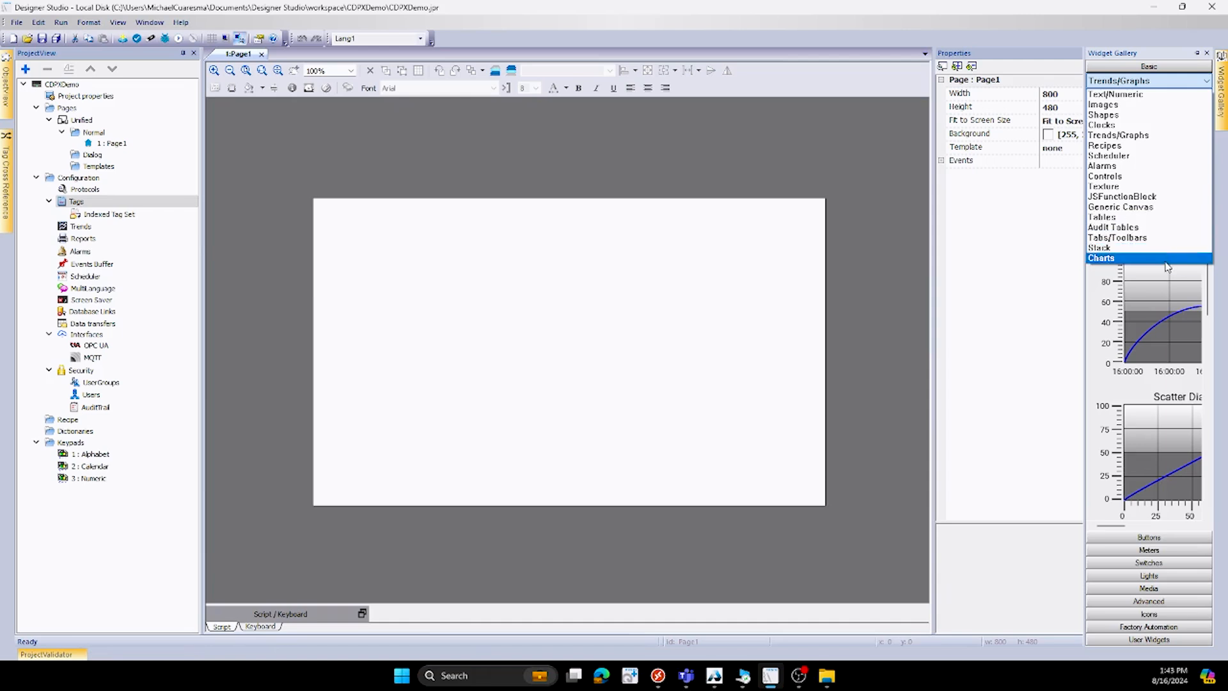
mouse_move(1138, 549)
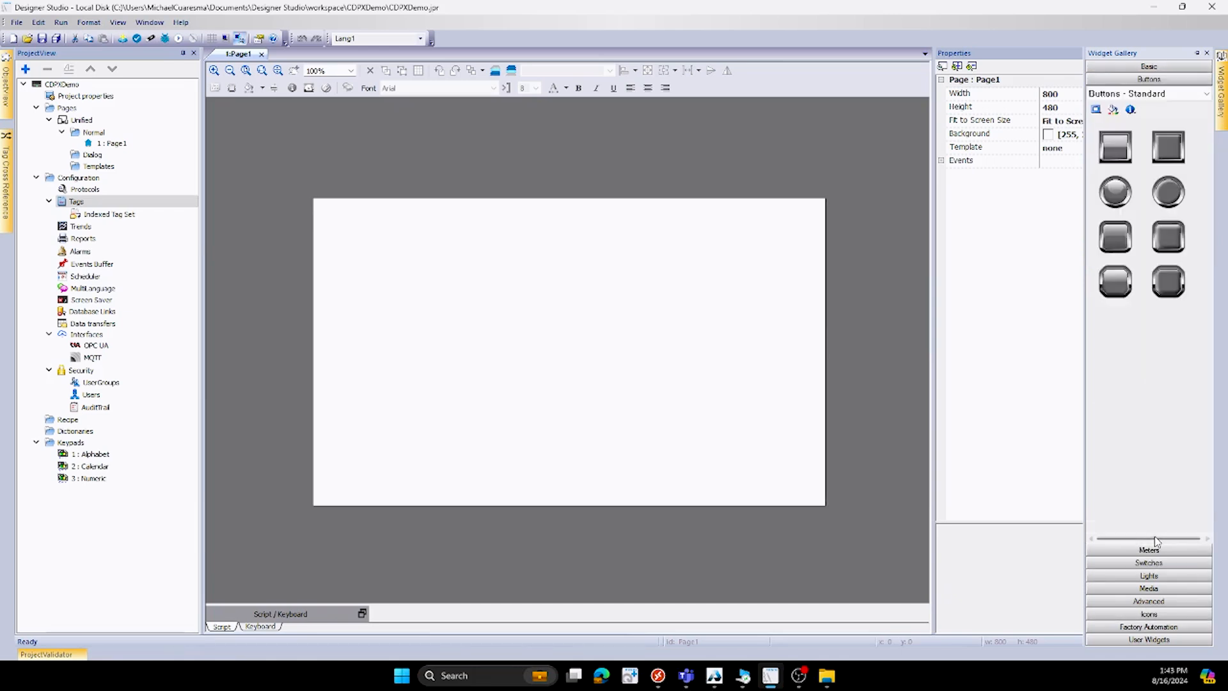
left_click(1189, 94)
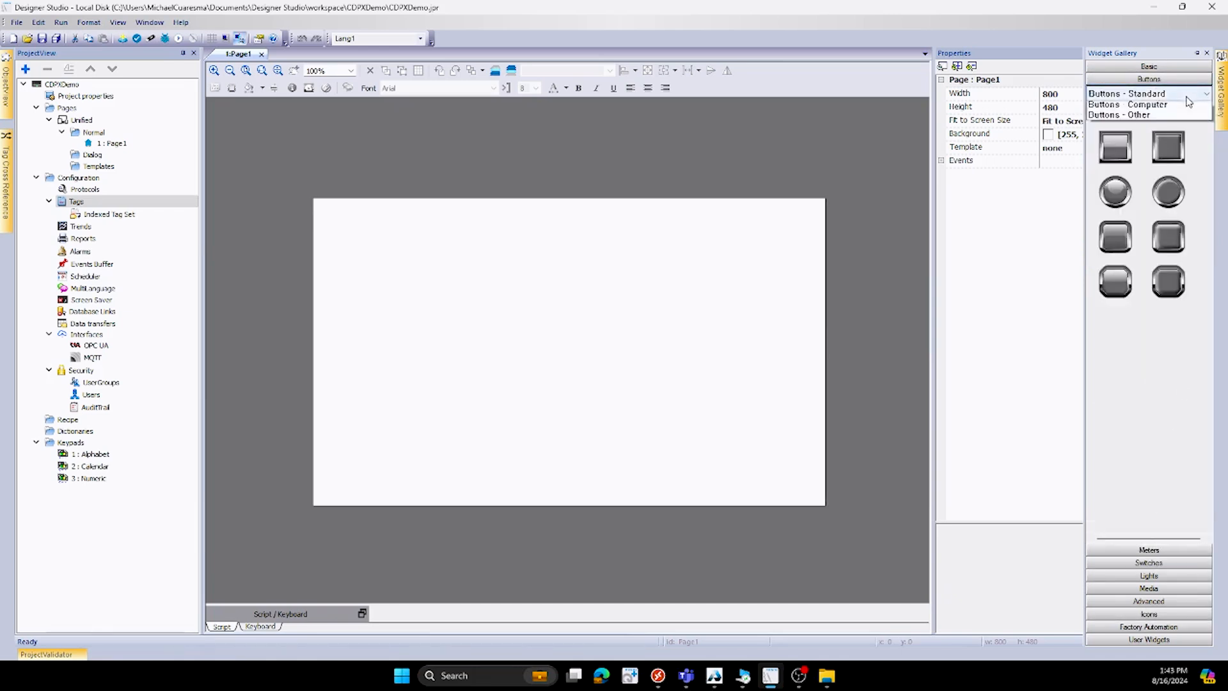
left_click(1146, 94)
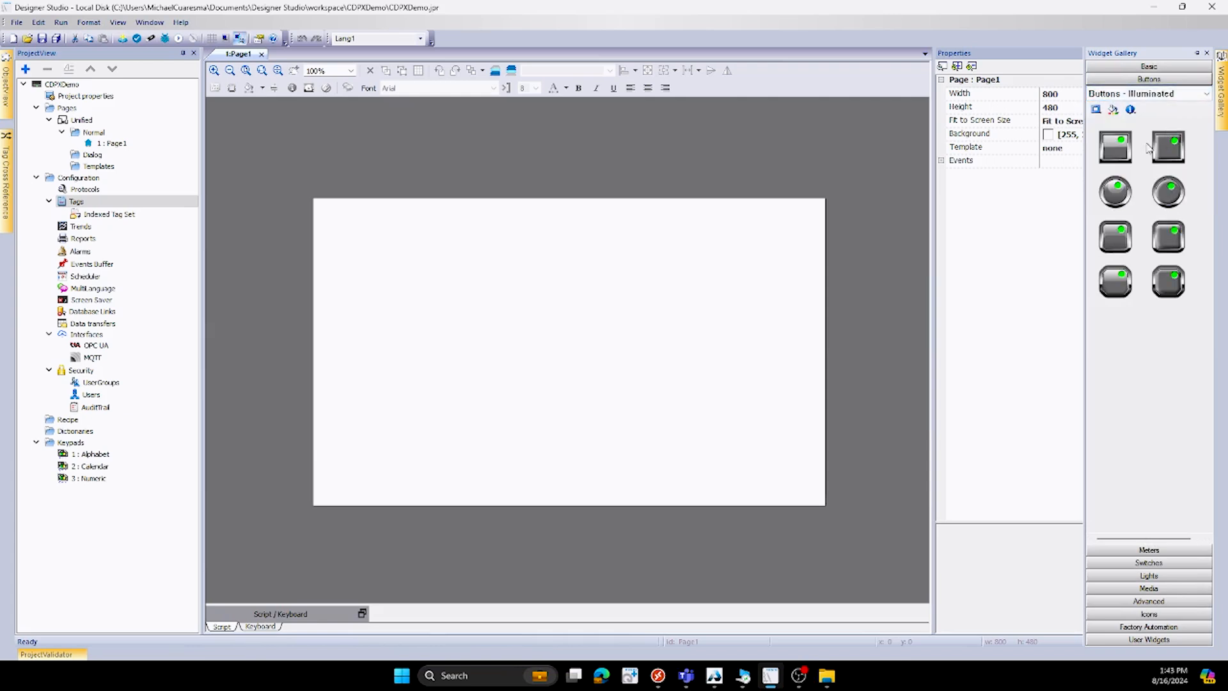
left_click(1147, 93)
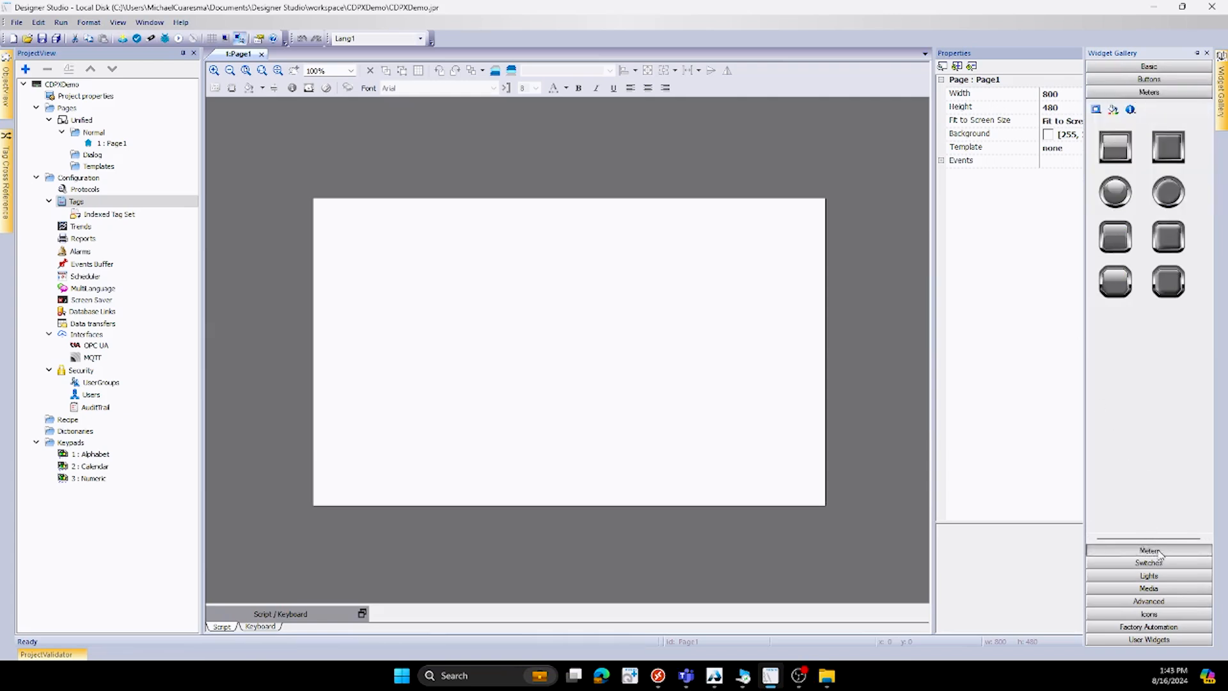
left_click(1148, 550)
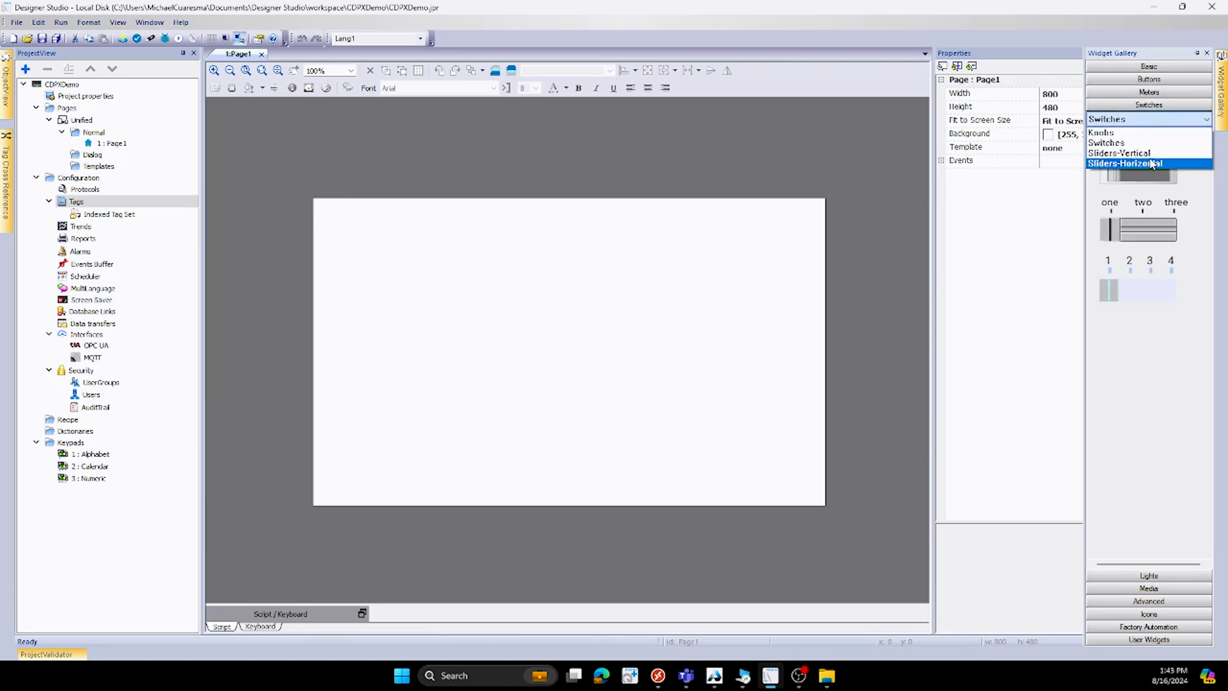
left_click(1139, 165)
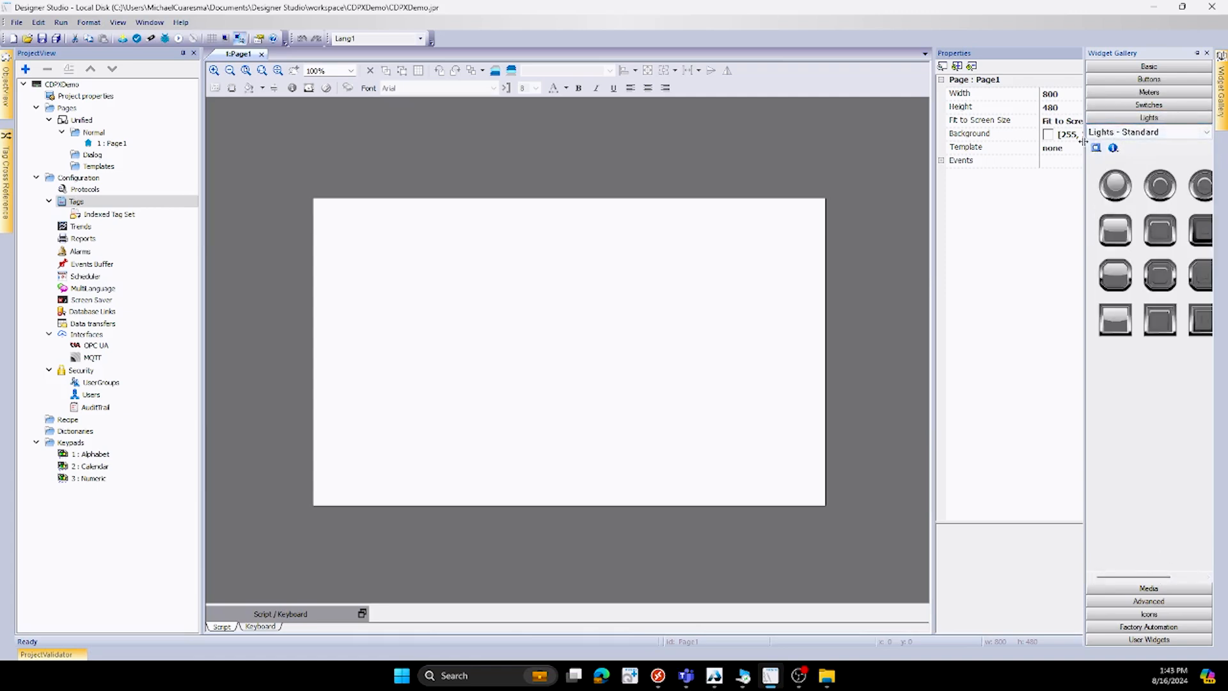
- Browse light, advanced, editor, icon, factory automation and user-defined widgets
left_click(1160, 132)
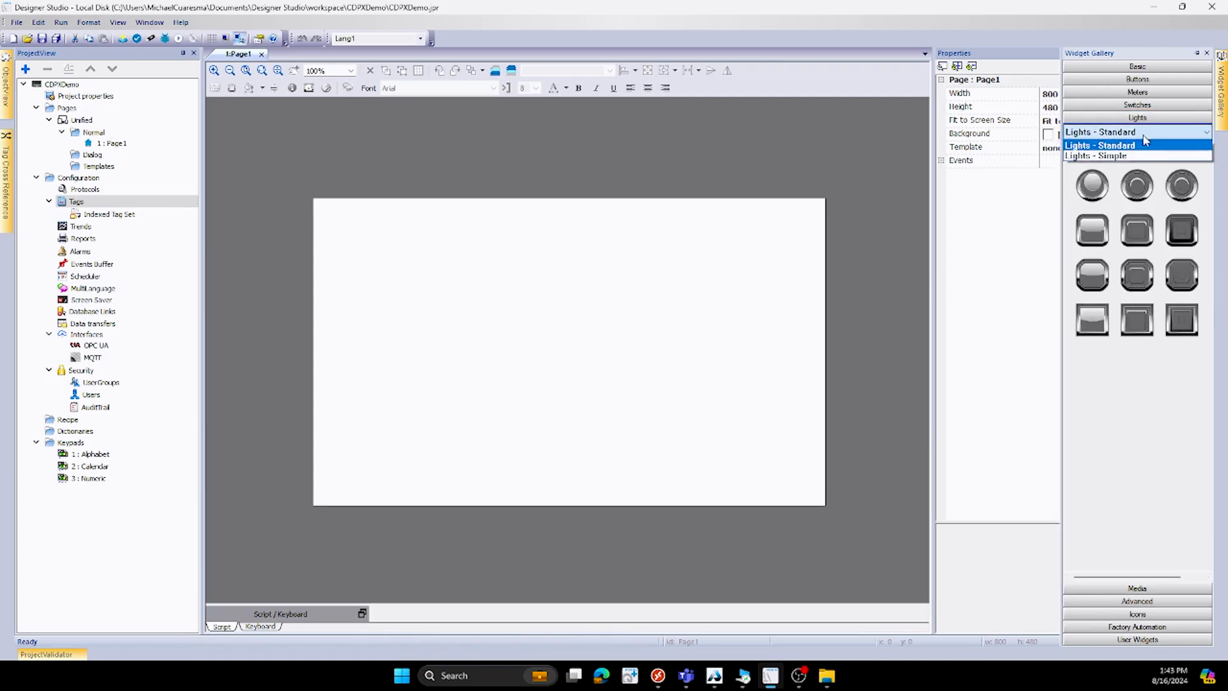
left_click(1109, 145)
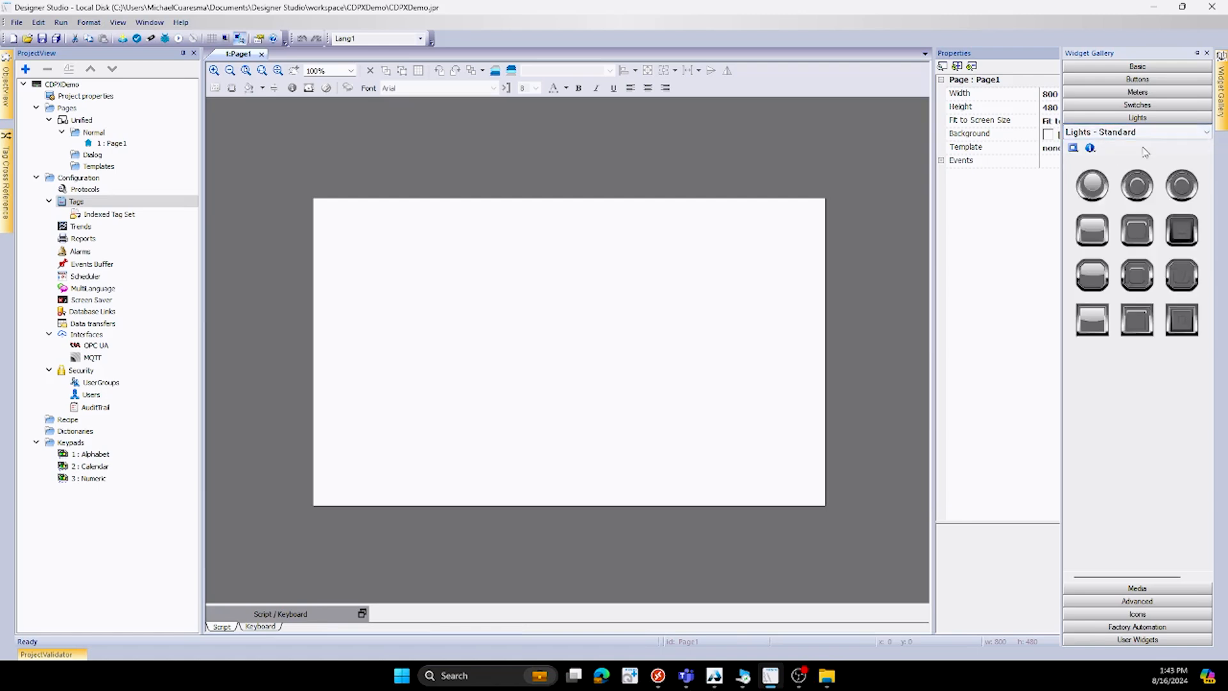
left_click(1138, 130)
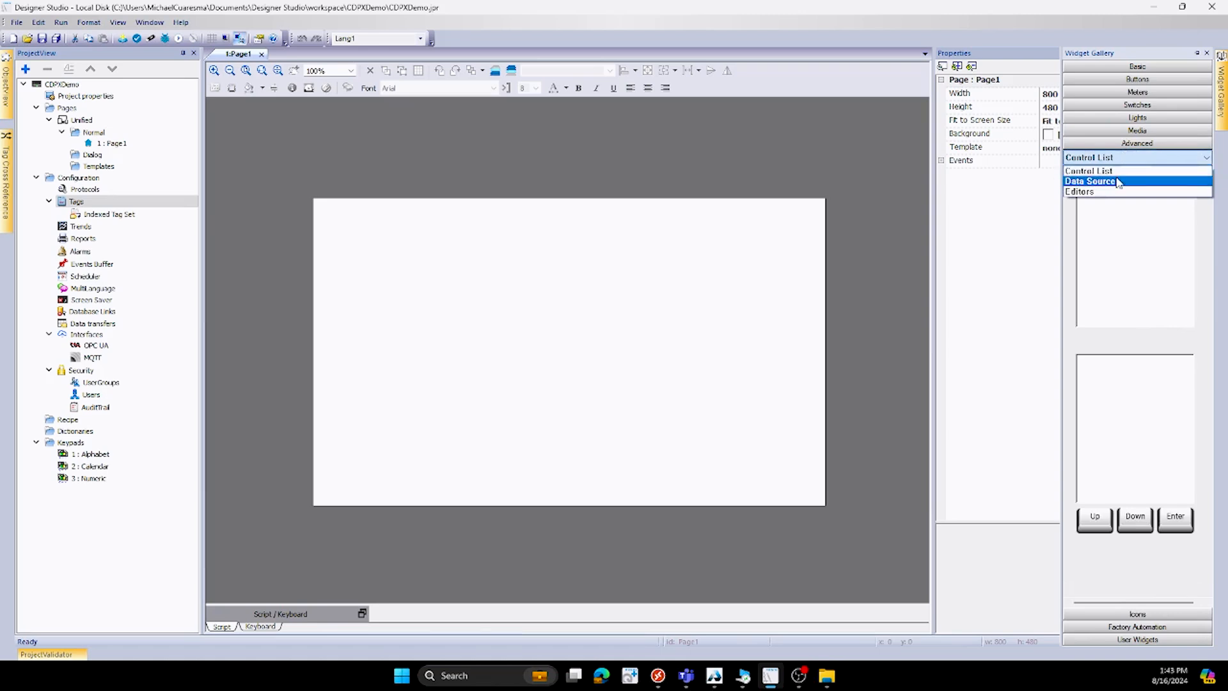
left_click(1083, 193)
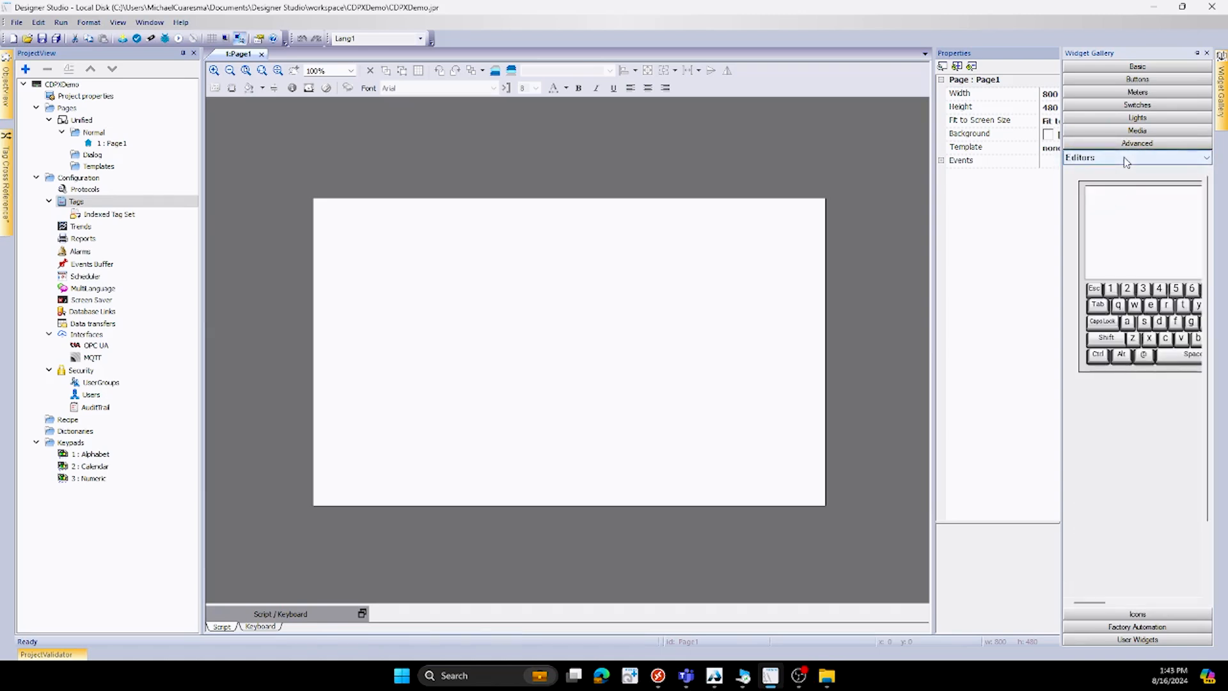
left_click(1137, 156)
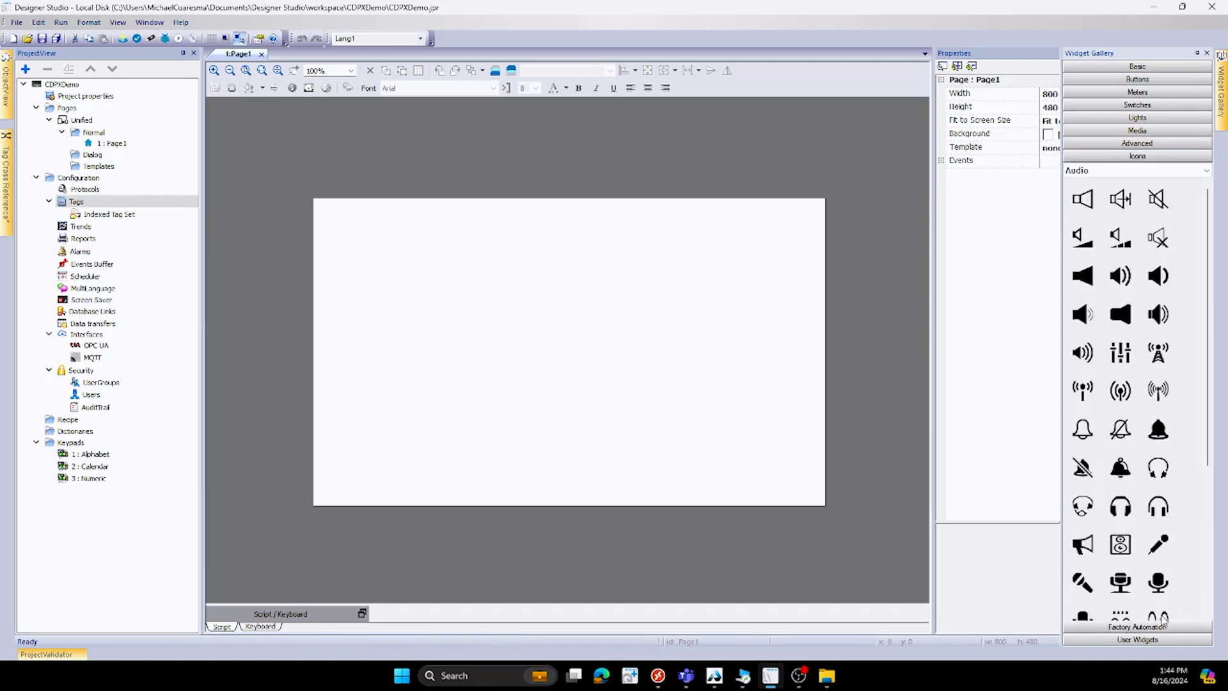
scroll("down", 3)
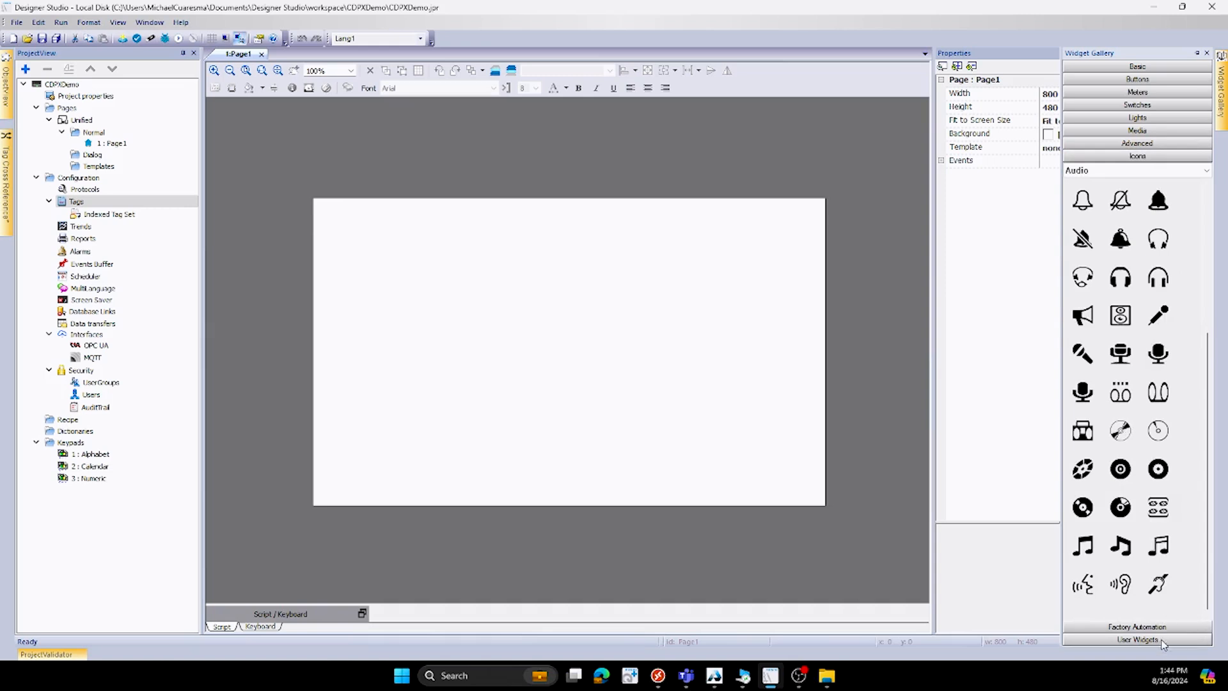
left_click(1137, 169)
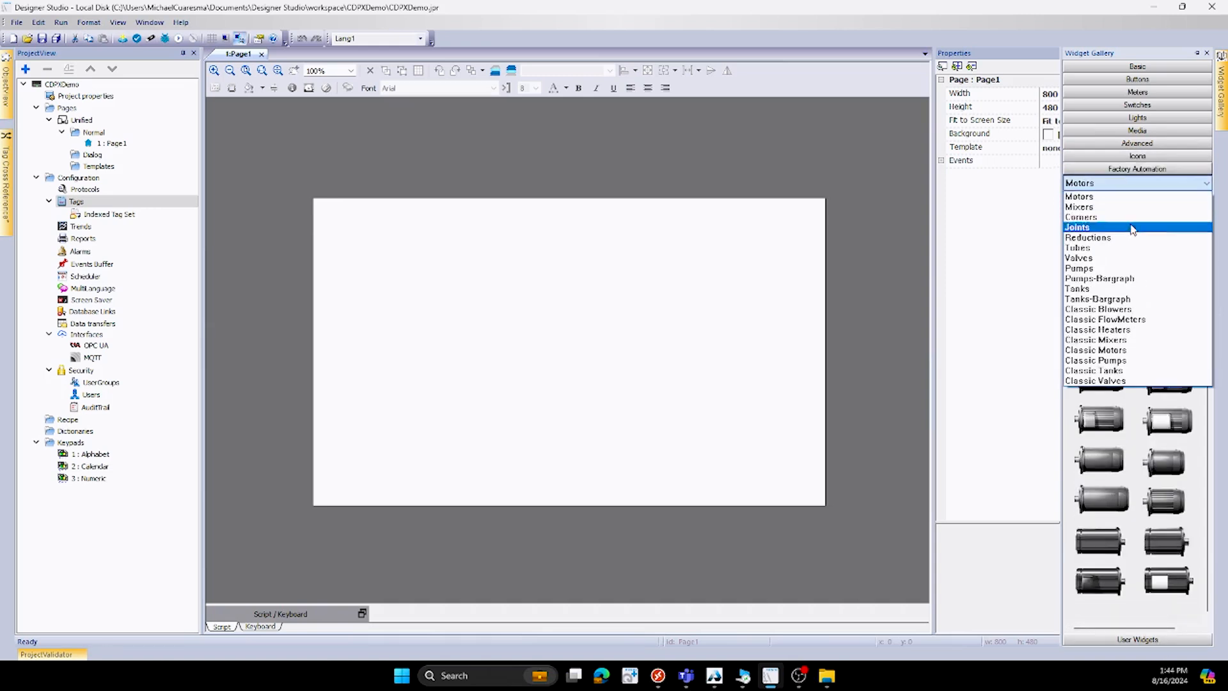
mouse_move(1149, 338)
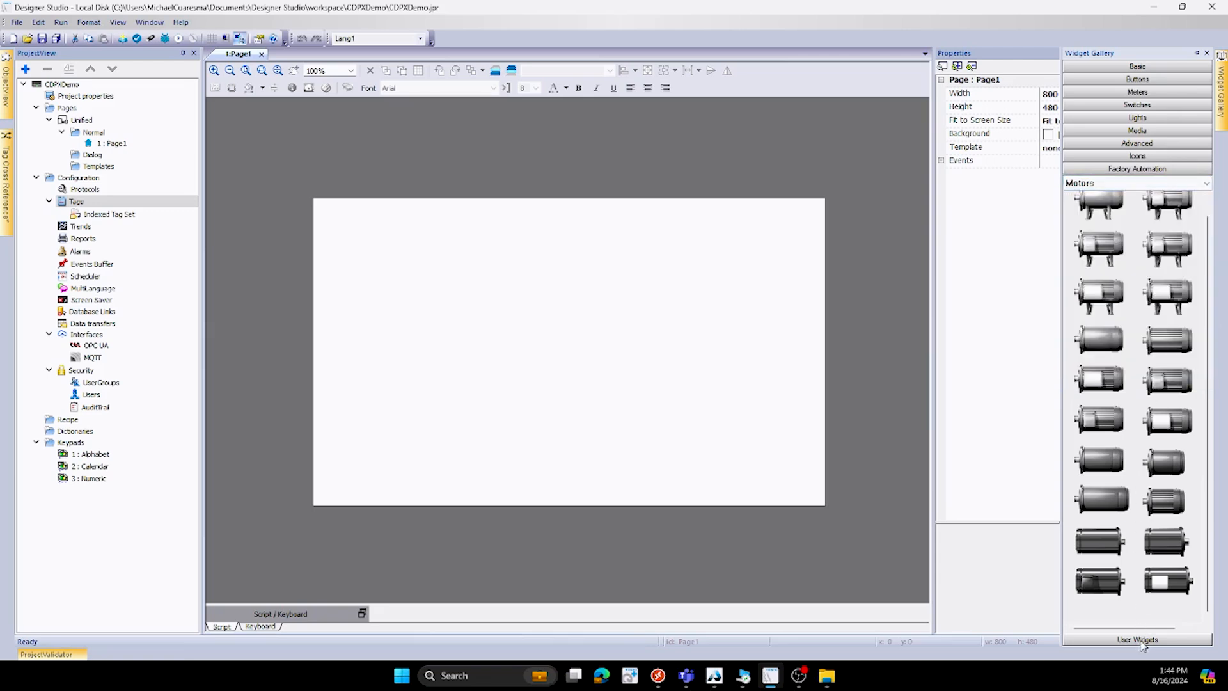
left_click(1140, 181)
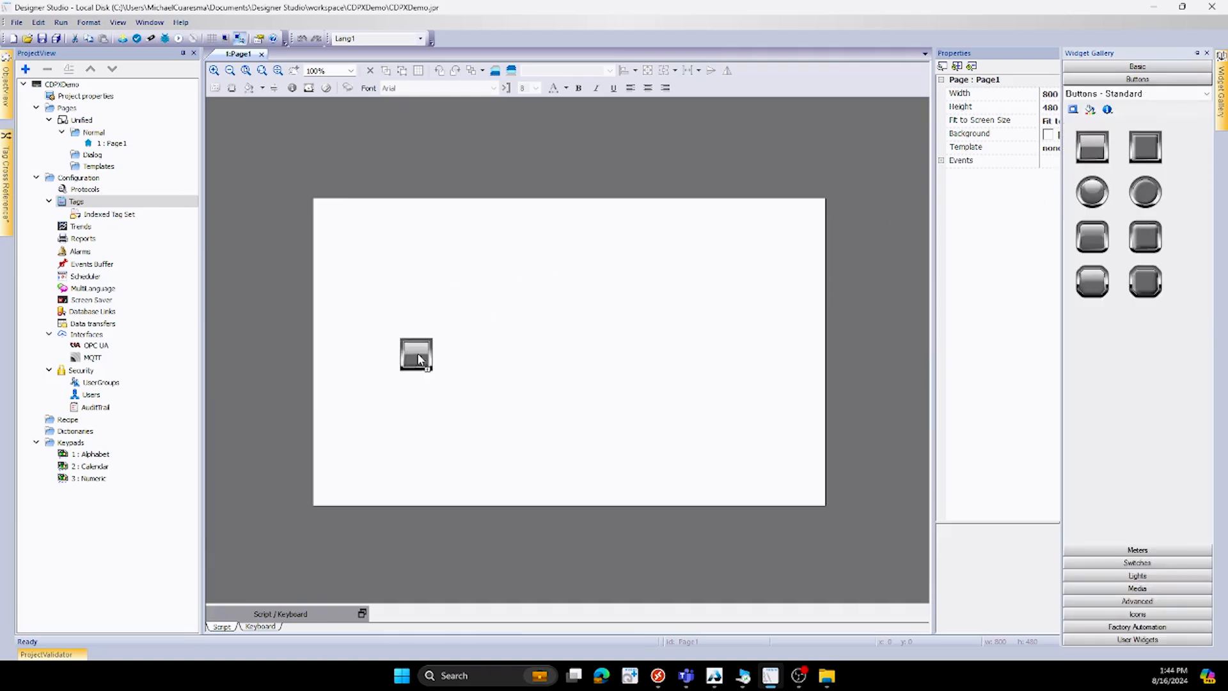
- Place a round light level with the button and drag them closer near page centre
left_click(420, 359)
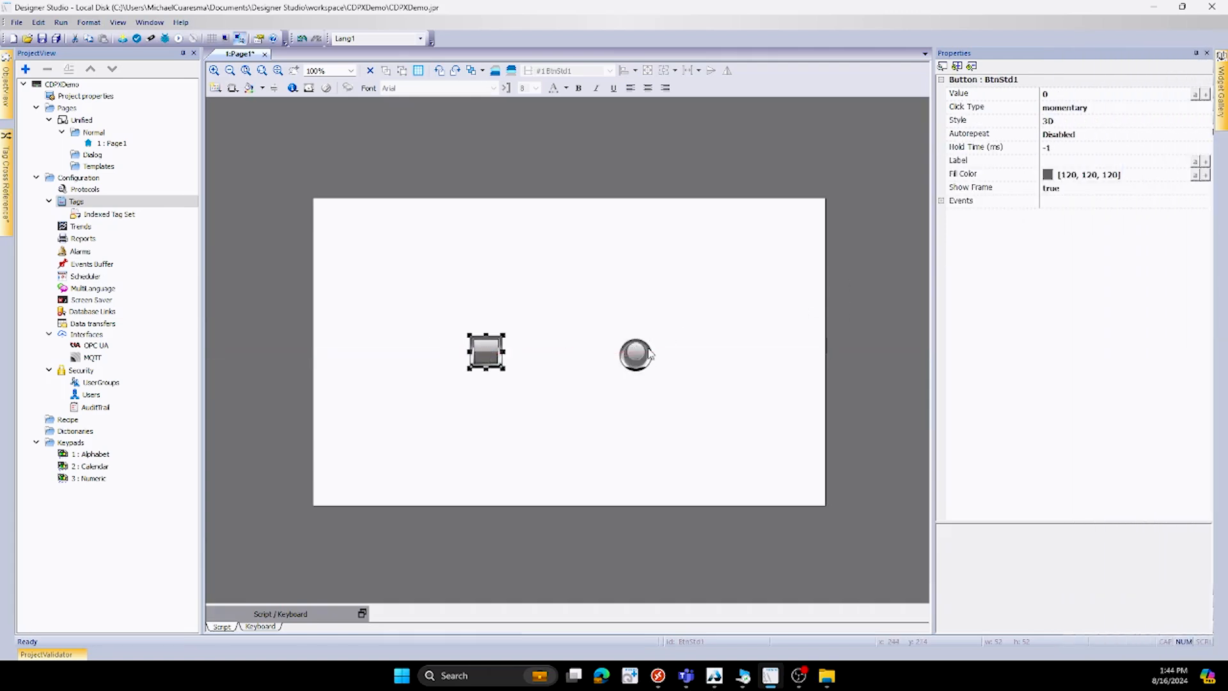
left_click(637, 365)
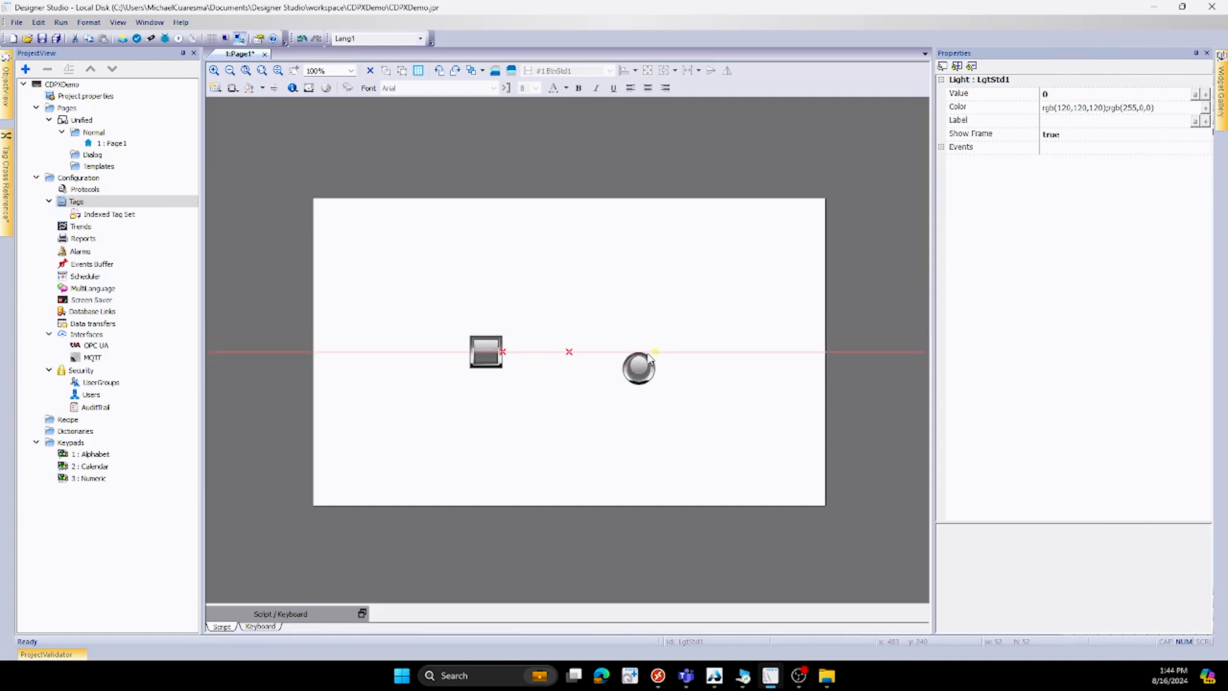
left_click(599, 378)
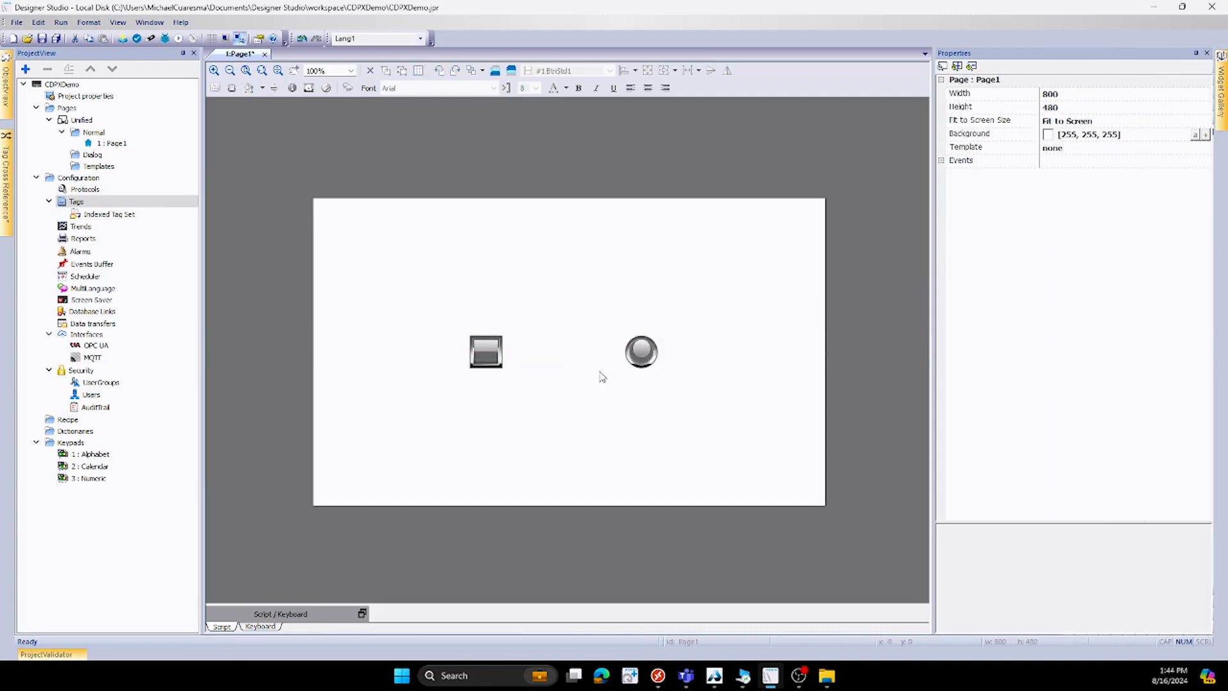
left_click_drag(641, 352, 622, 351)
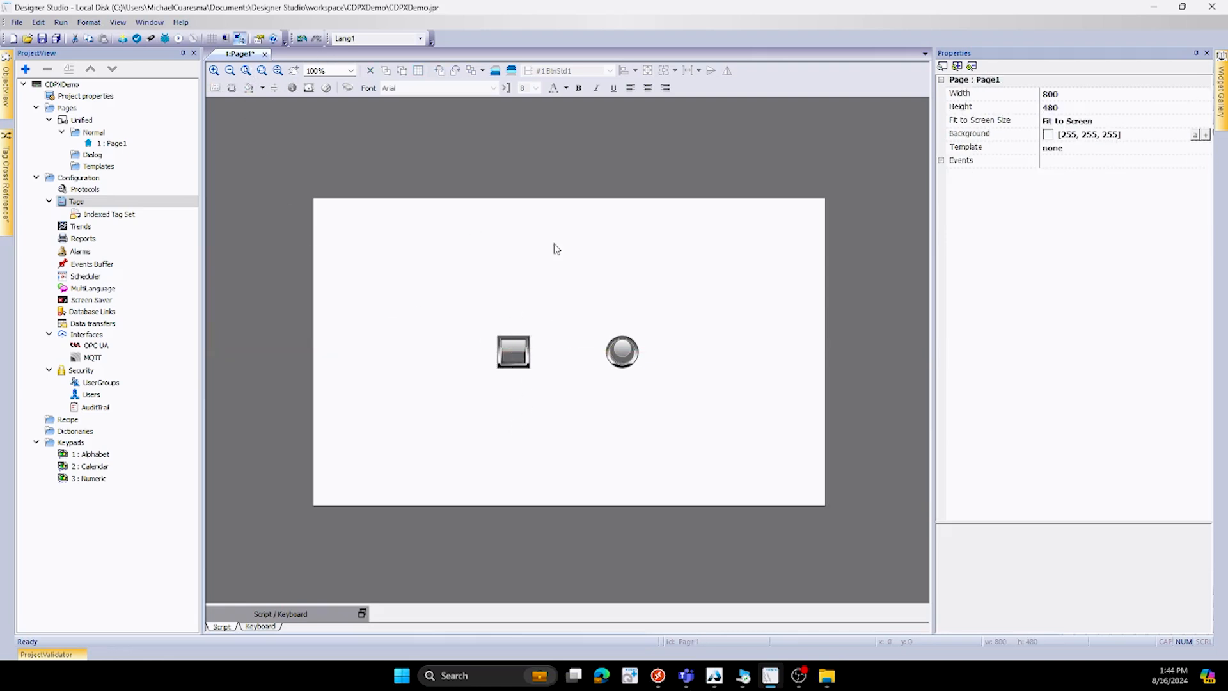
mouse_move(214, 70)
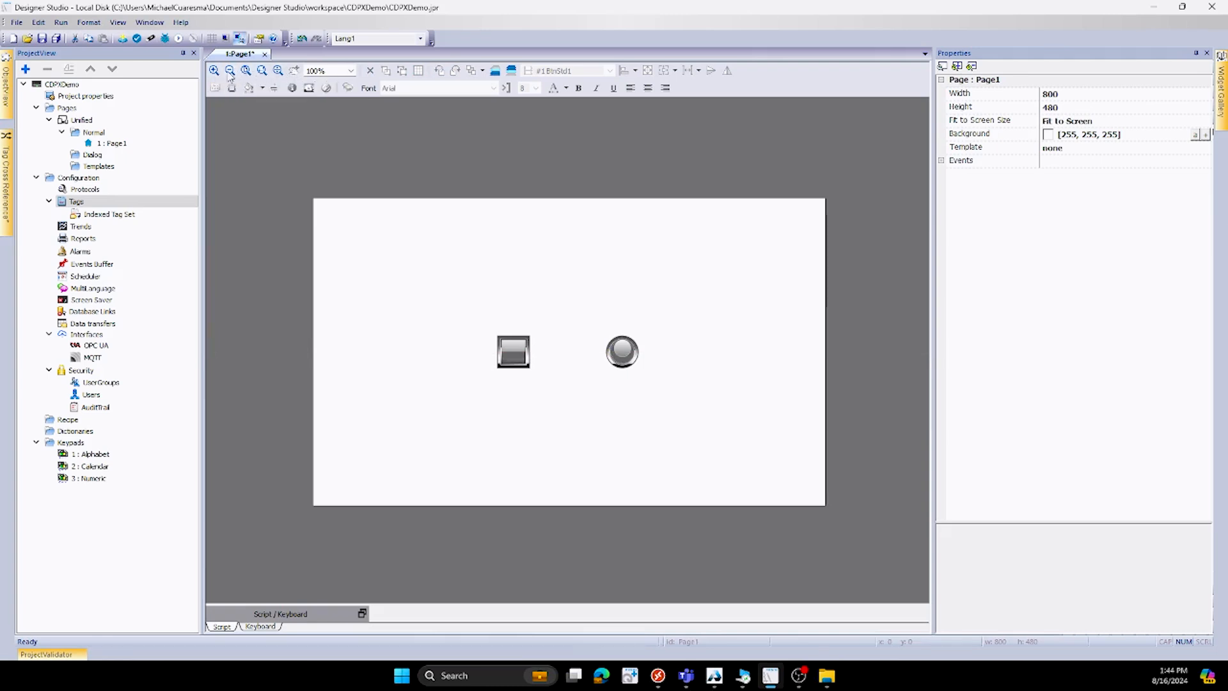
mouse_move(292, 70)
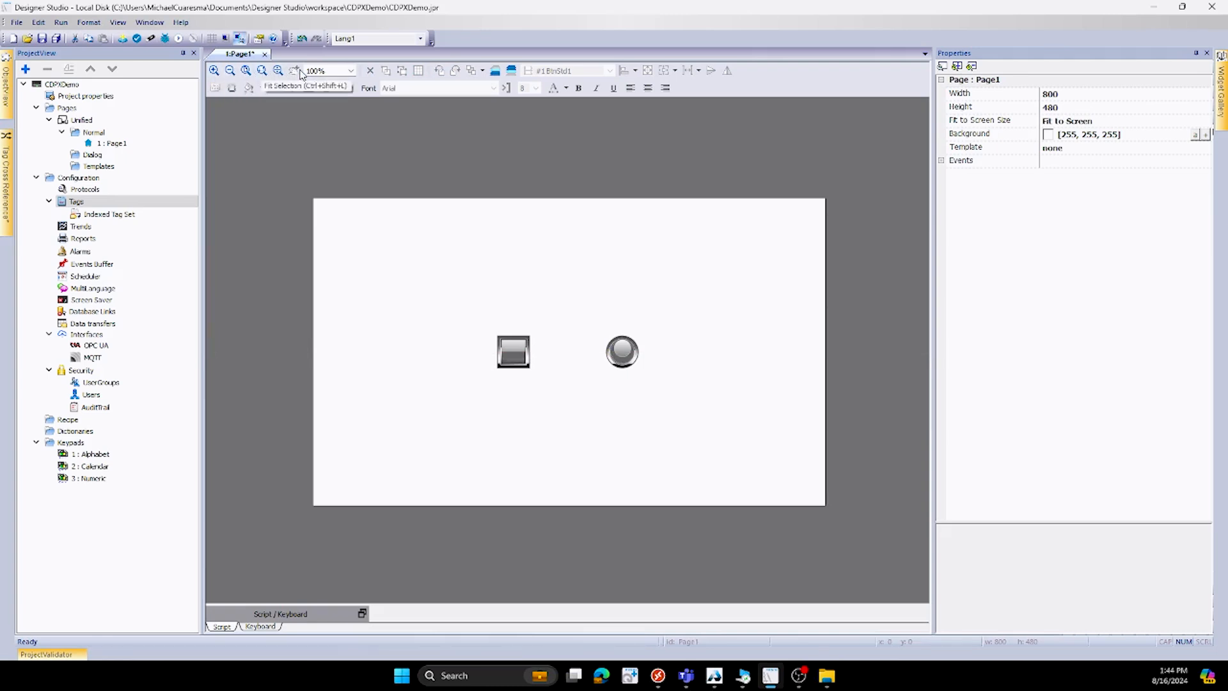
mouse_move(389, 70)
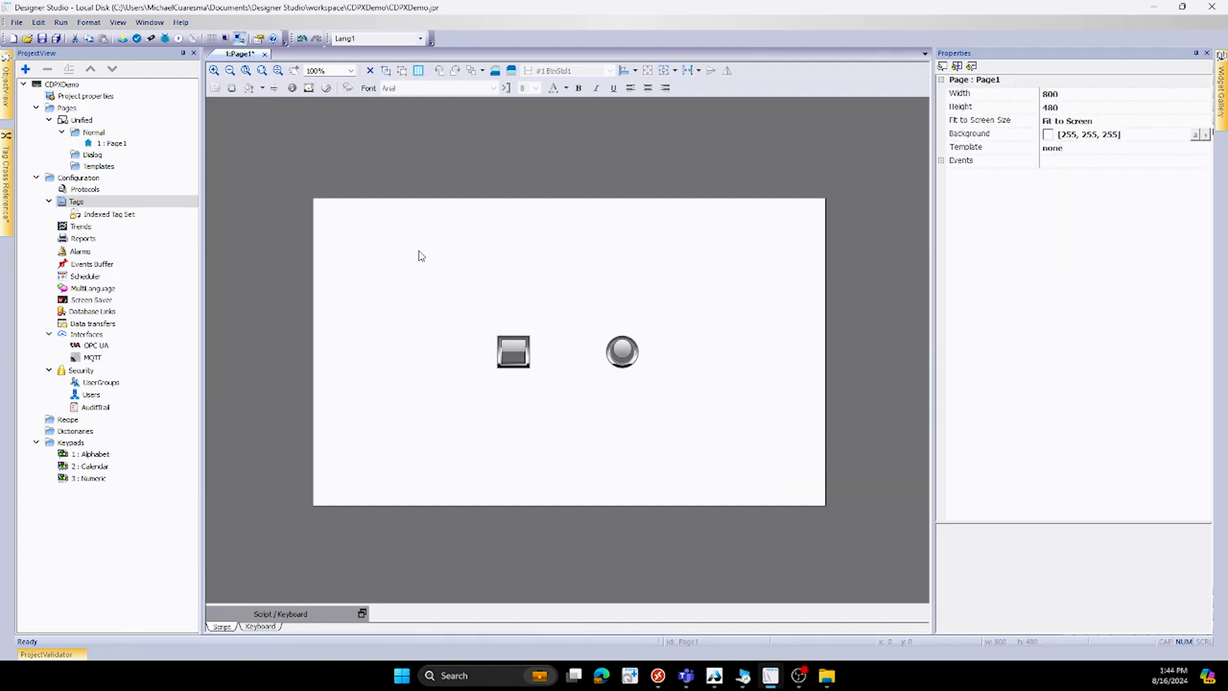
mouse_move(494, 71)
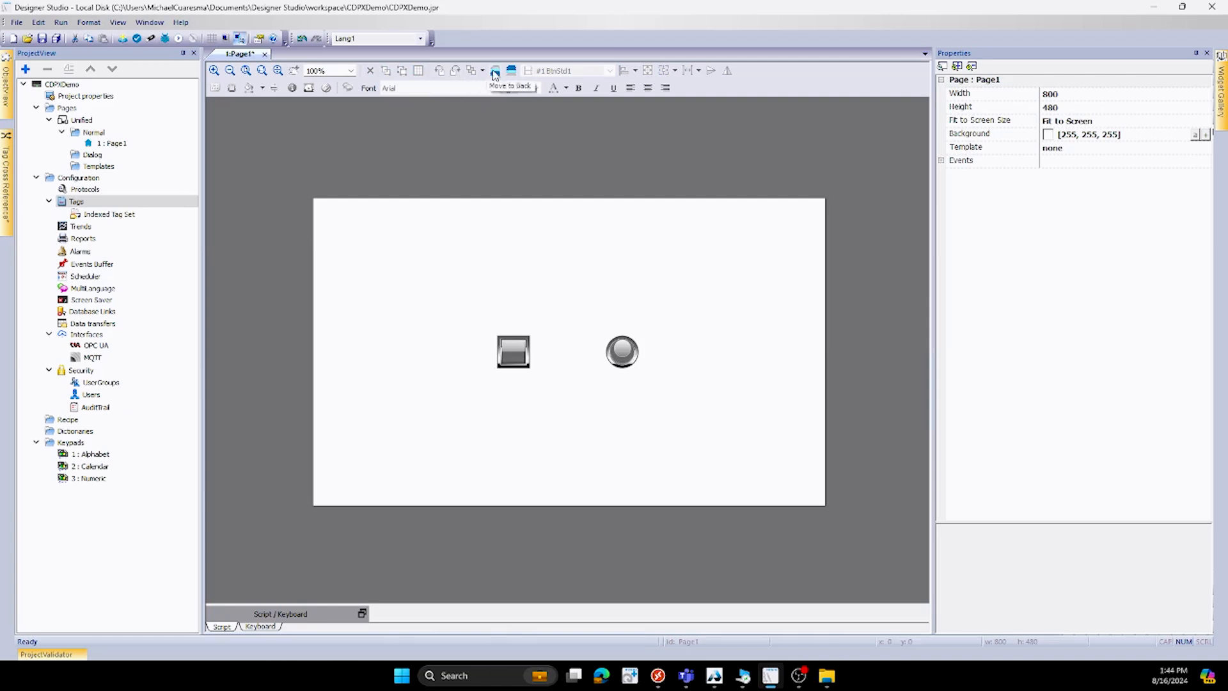
mouse_move(512, 71)
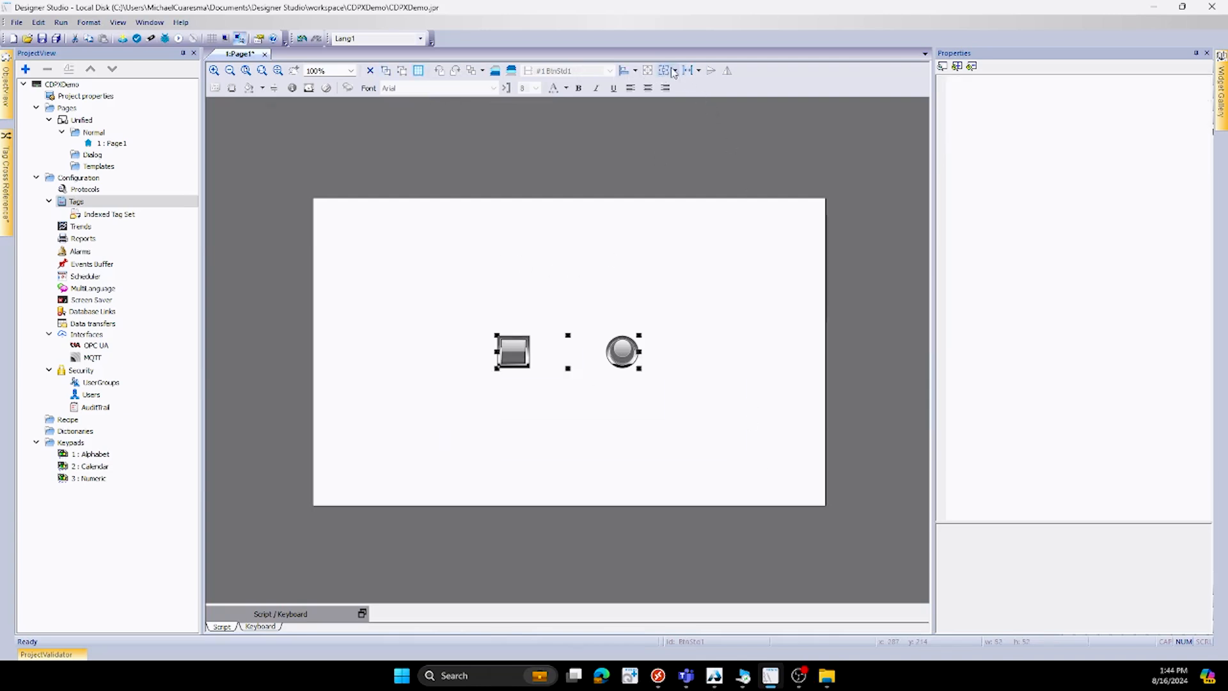
mouse_move(665, 71)
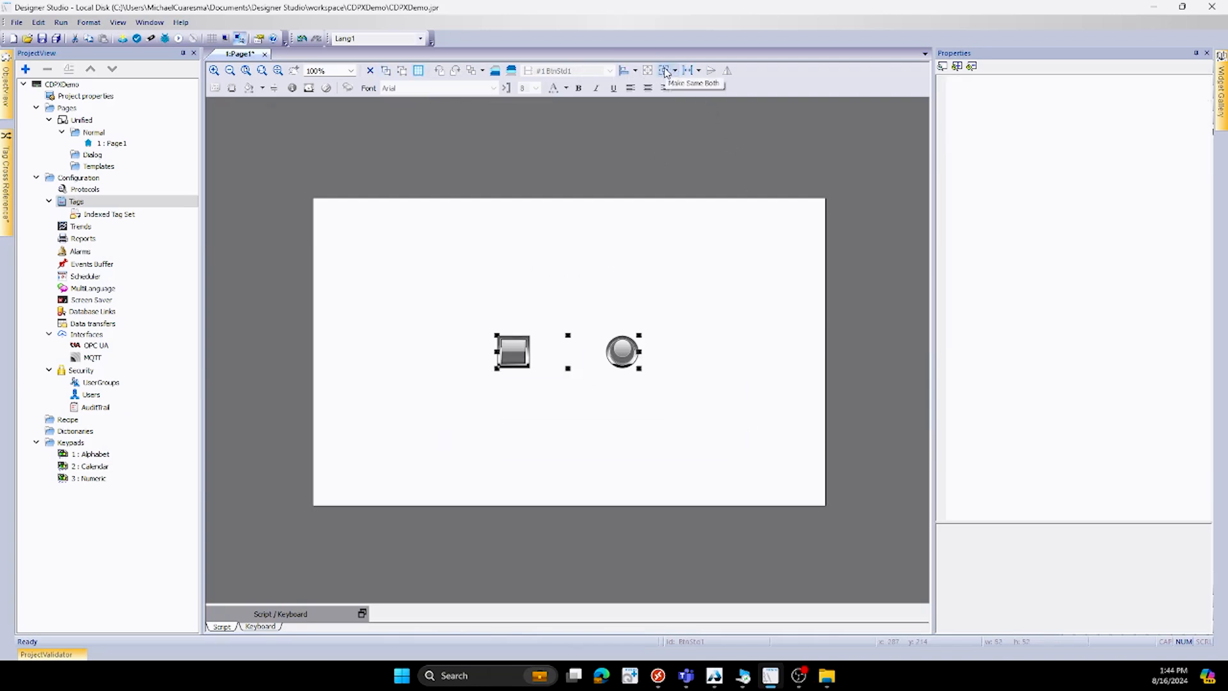
mouse_move(689, 71)
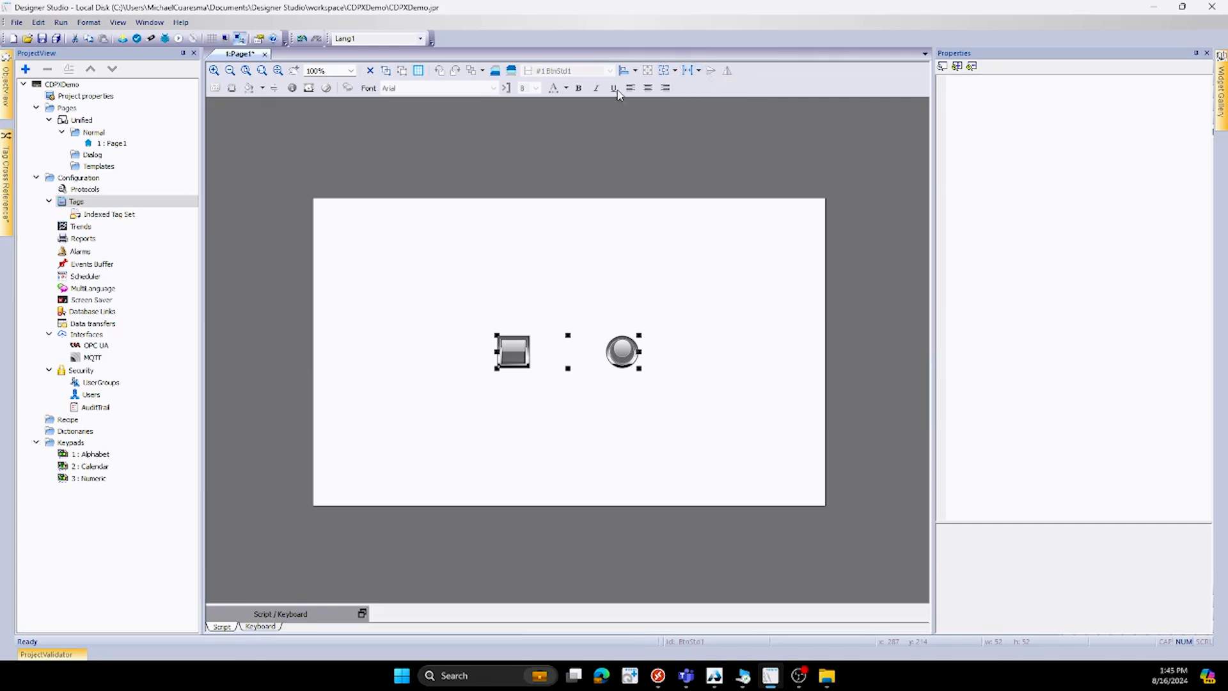
left_click(569, 443)
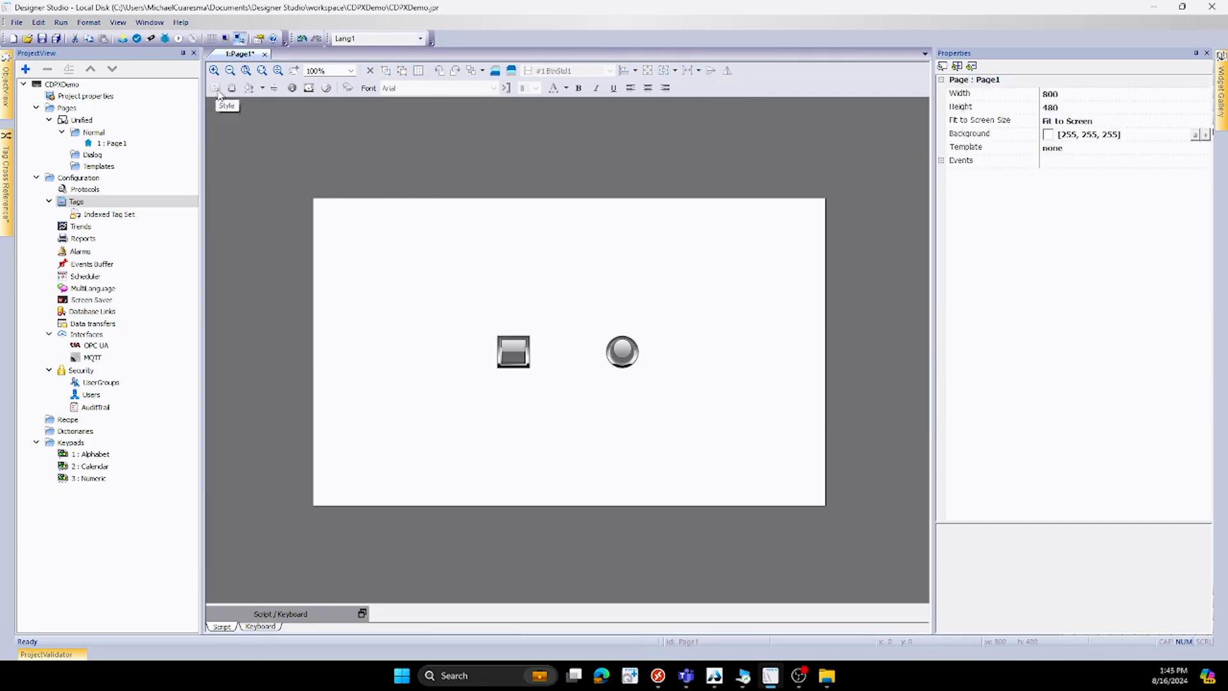
mouse_move(261, 88)
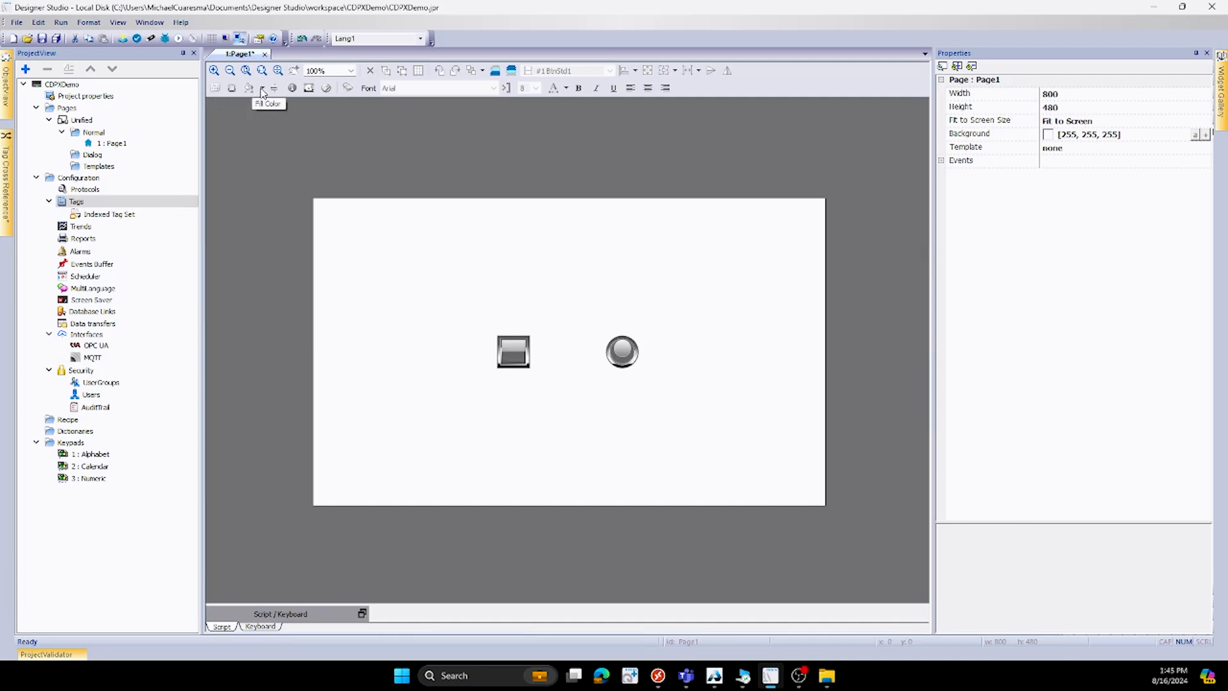
mouse_move(375, 96)
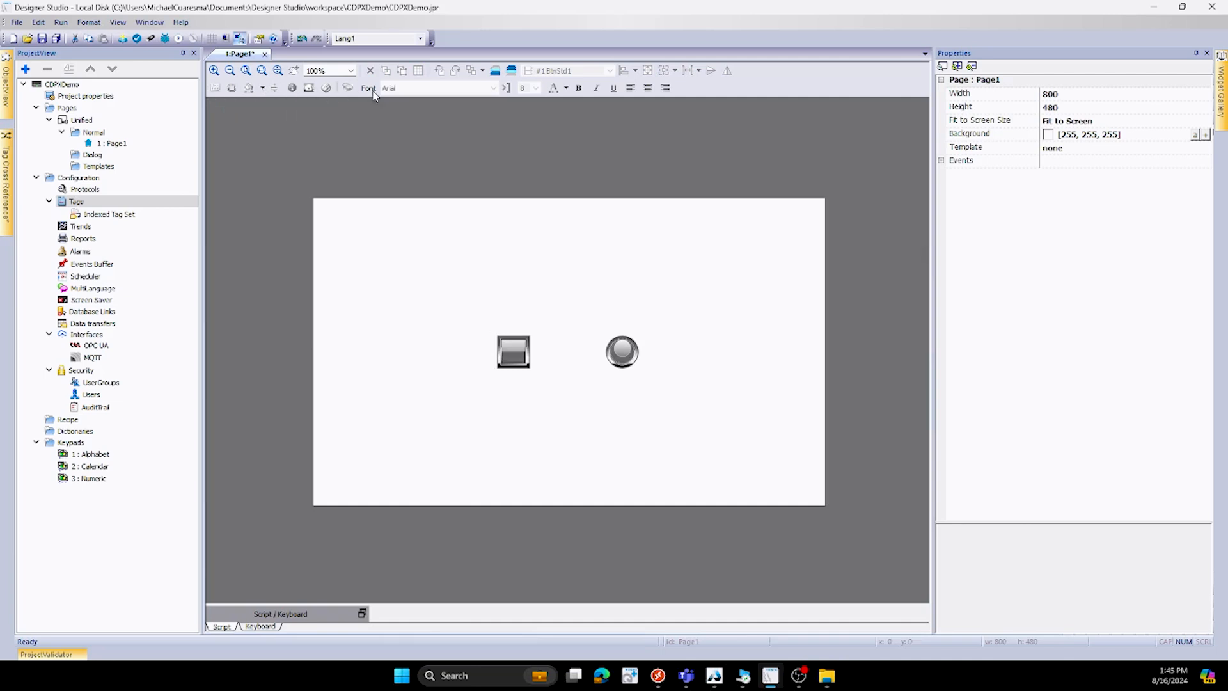
mouse_move(477, 408)
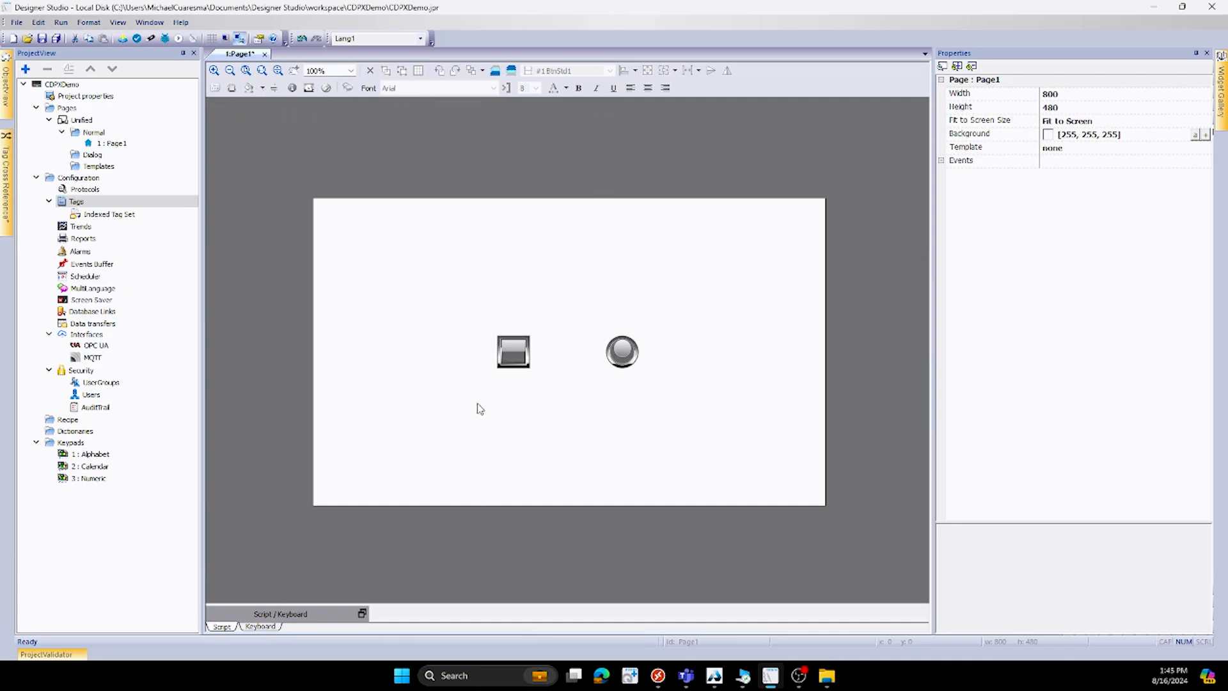
mouse_move(496, 379)
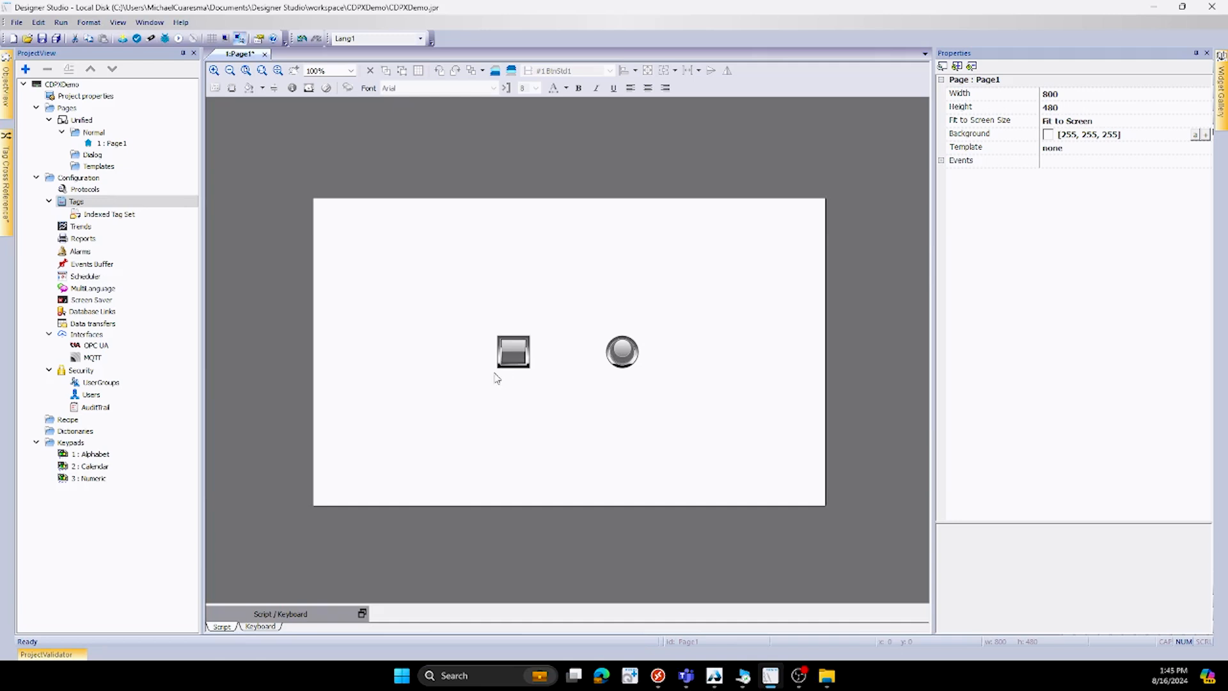
mouse_move(771, 618)
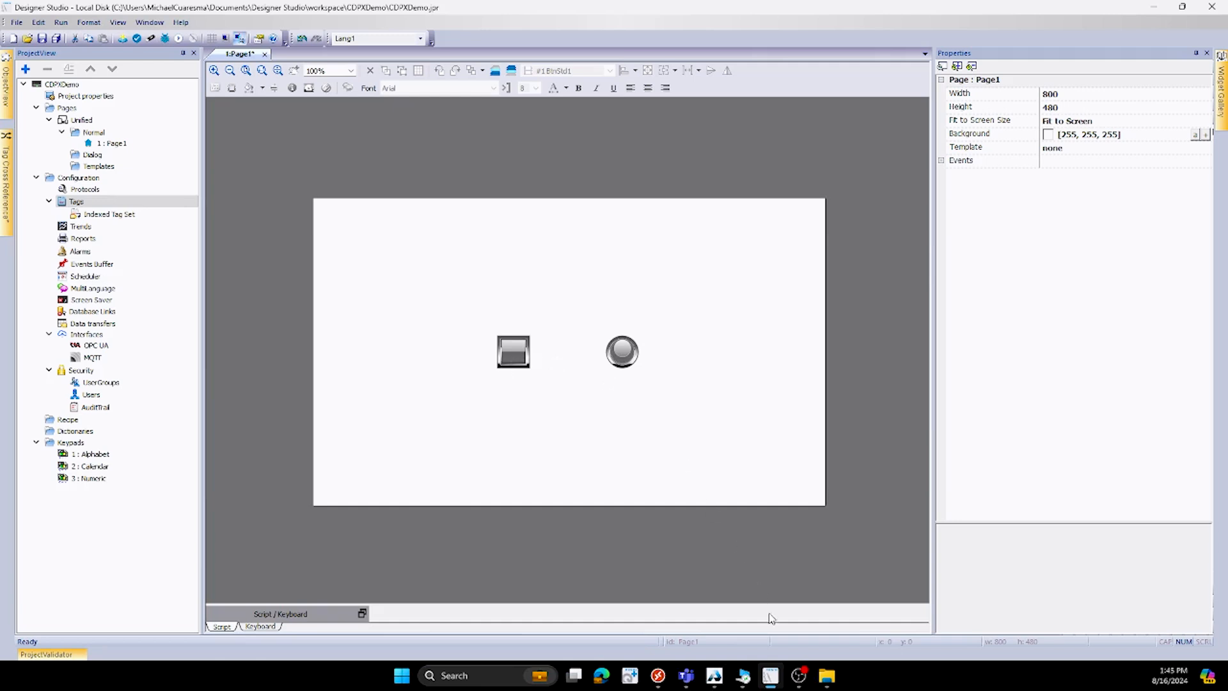
mouse_move(715, 676)
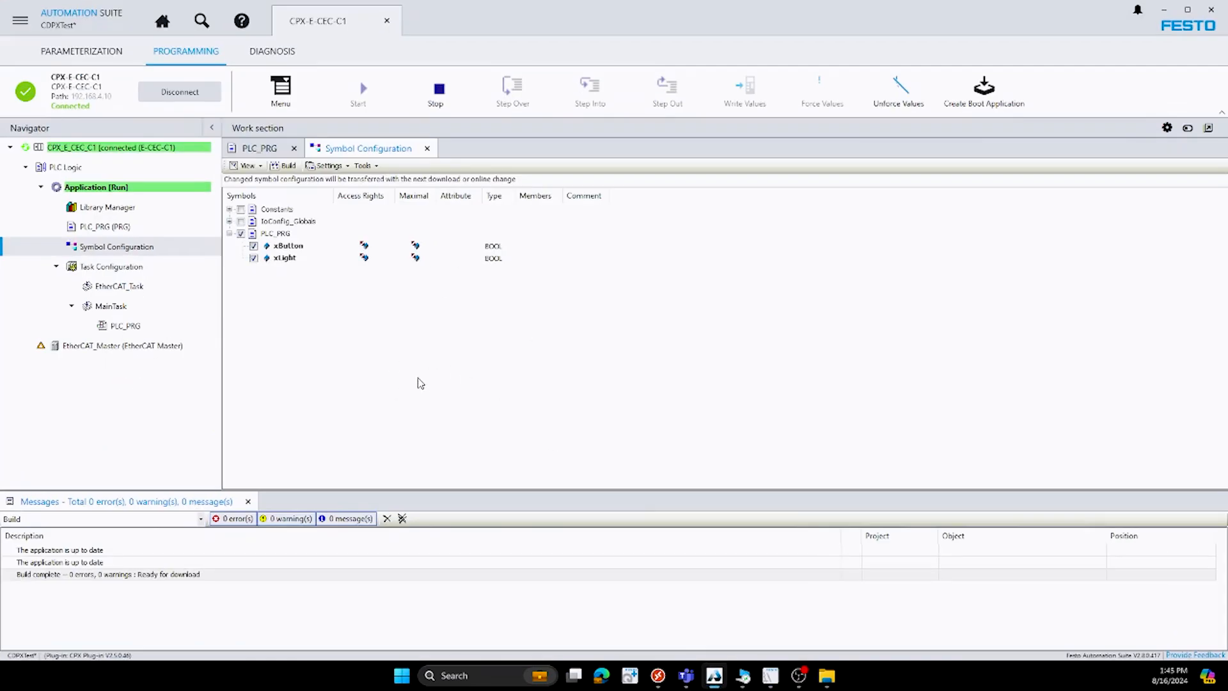
mouse_move(258, 160)
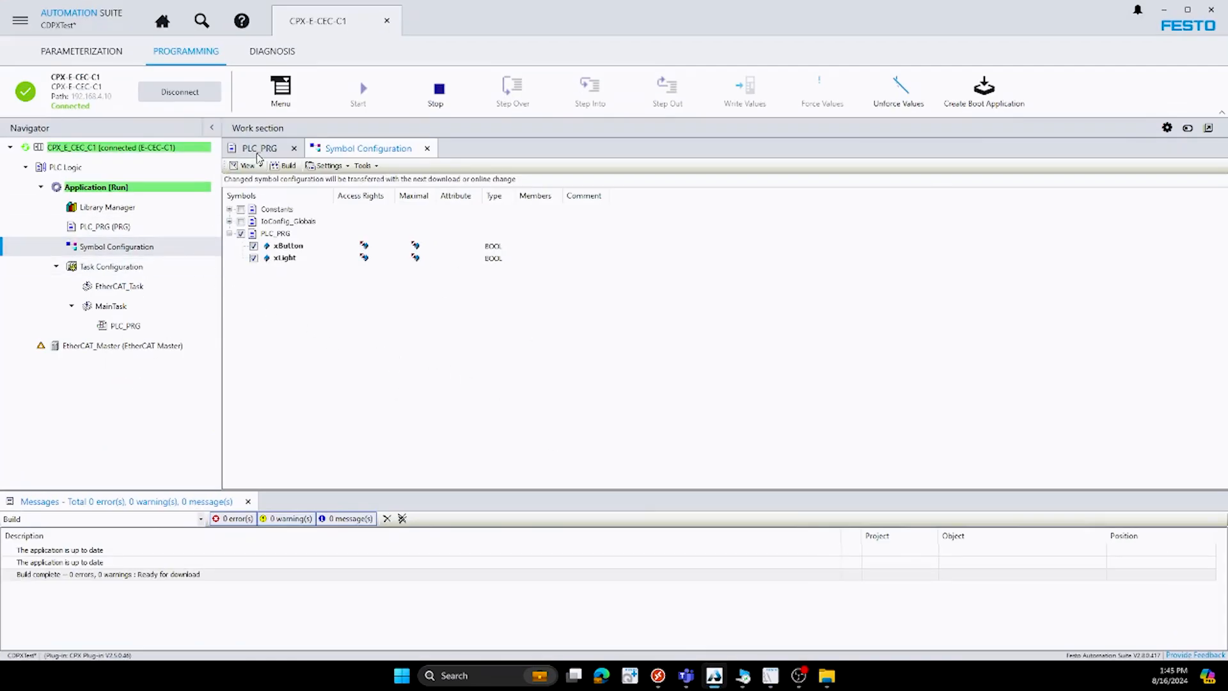
- In online PLC_PRG, write xButton TRUE to light xLight, then write it back to FALSE
left_click(259, 147)
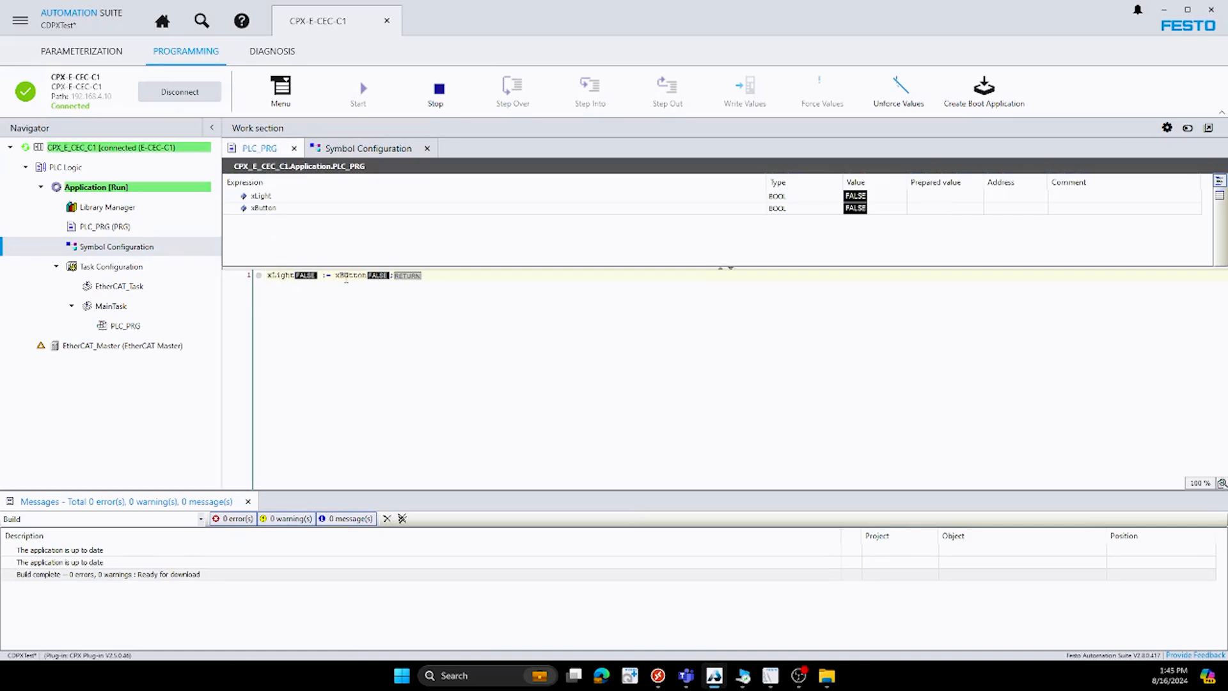
mouse_move(348, 275)
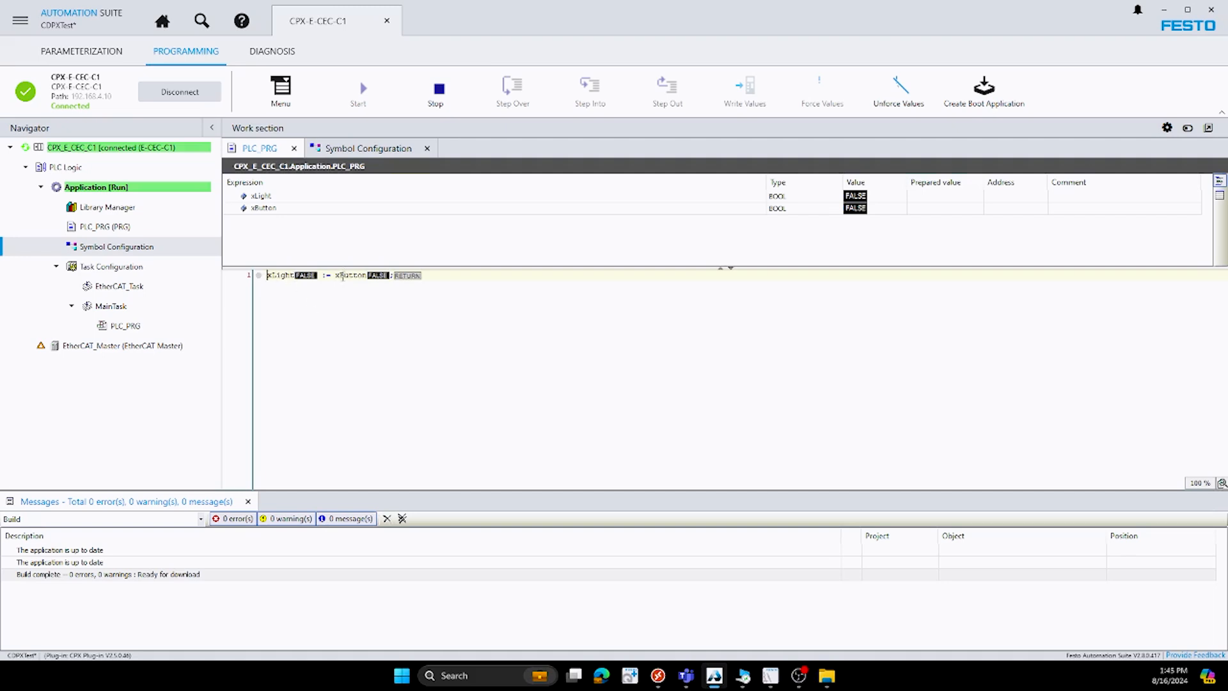
mouse_move(349, 275)
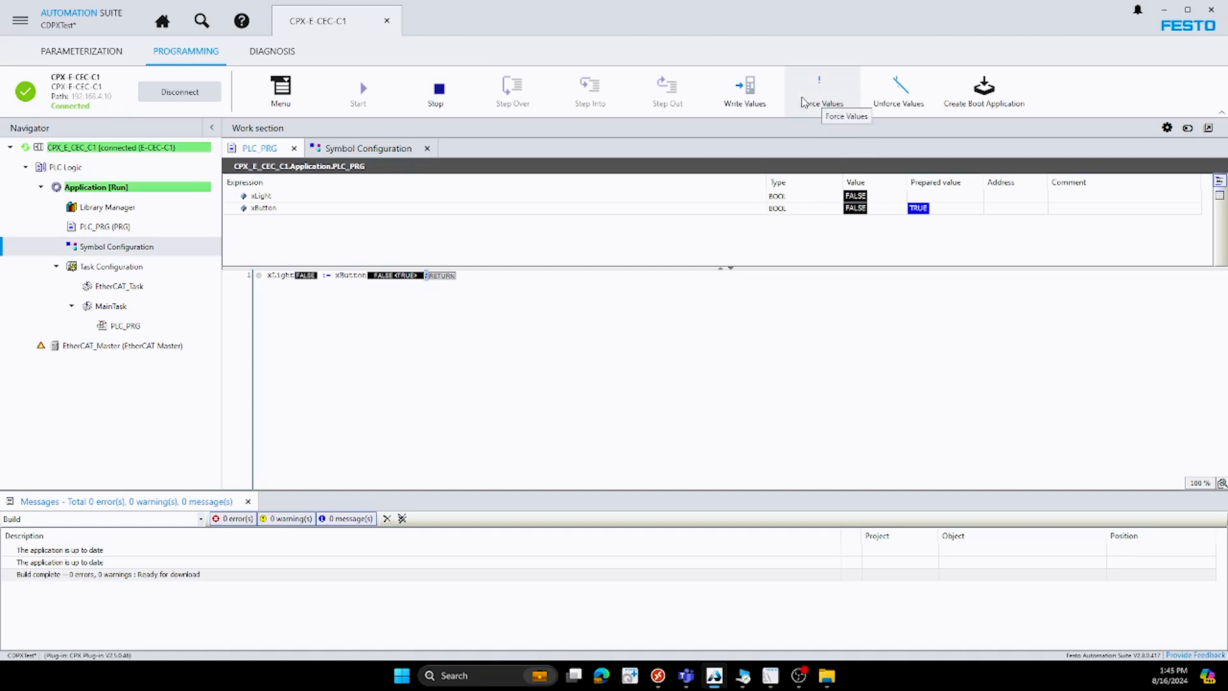
left_click(820, 83)
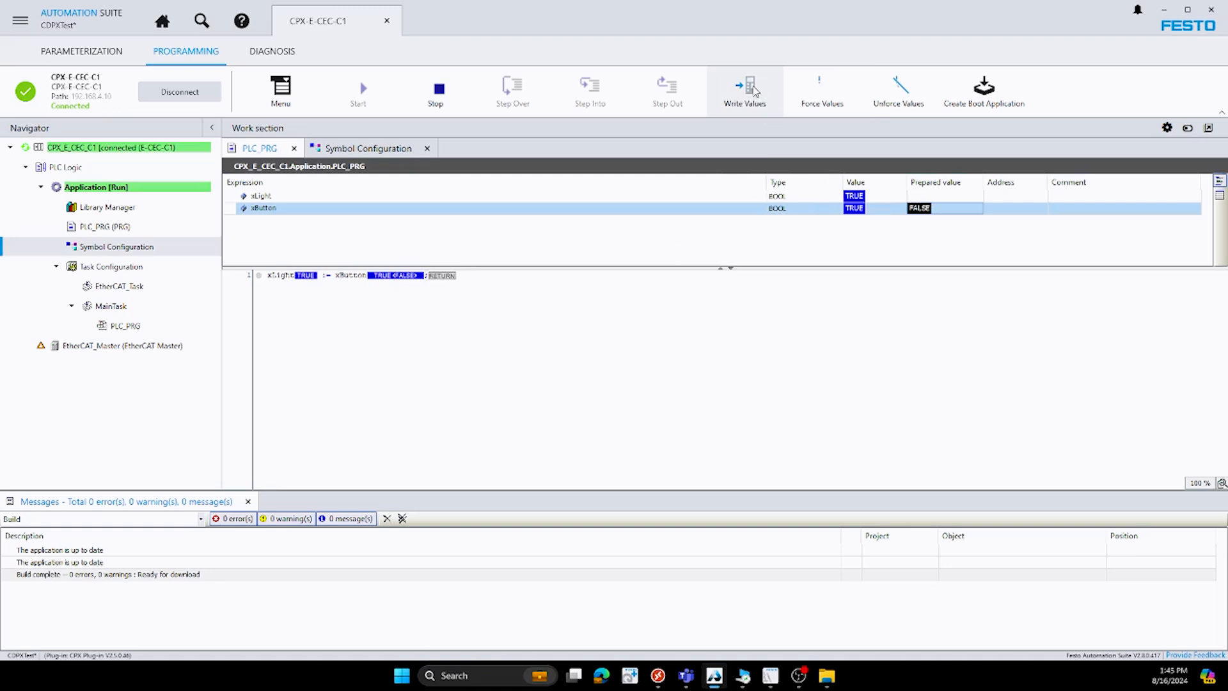
left_click(745, 89)
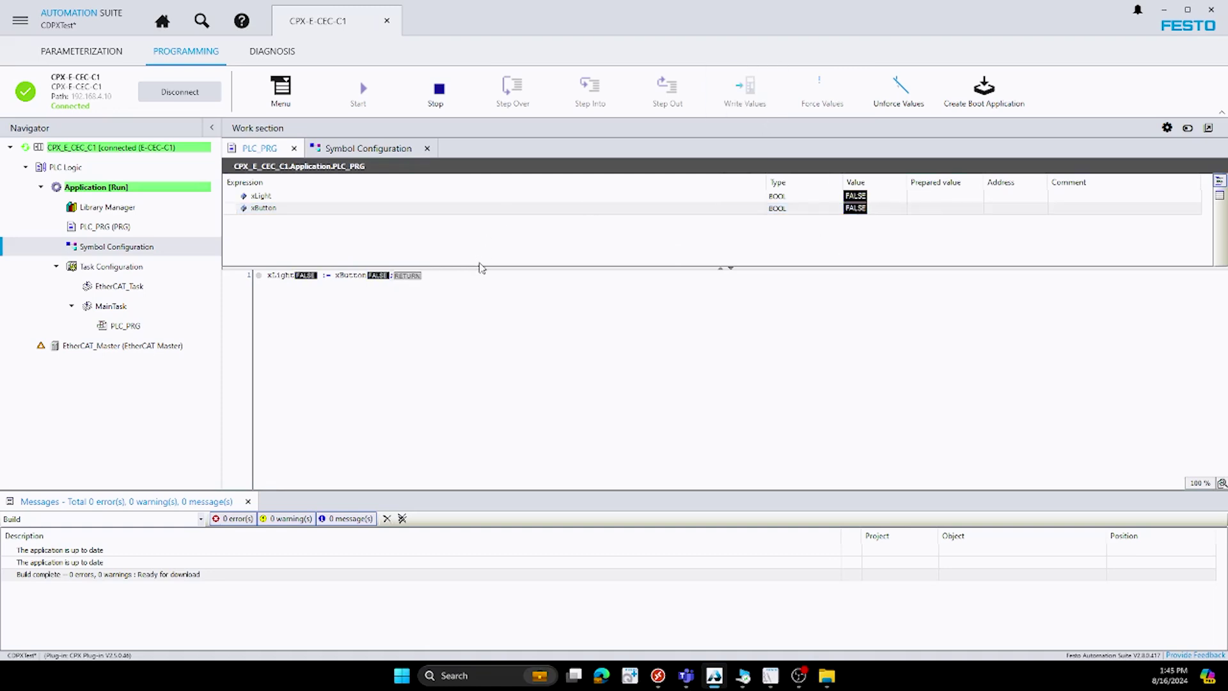
mouse_move(463, 280)
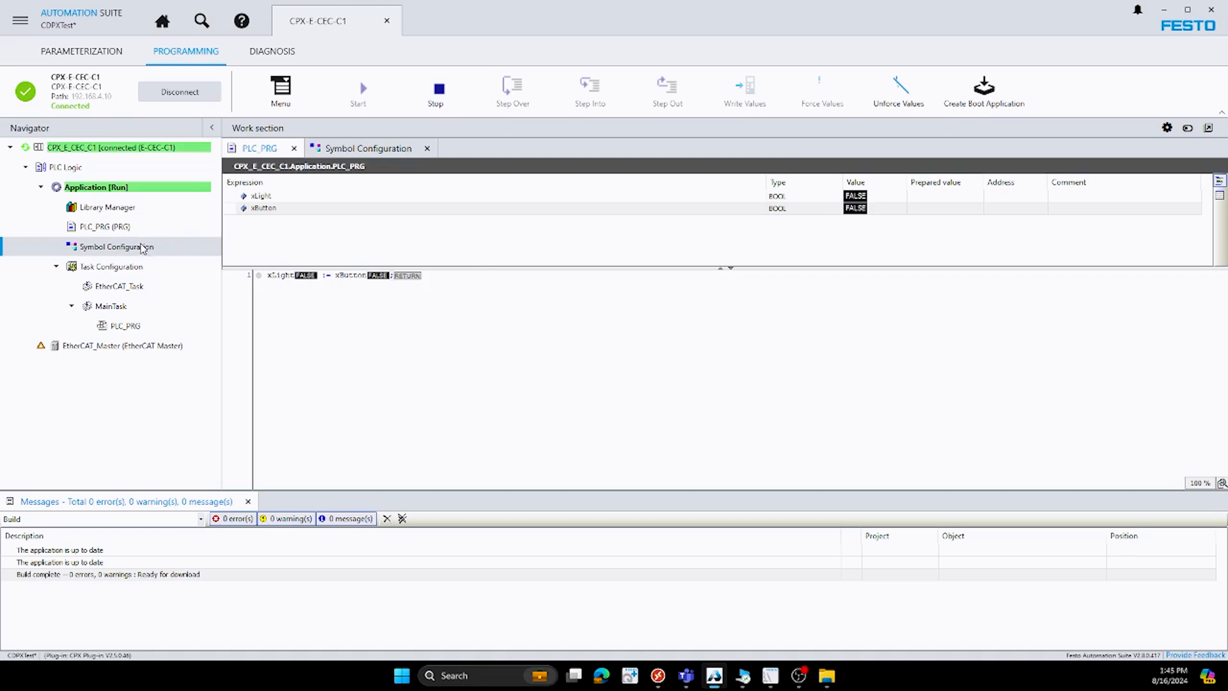
mouse_move(125, 250)
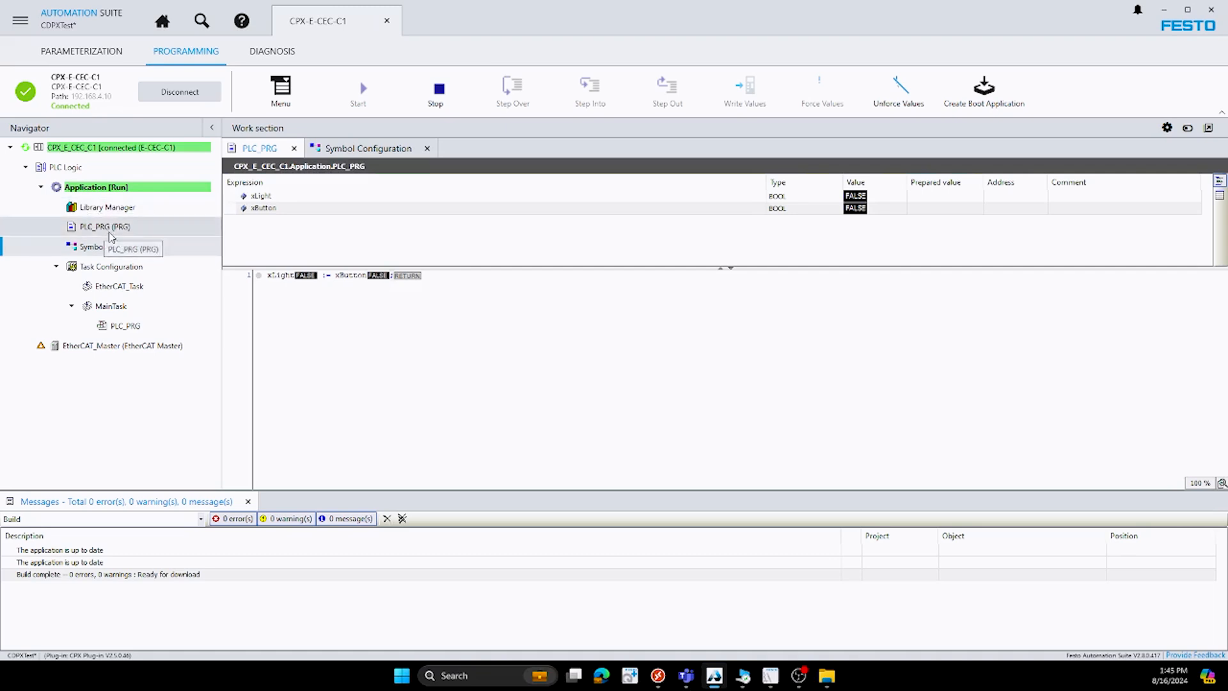
- Open Application's Symbol Configuration and mark PLC_PRG's xButton and xLight for export
right_click(93, 187)
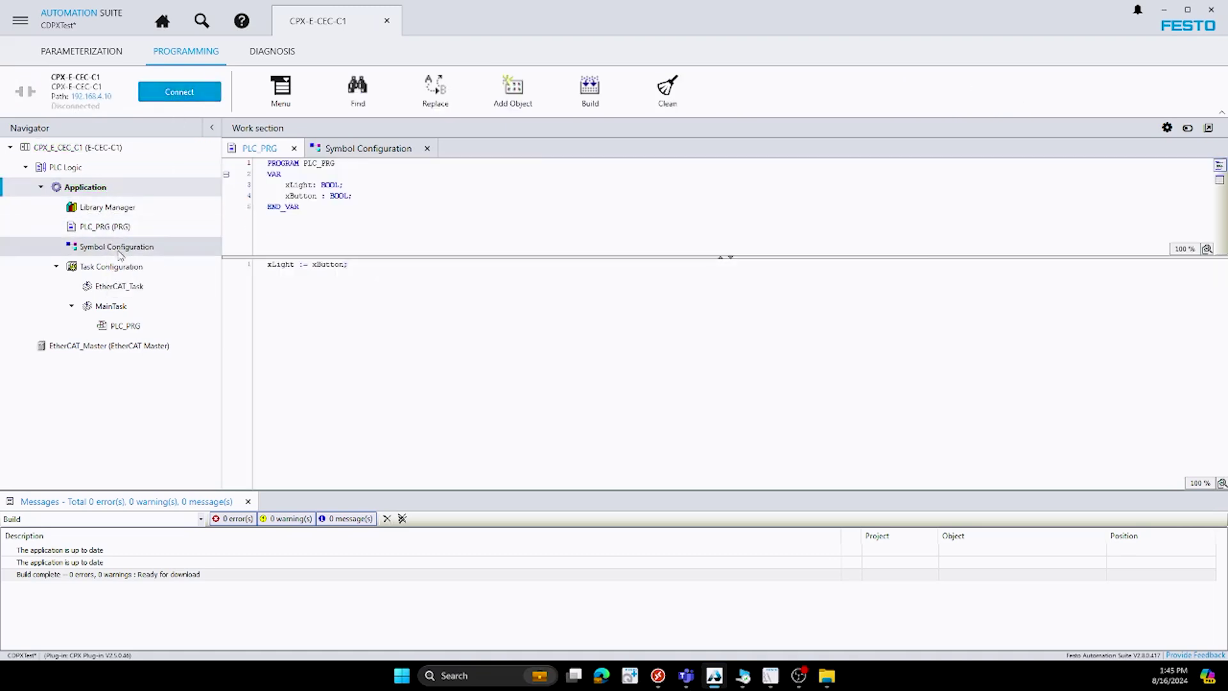
left_click(83, 187)
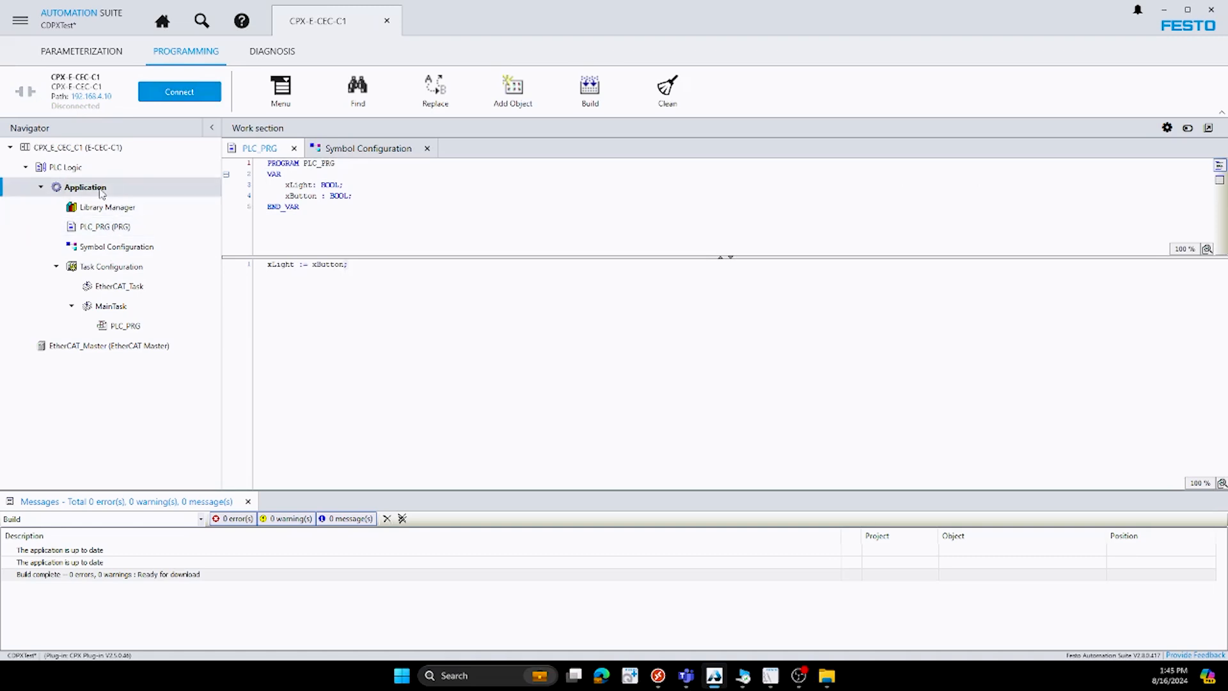
right_click(83, 187)
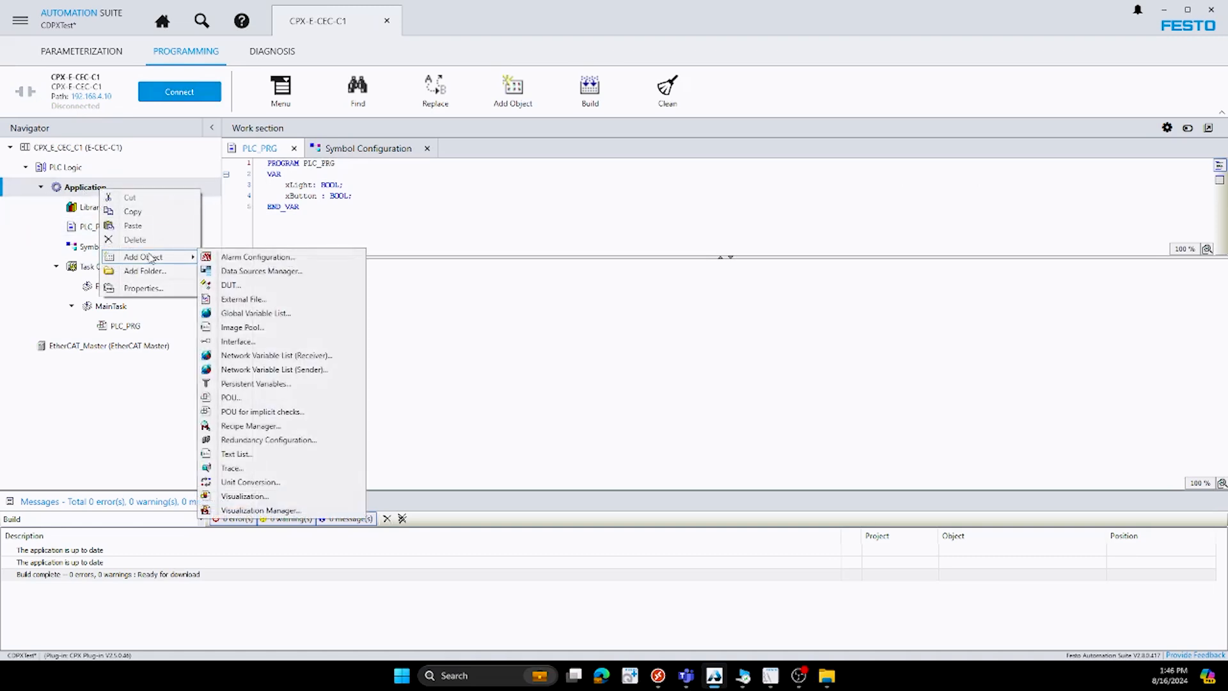
mouse_move(164, 449)
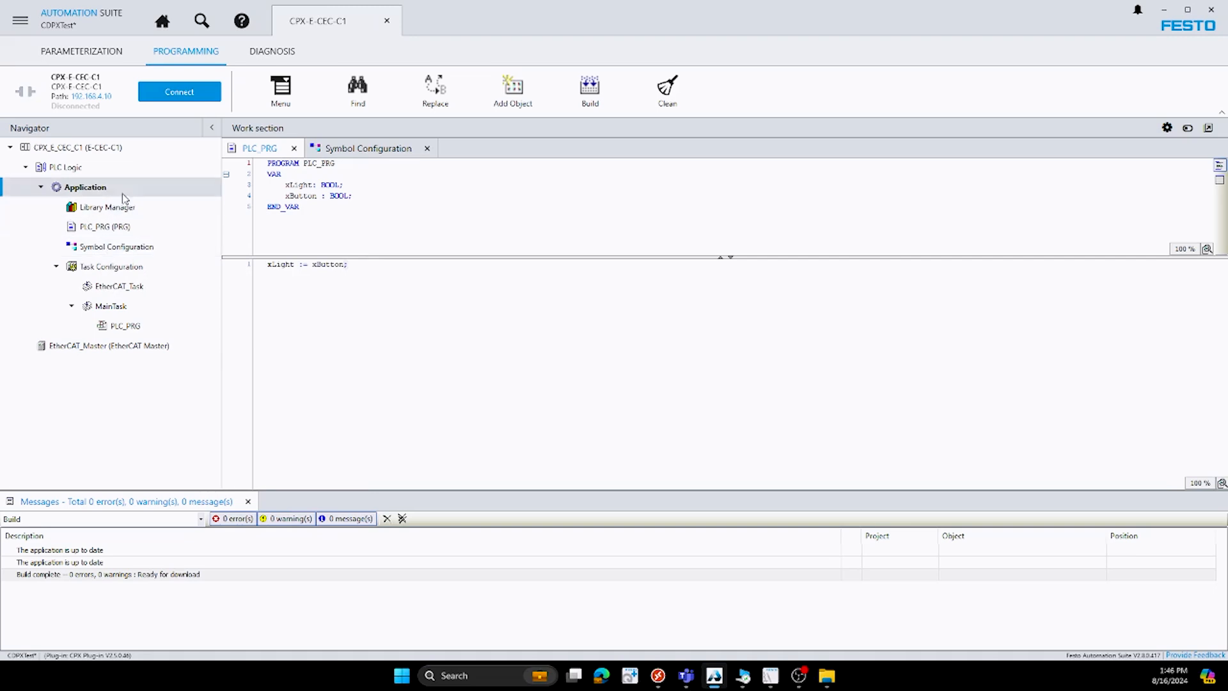
left_click(117, 246)
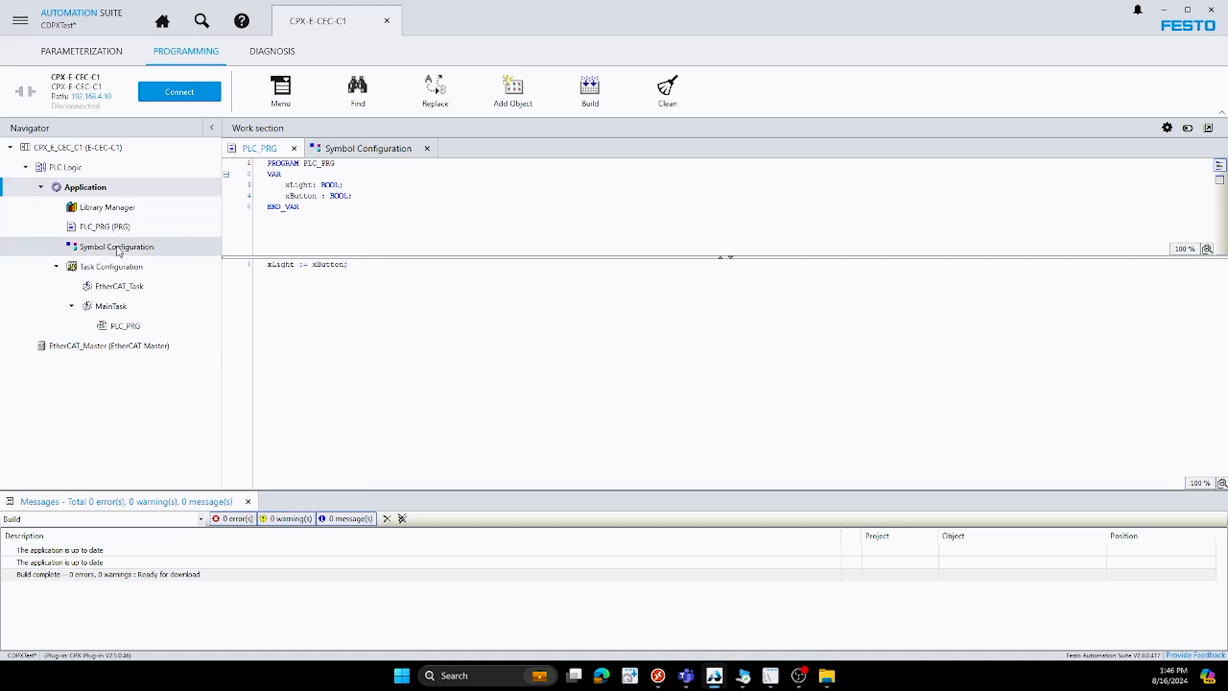
right_click(84, 186)
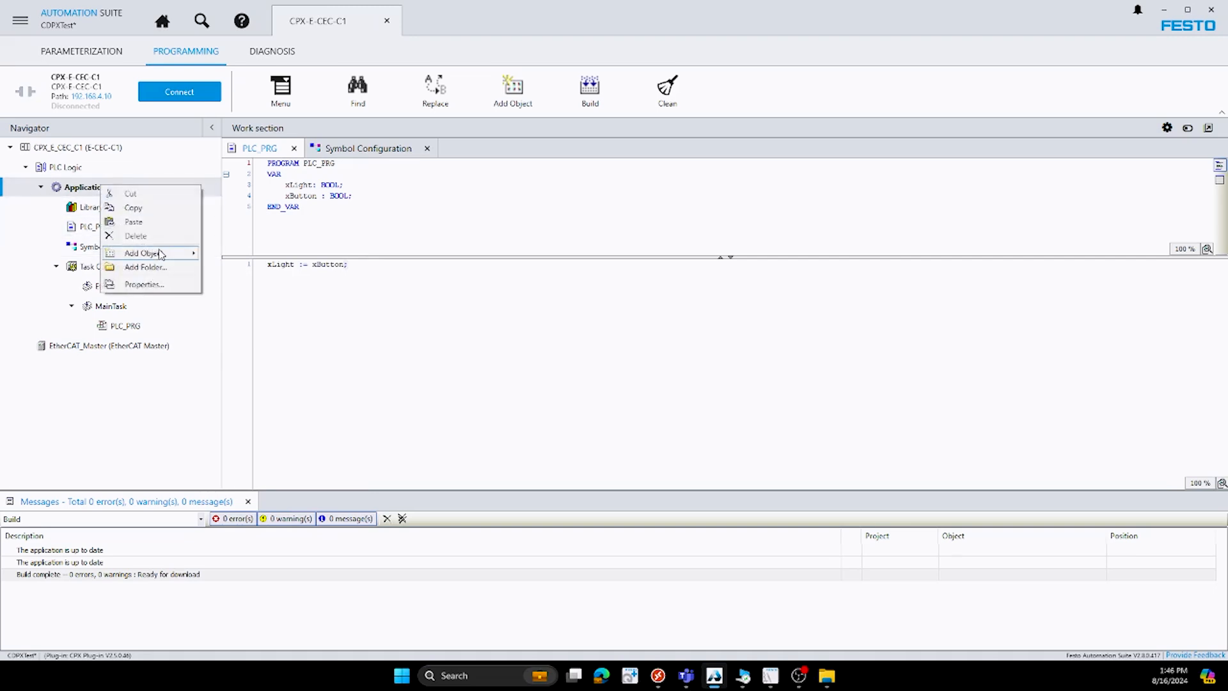
left_click(148, 253)
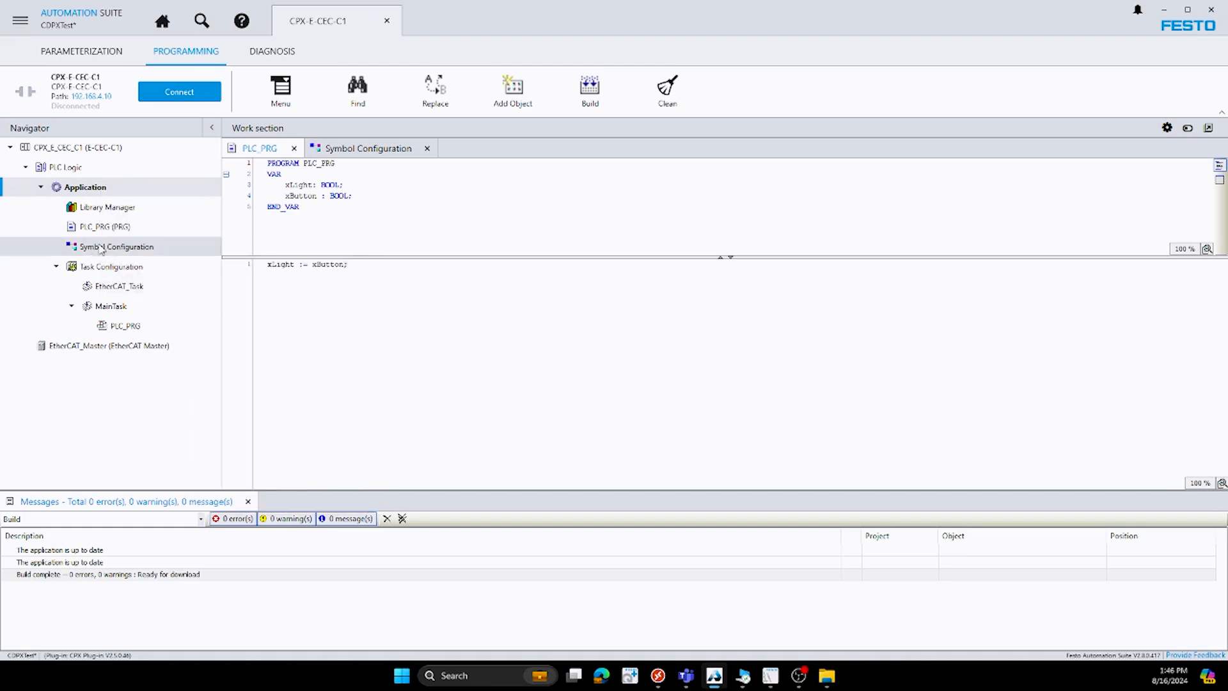
left_click(369, 148)
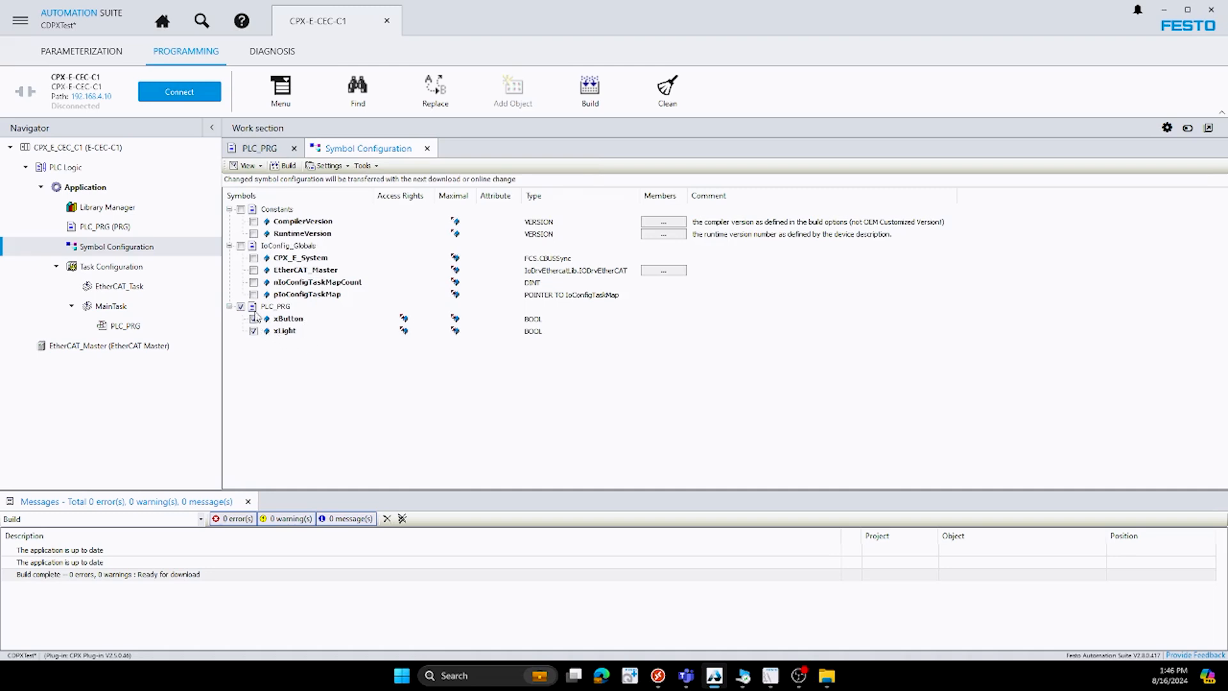
- Run Build > Generate Code for the application, then switch back to Designer Studio
left_click(253, 318)
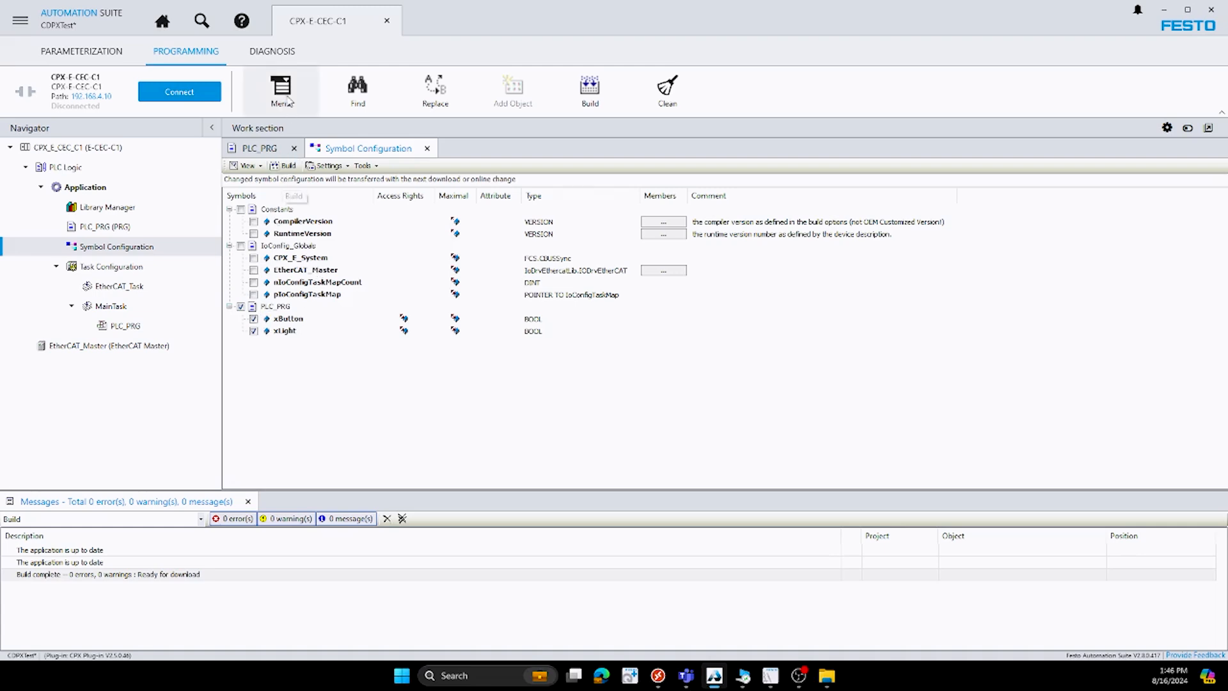
left_click(282, 86)
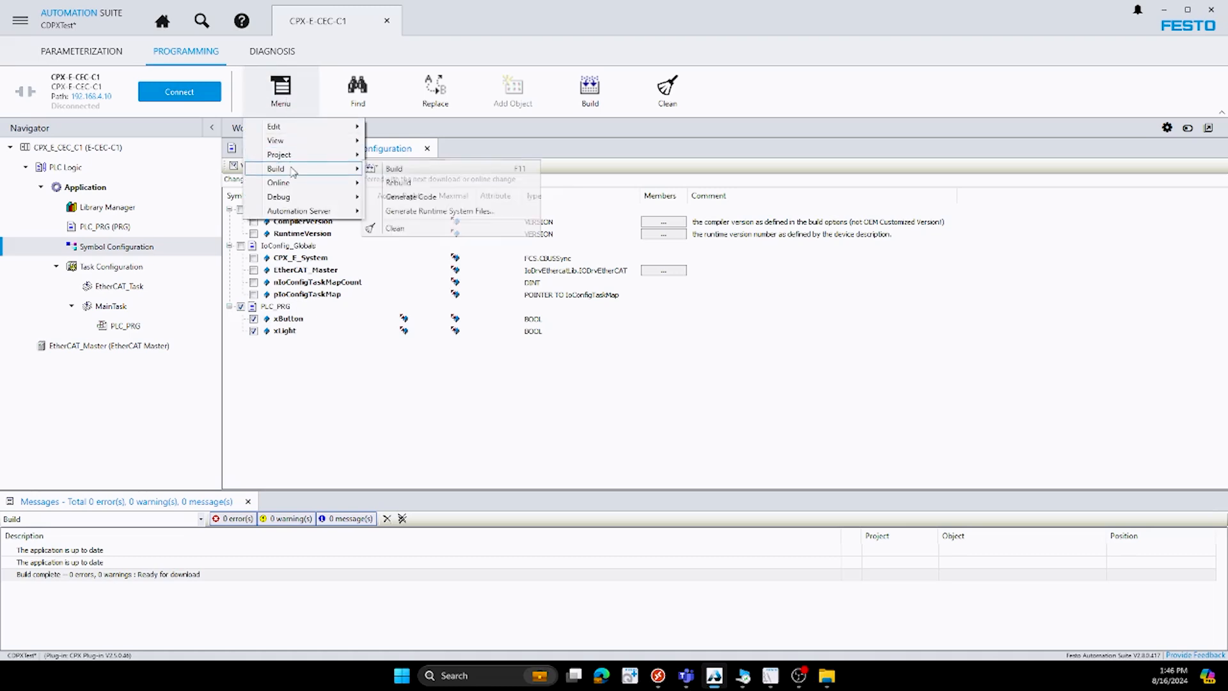
mouse_move(411, 197)
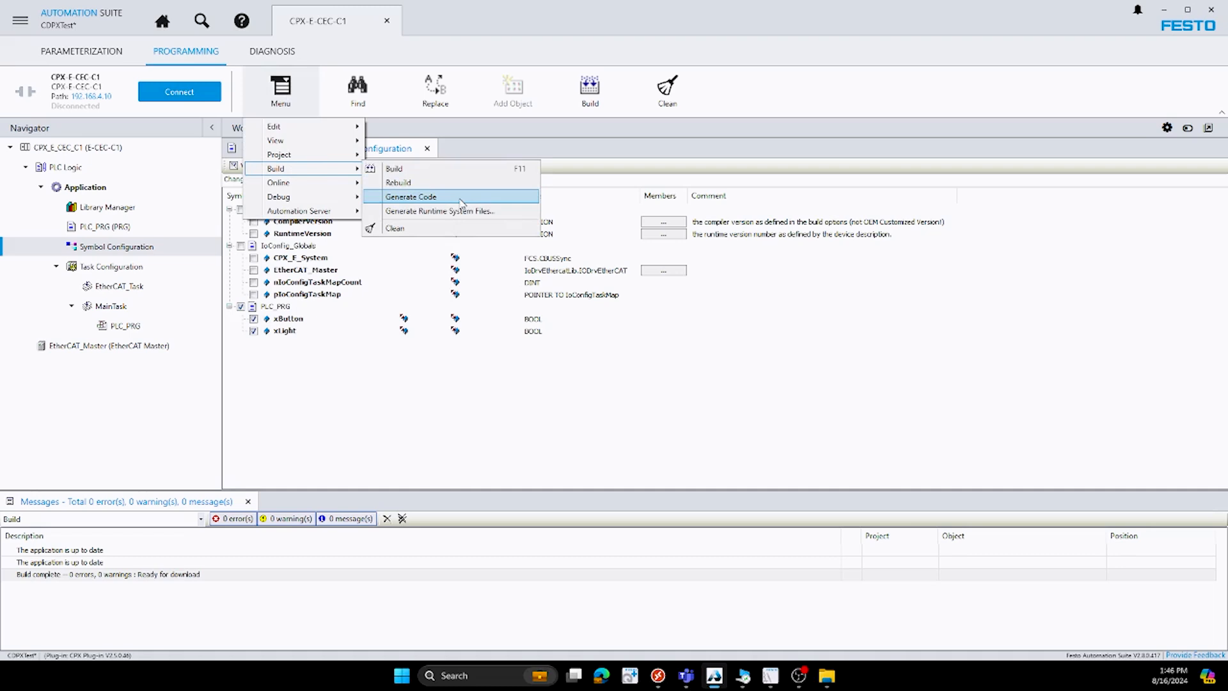
mouse_move(452, 201)
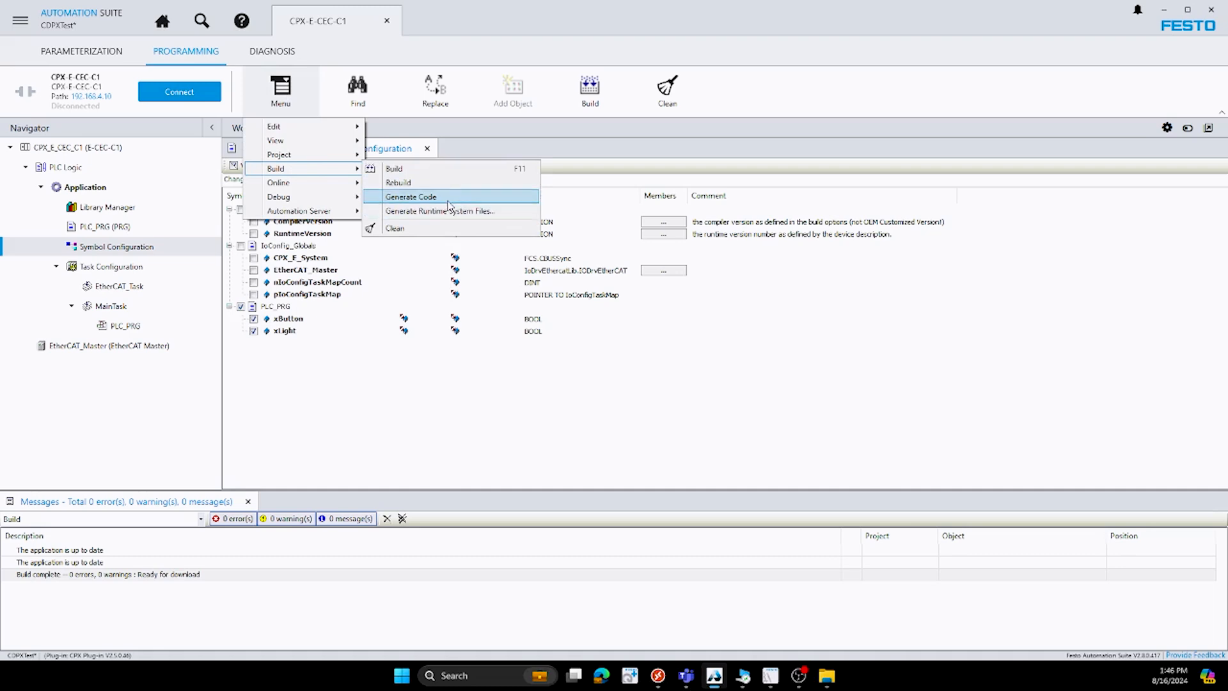
mouse_move(416, 375)
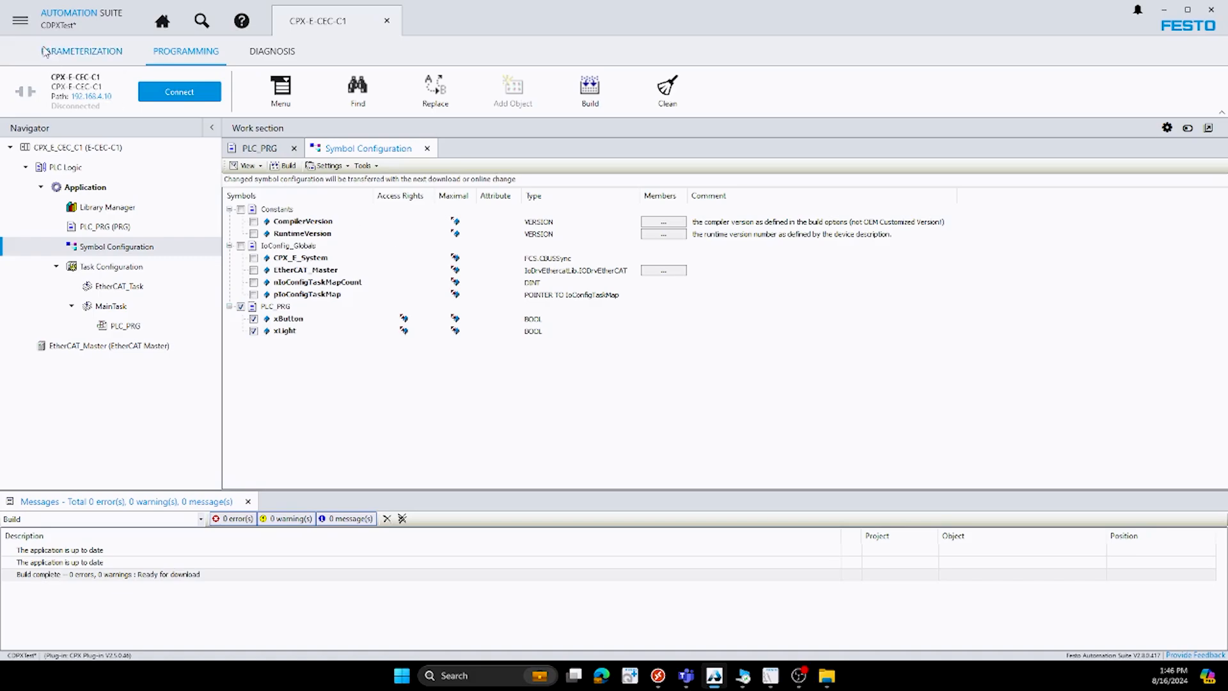
left_click(16, 23)
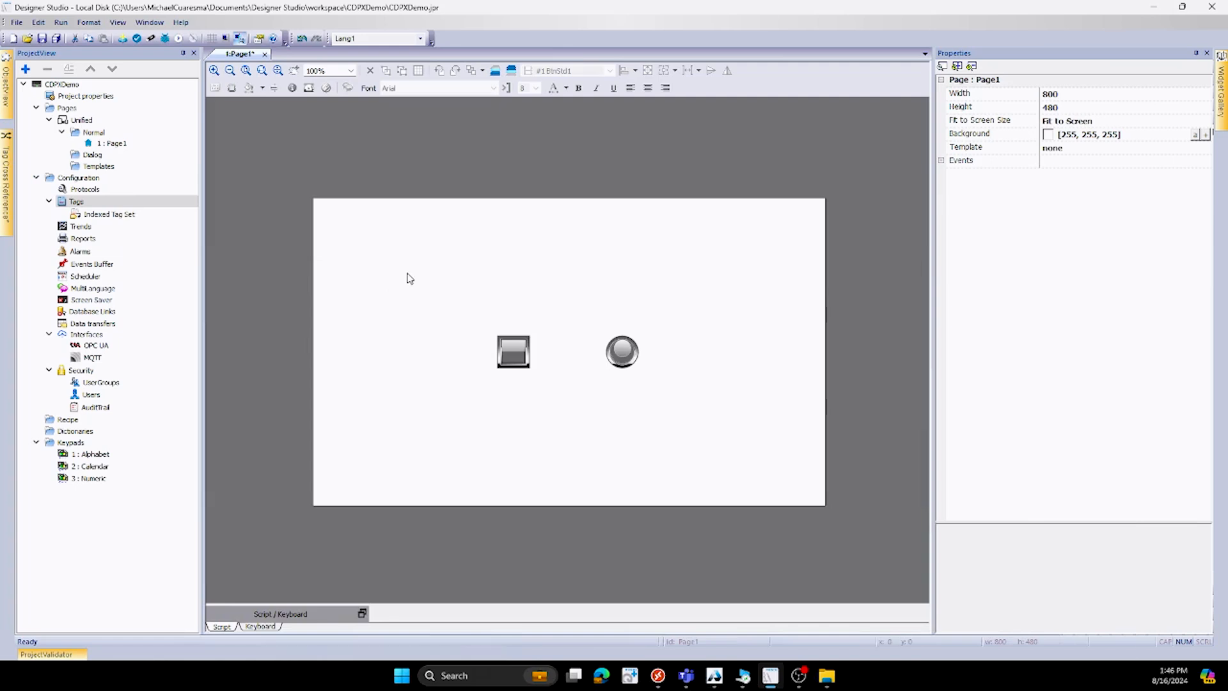
mouse_move(365, 268)
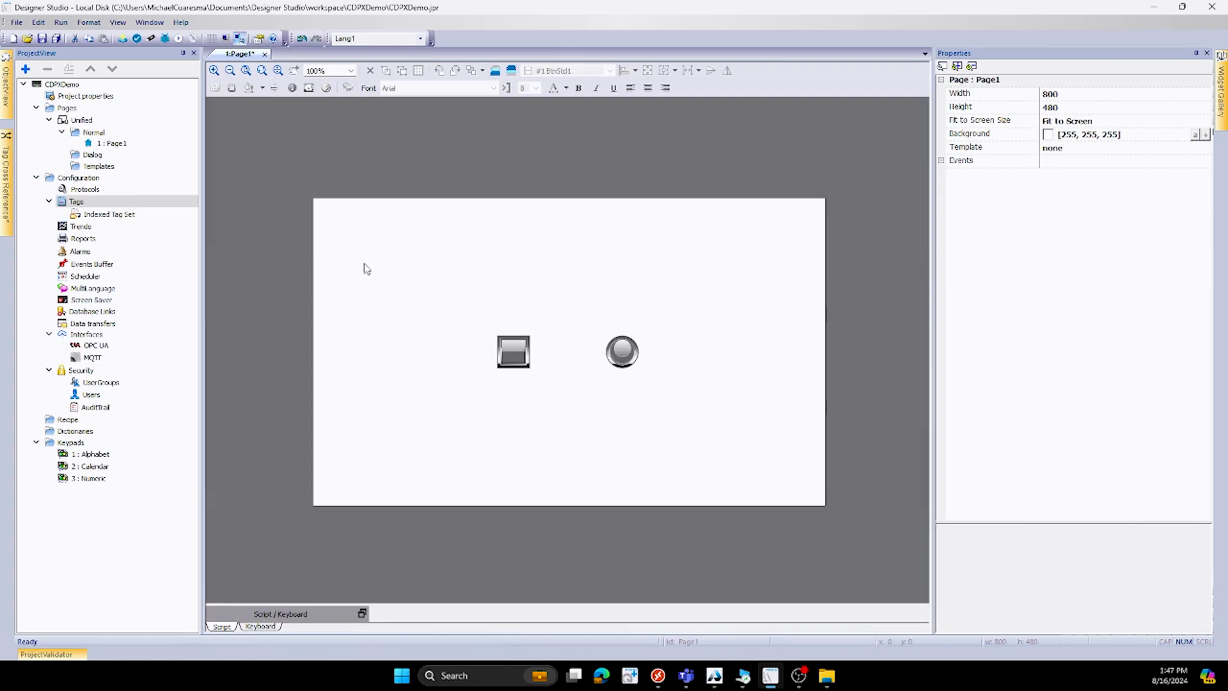
mouse_move(550, 439)
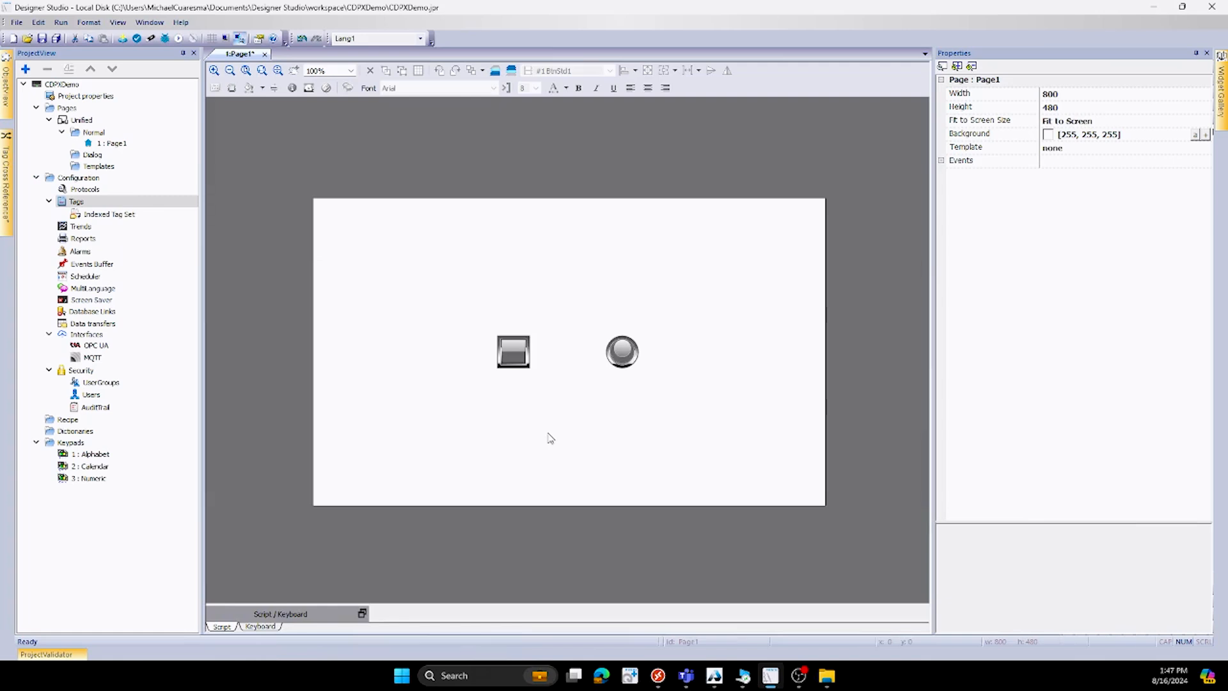
mouse_move(444, 275)
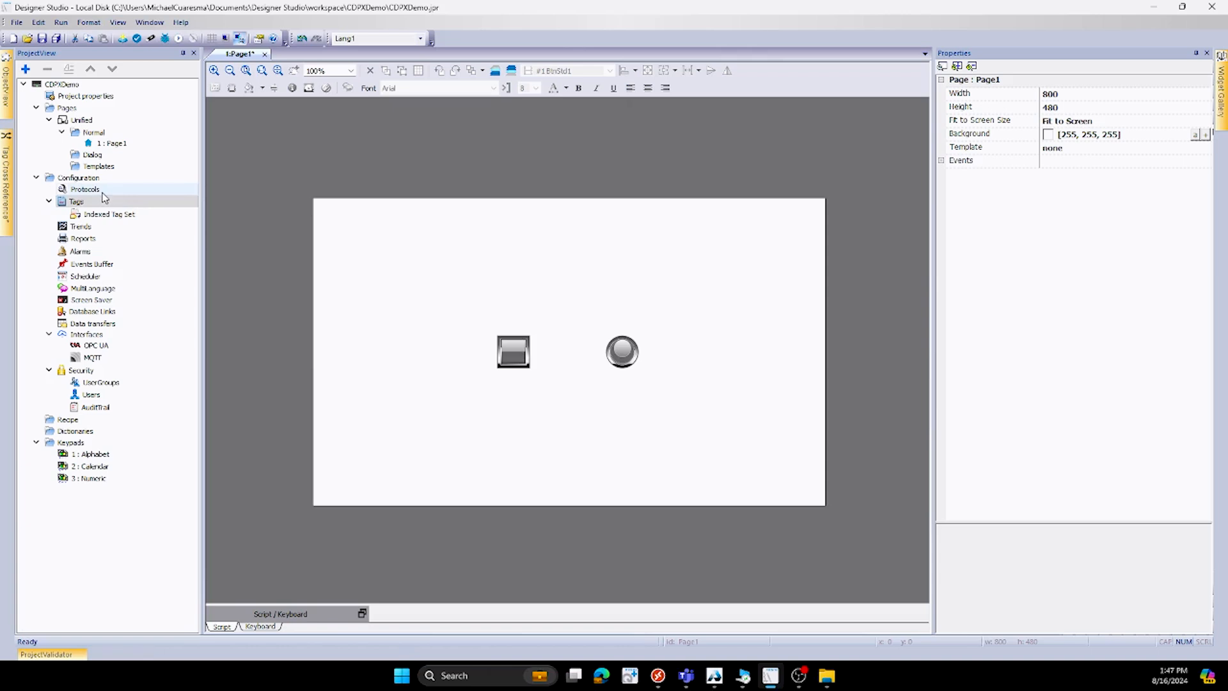
- Add a CODESYS V3 ETH protocol with PLC IP address 192.168.4.10
double_click(83, 189)
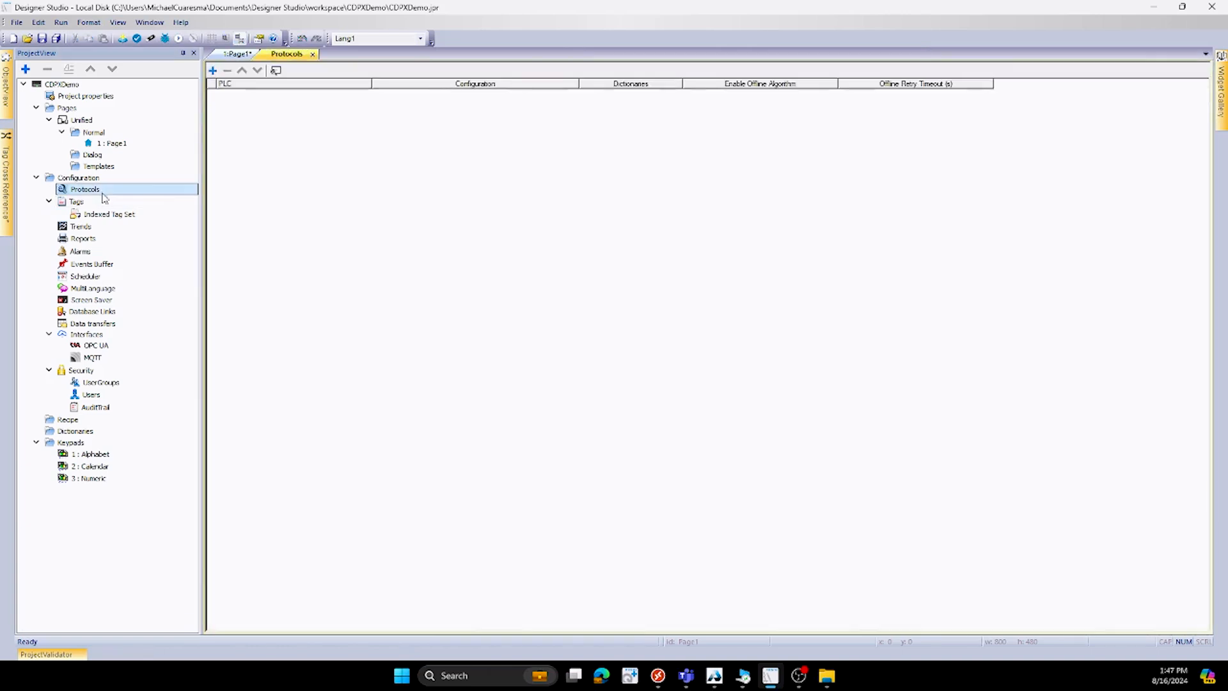
left_click(214, 70)
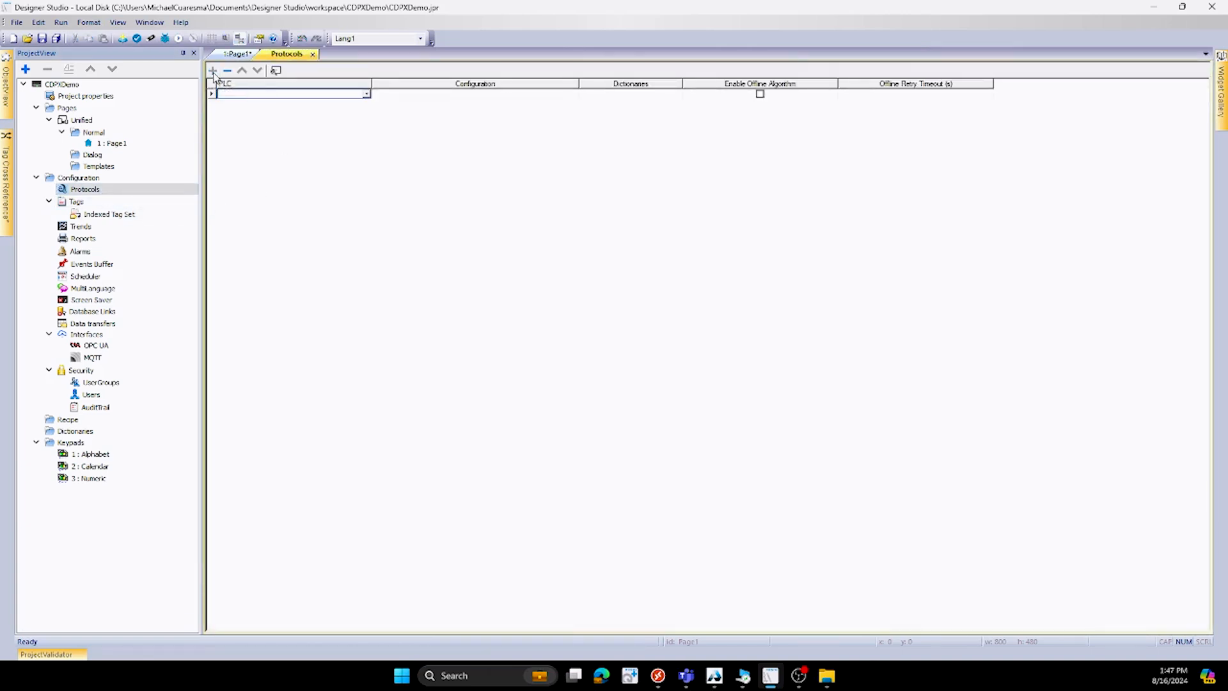
left_click(365, 94)
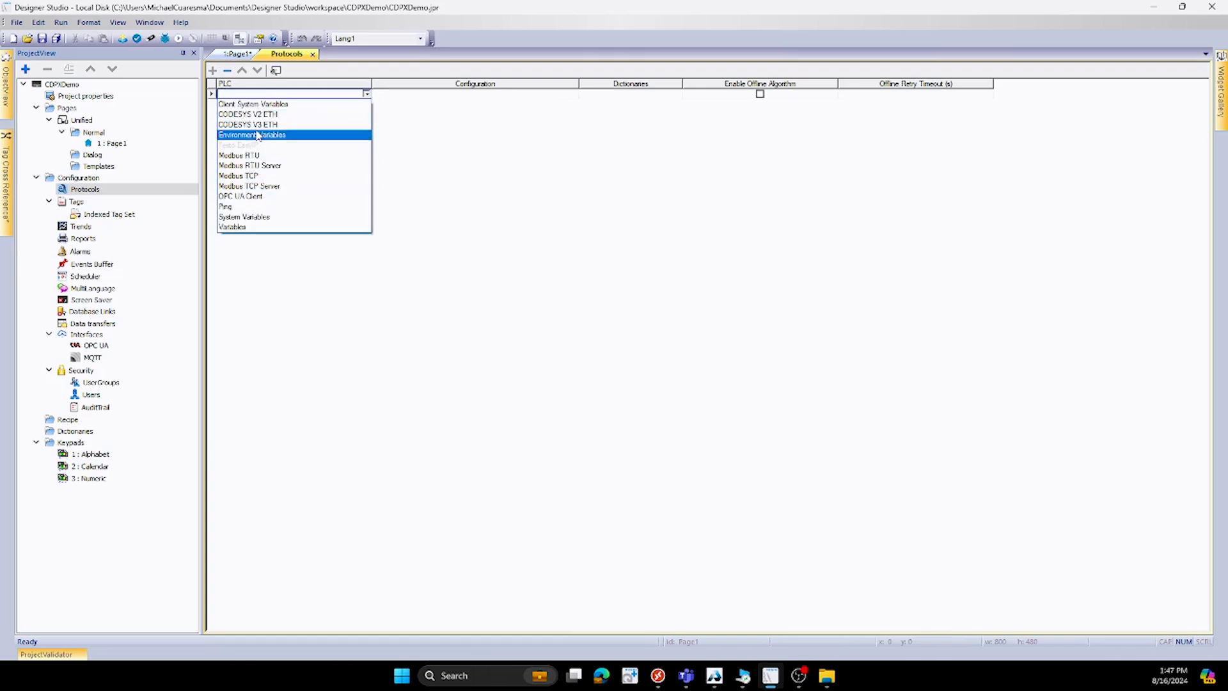
left_click(248, 114)
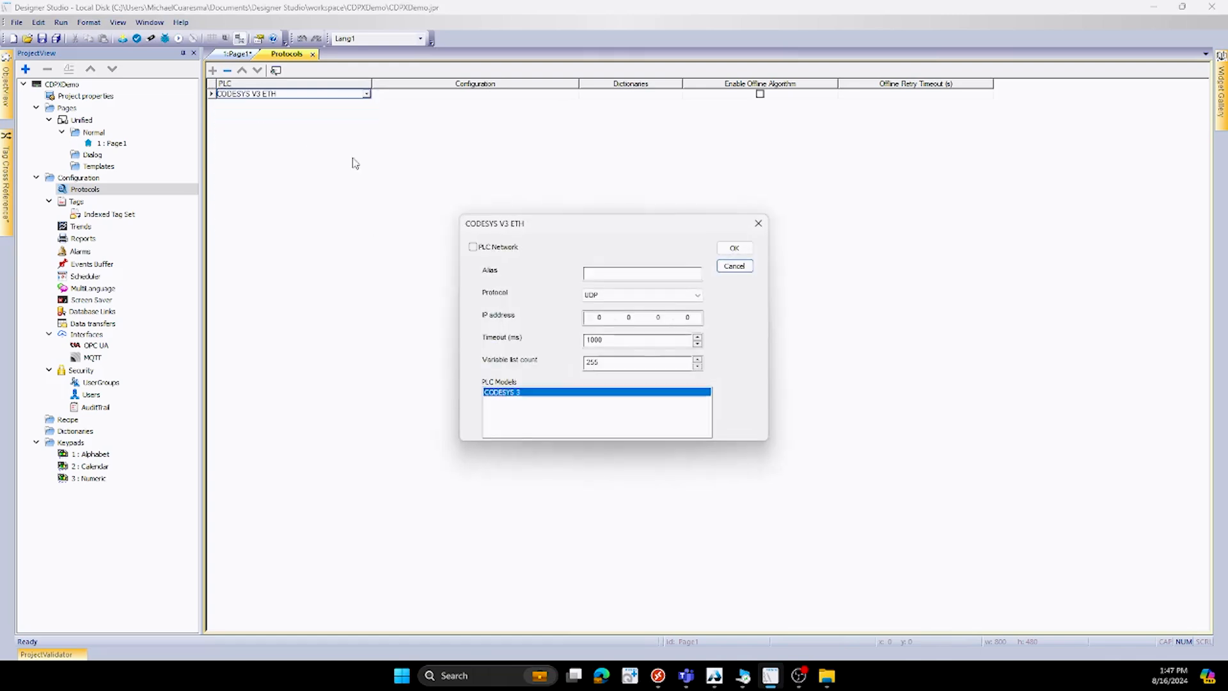
mouse_move(631, 236)
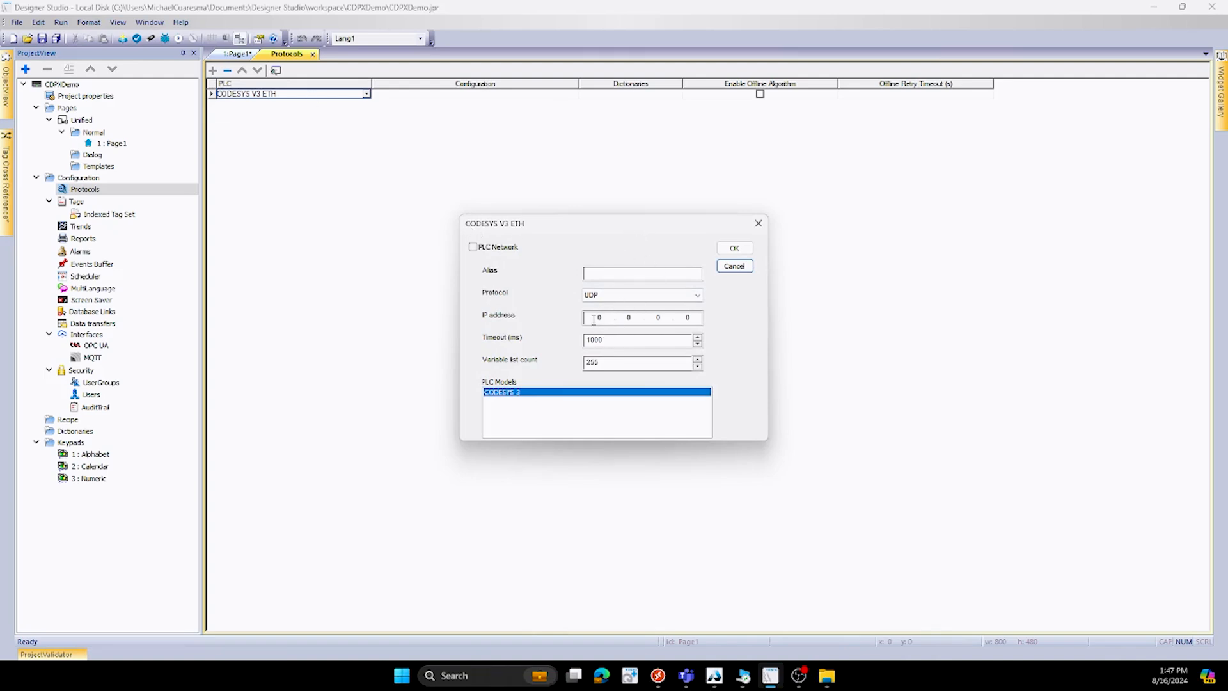
type("192")
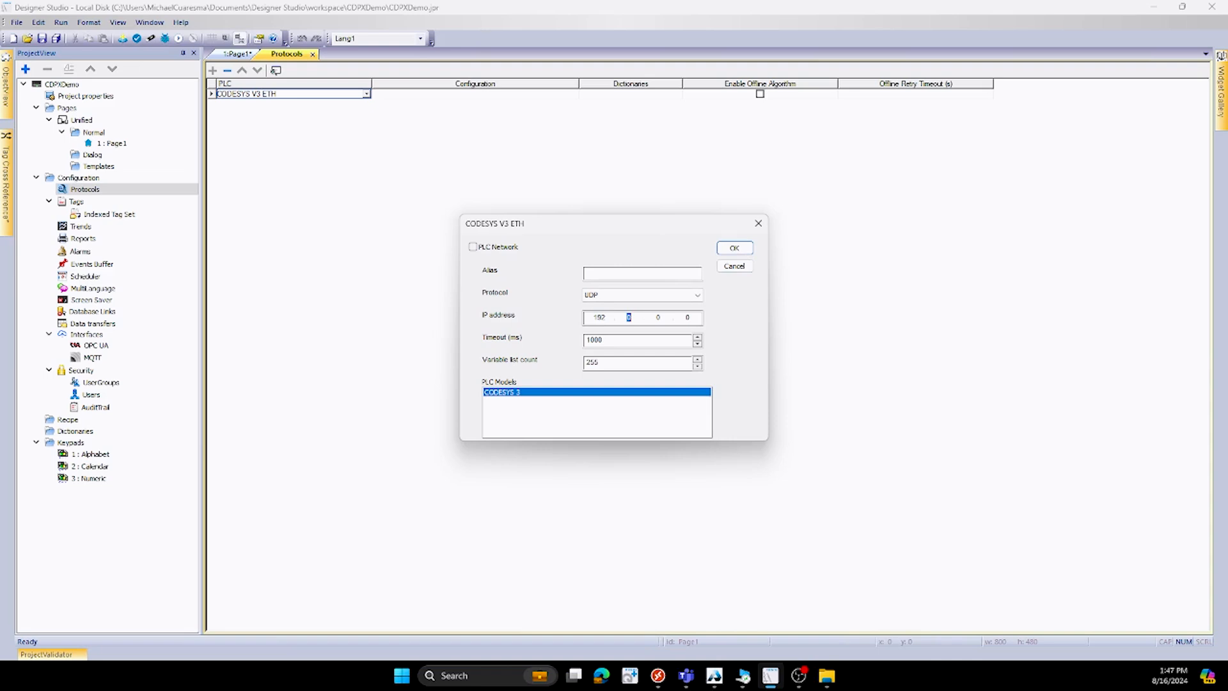
type("168")
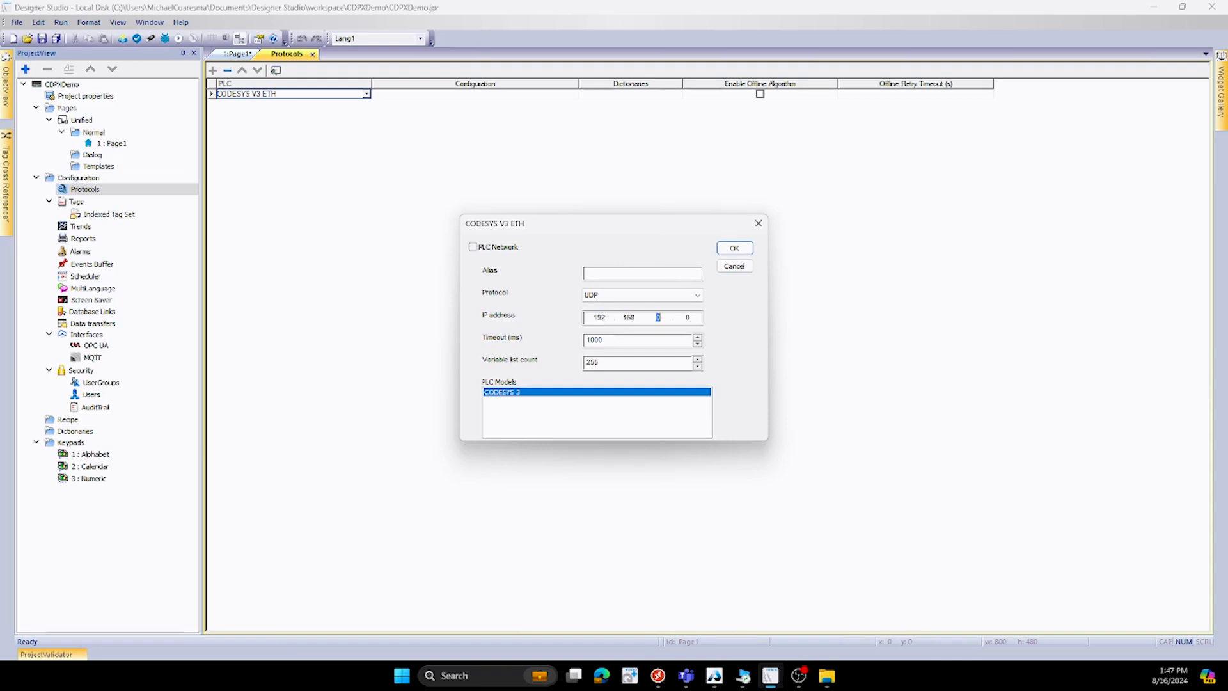
type("4.1")
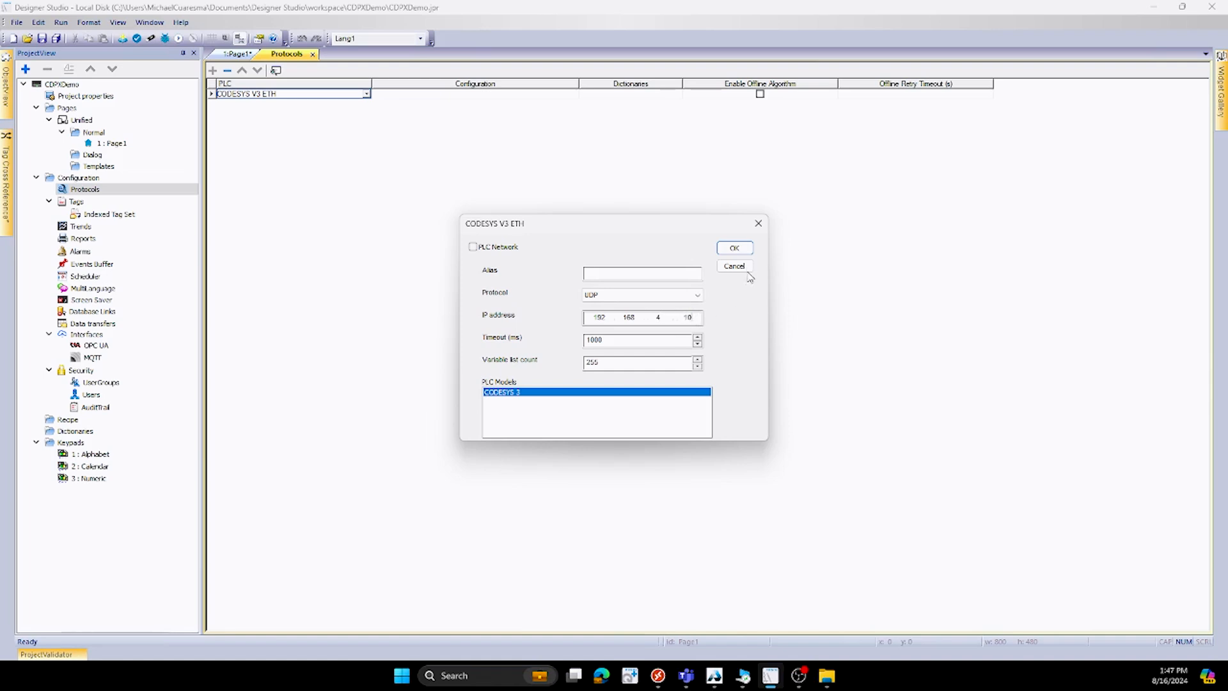
left_click(734, 248)
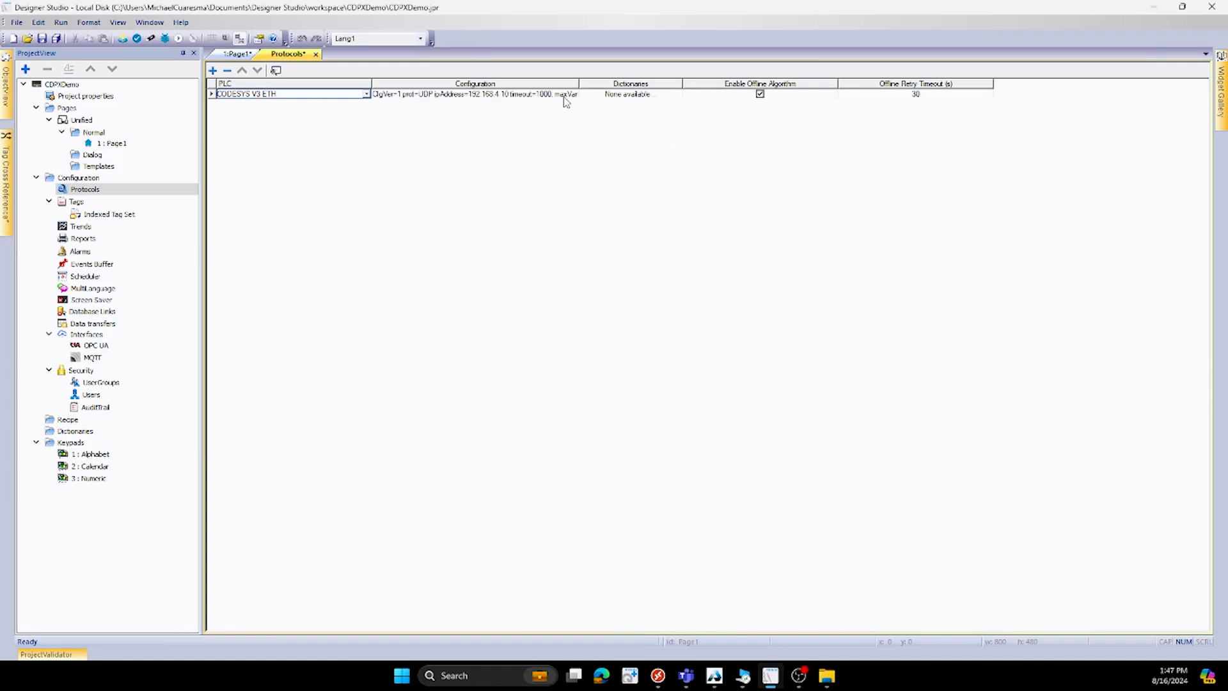
mouse_move(632, 102)
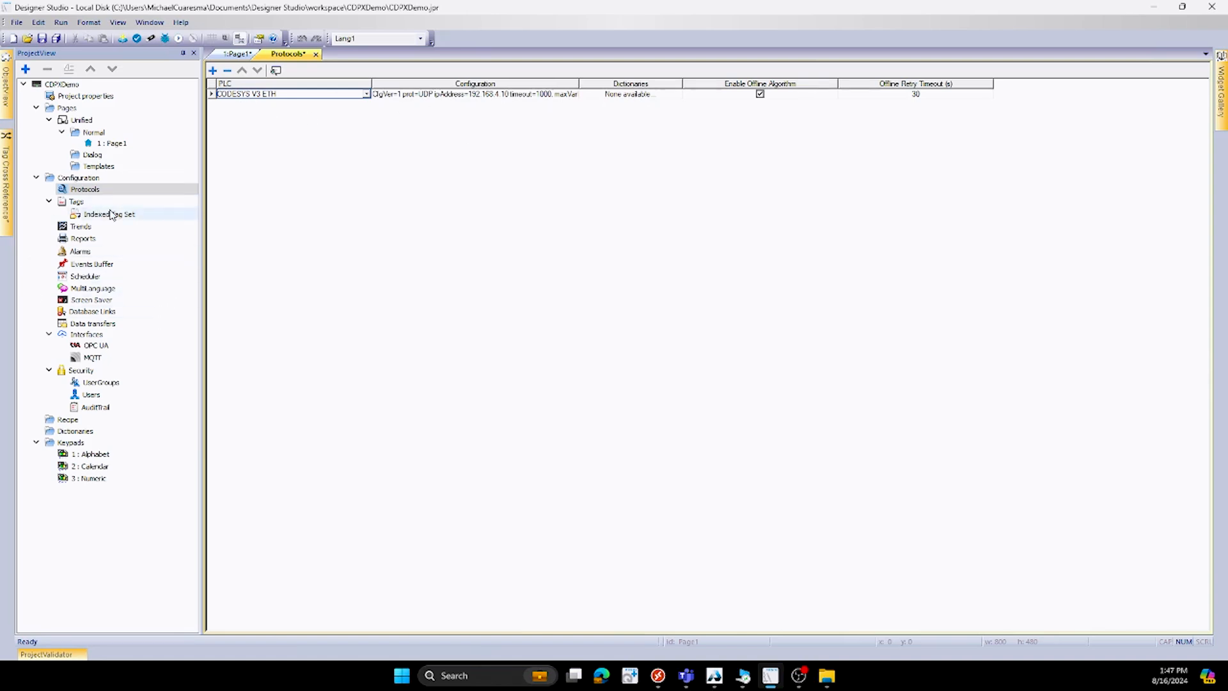
- Start a tag import in the Tags editor with the linear CODESYS3 XML importer
double_click(75, 202)
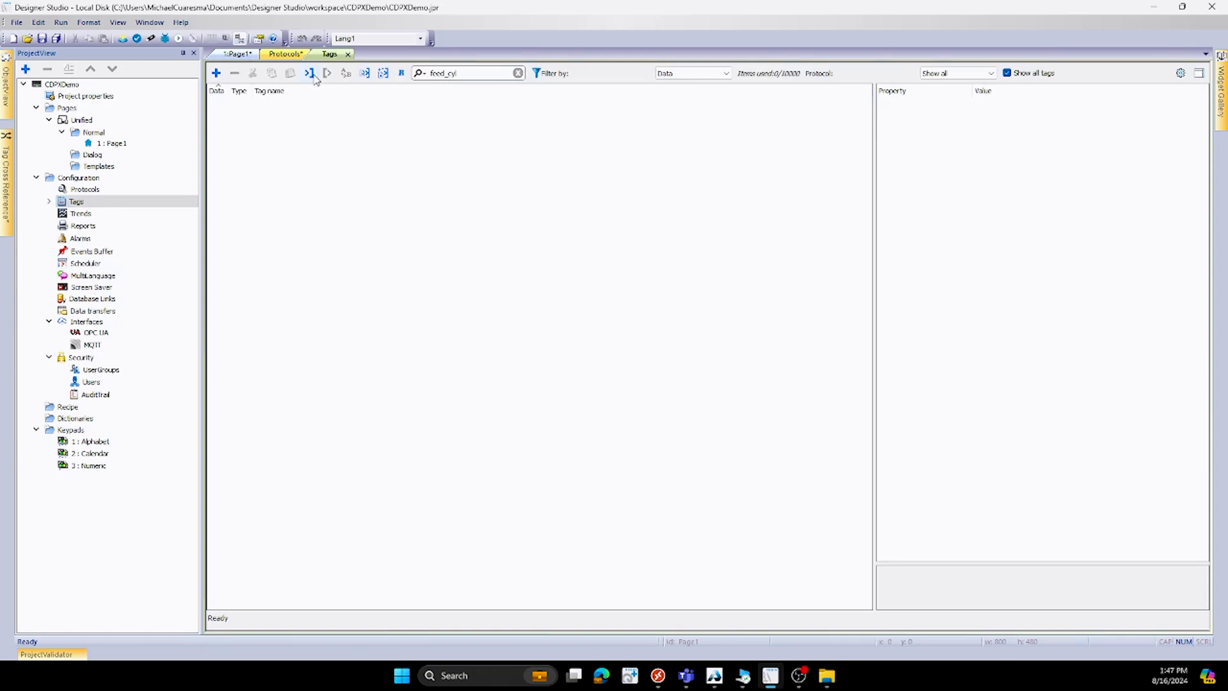
mouse_move(370, 73)
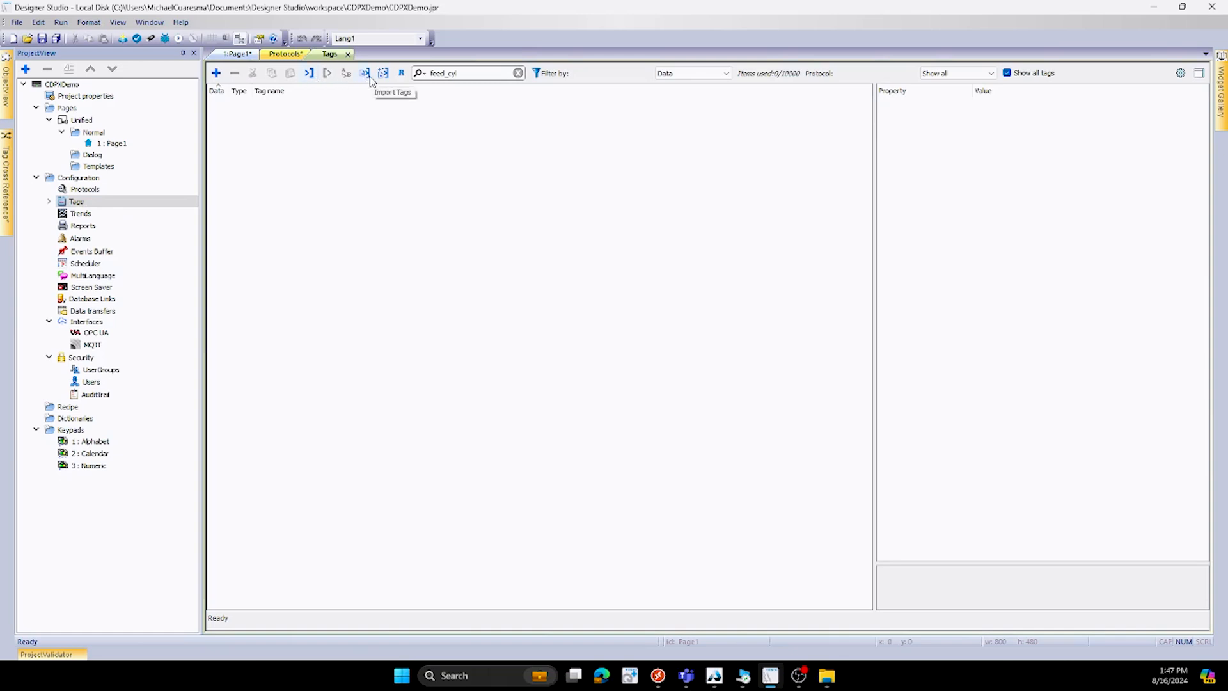
left_click(367, 72)
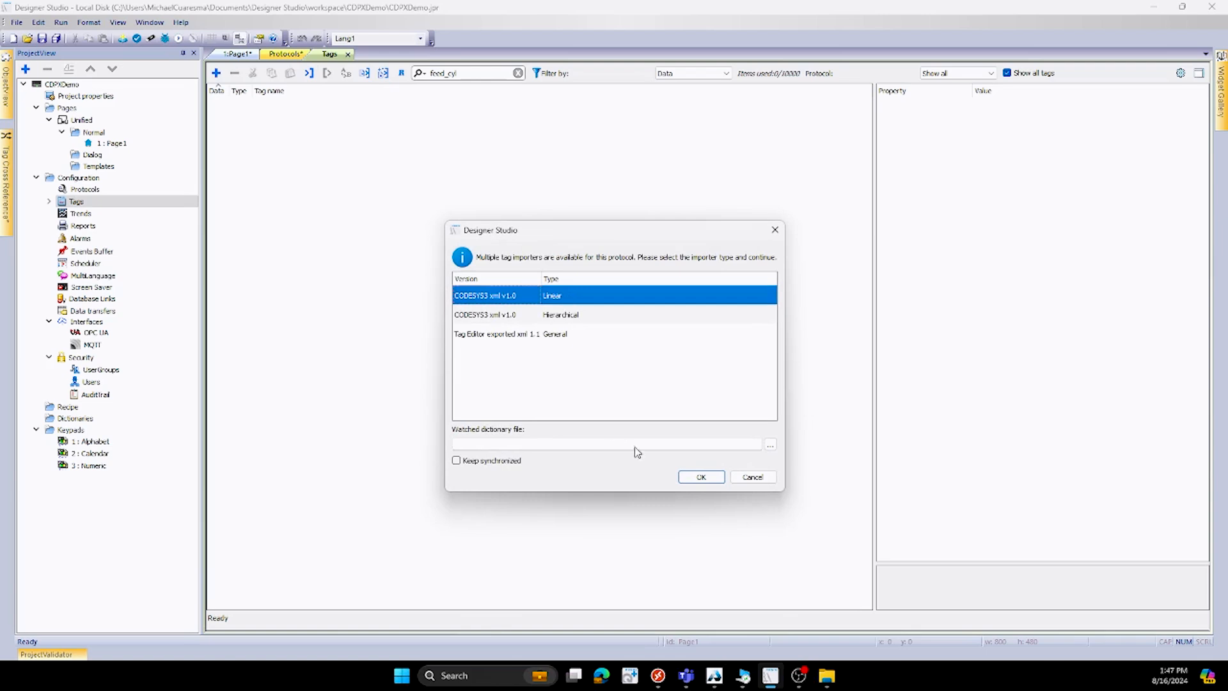
left_click(701, 476)
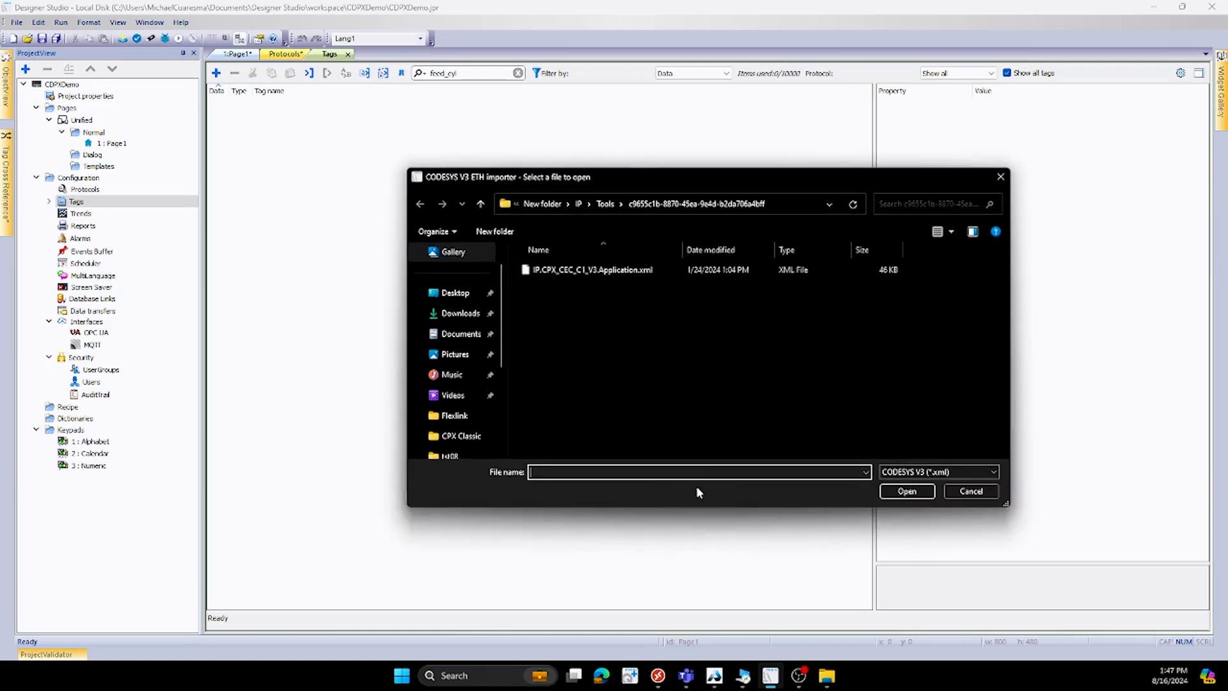
mouse_move(603, 288)
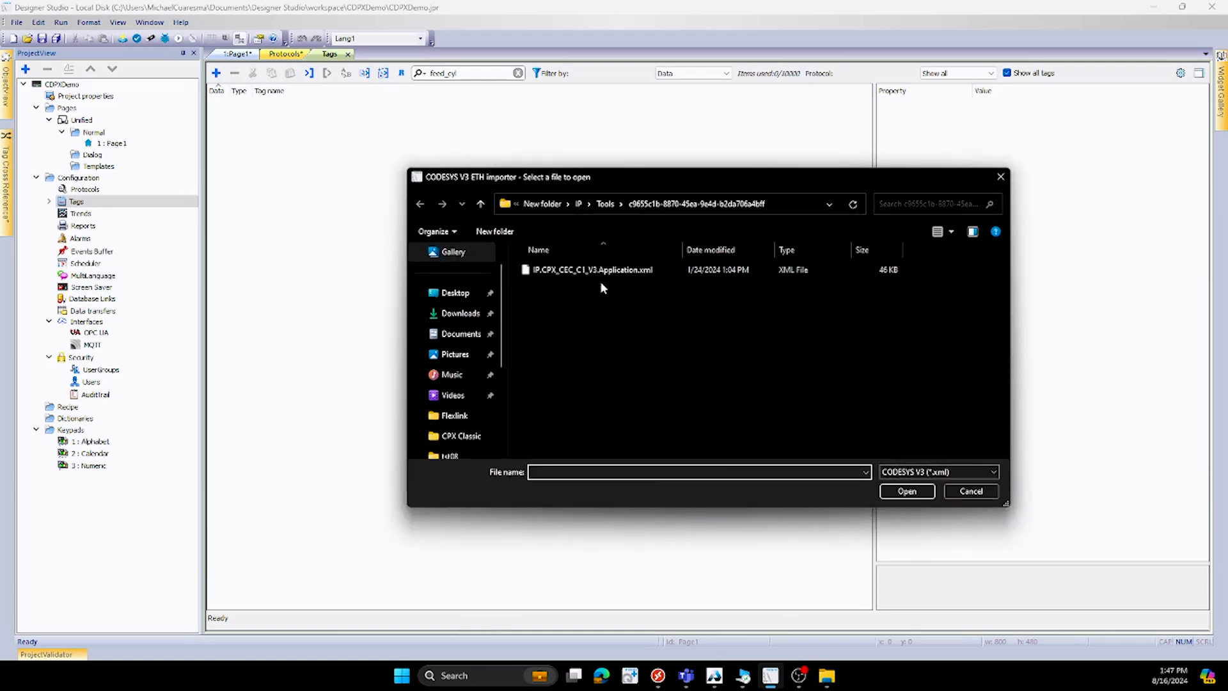
- Browse to CDPXTest > Tools and import CDPXTest.CPX_E_CEC_C1.Application.xml
left_click(590, 269)
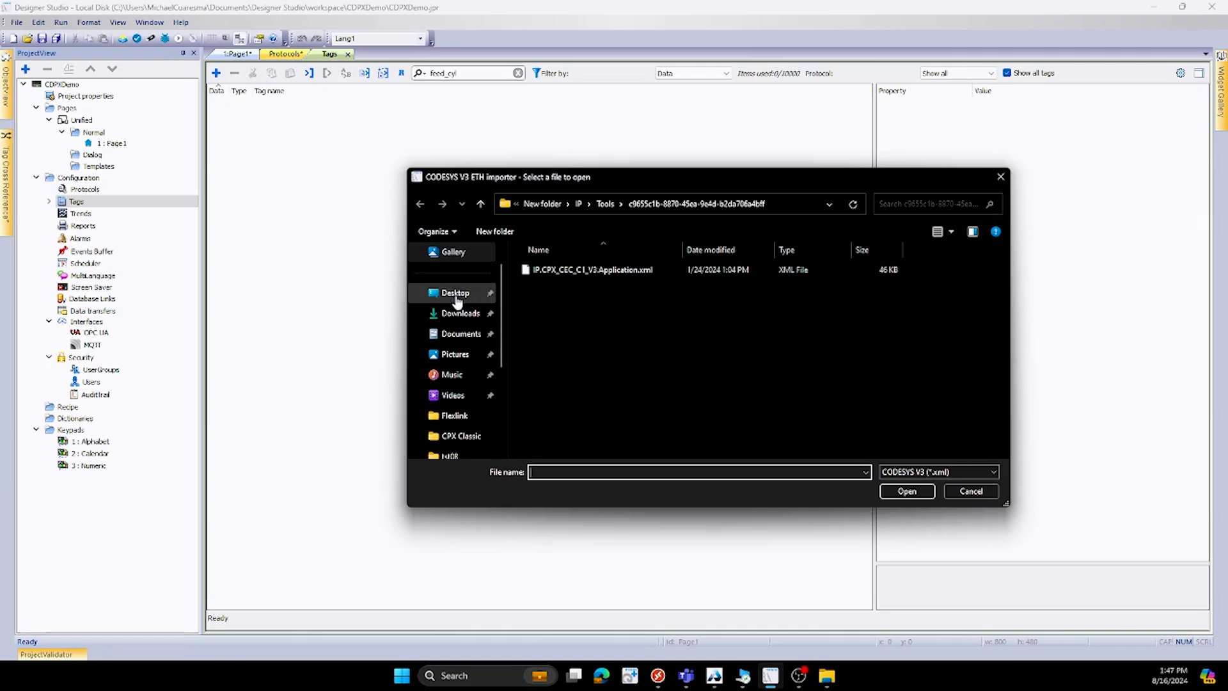
left_click(455, 292)
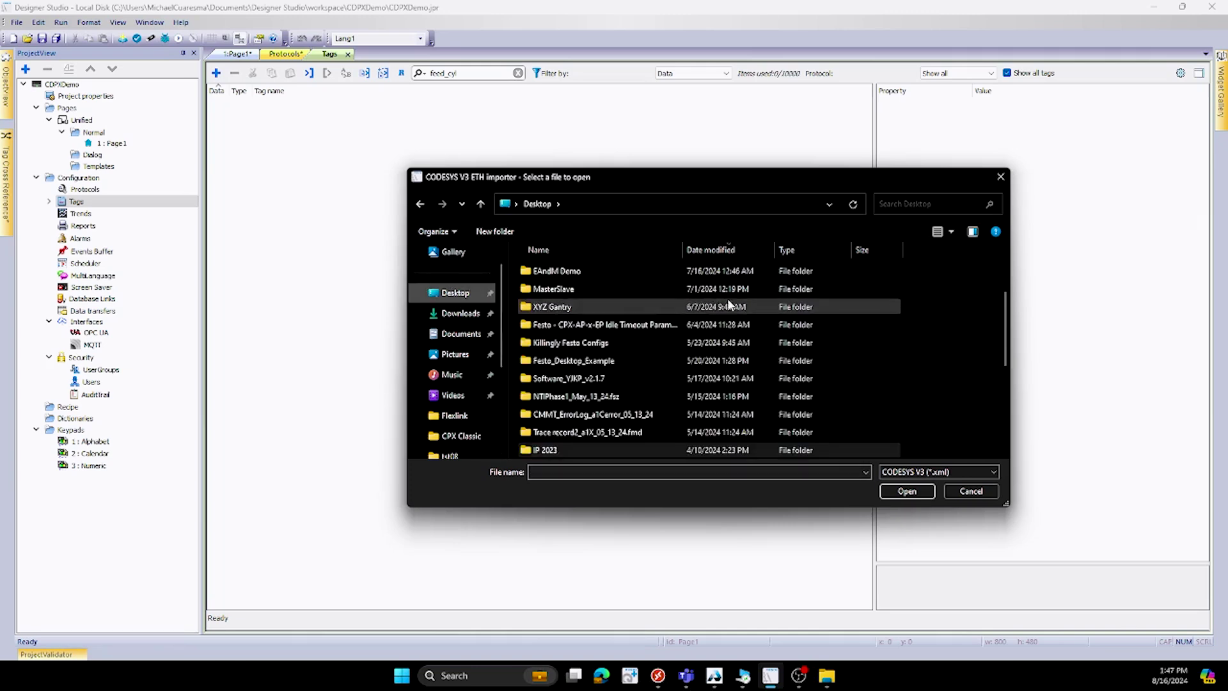
scroll("down", 3)
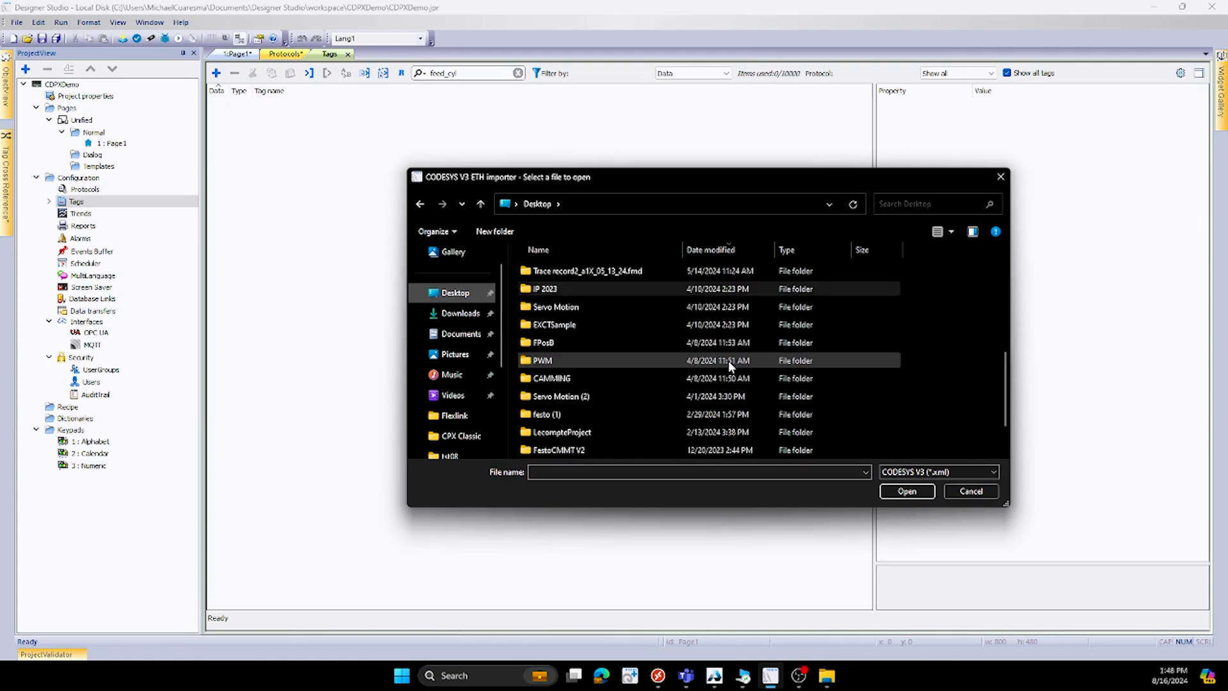
scroll("down", 3)
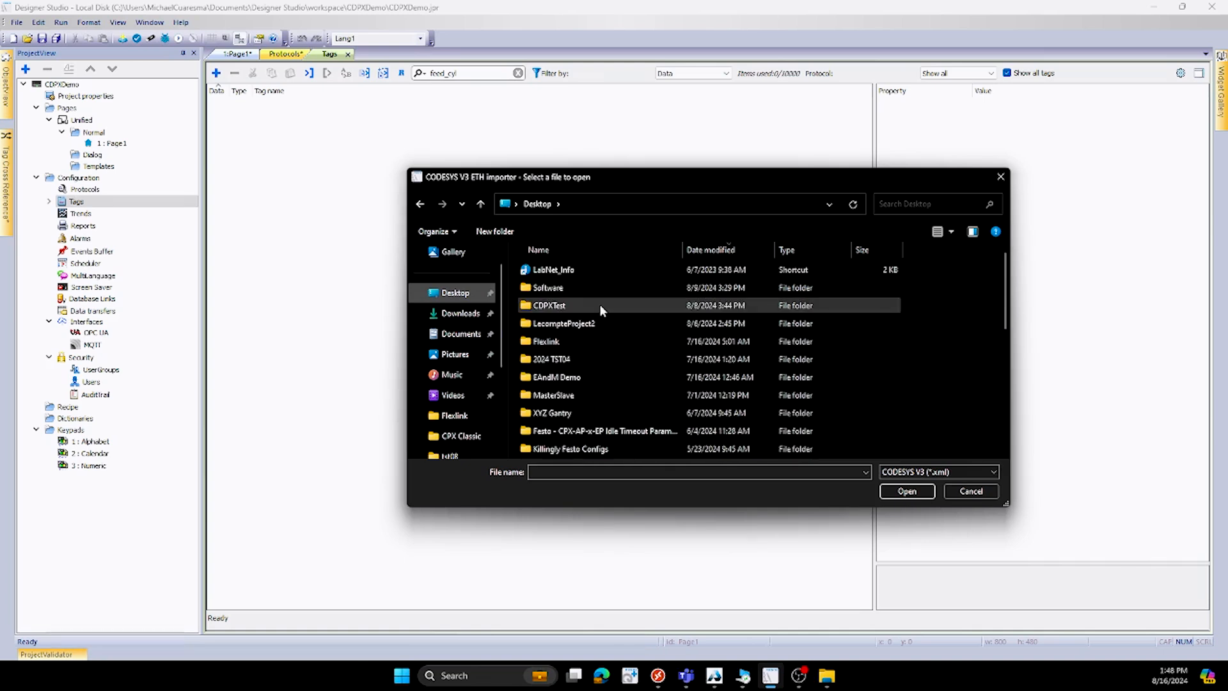
double_click(549, 305)
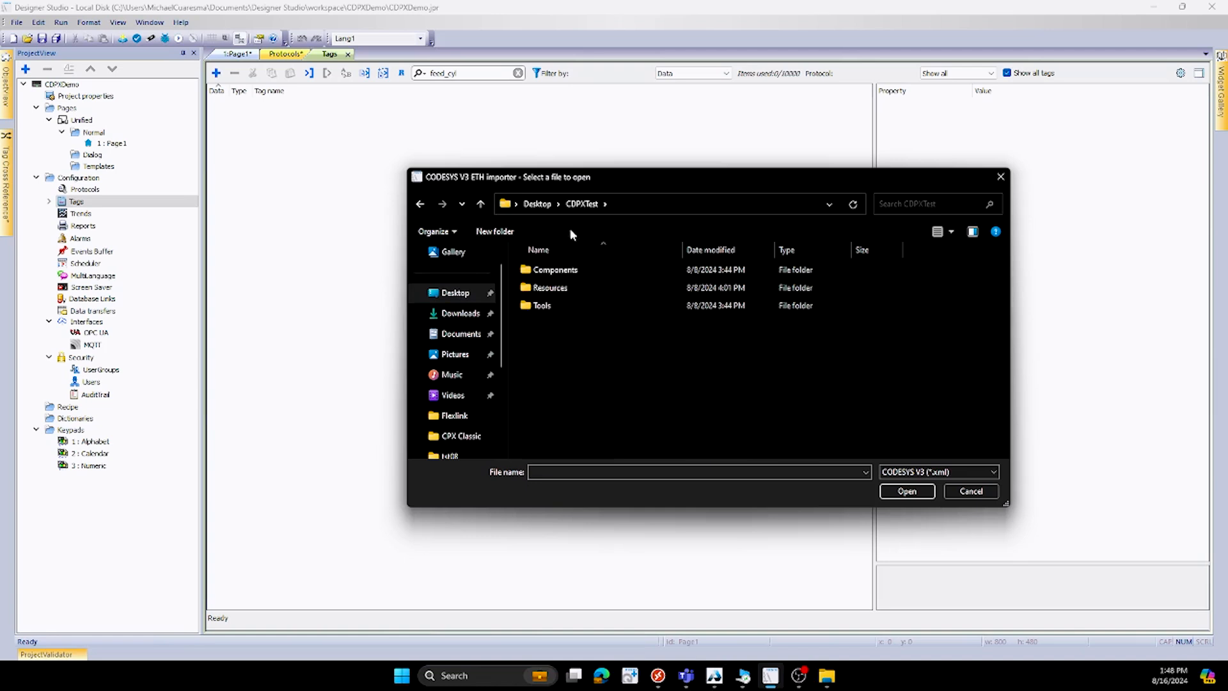
double_click(541, 305)
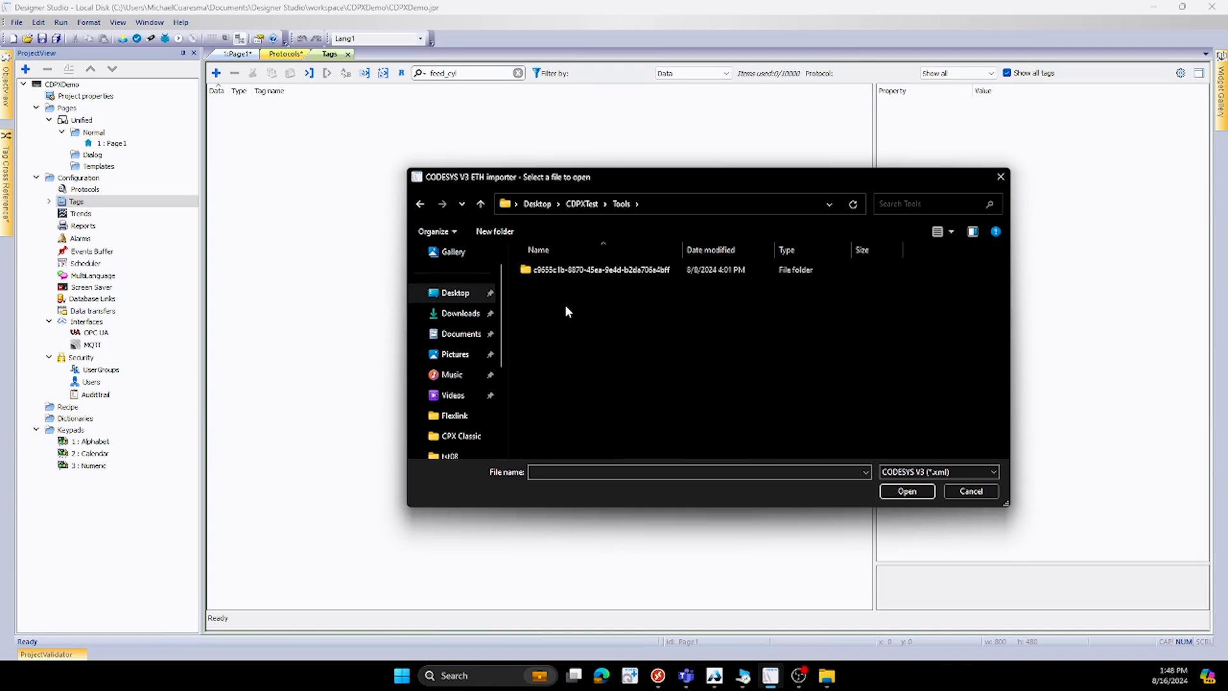
double_click(596, 269)
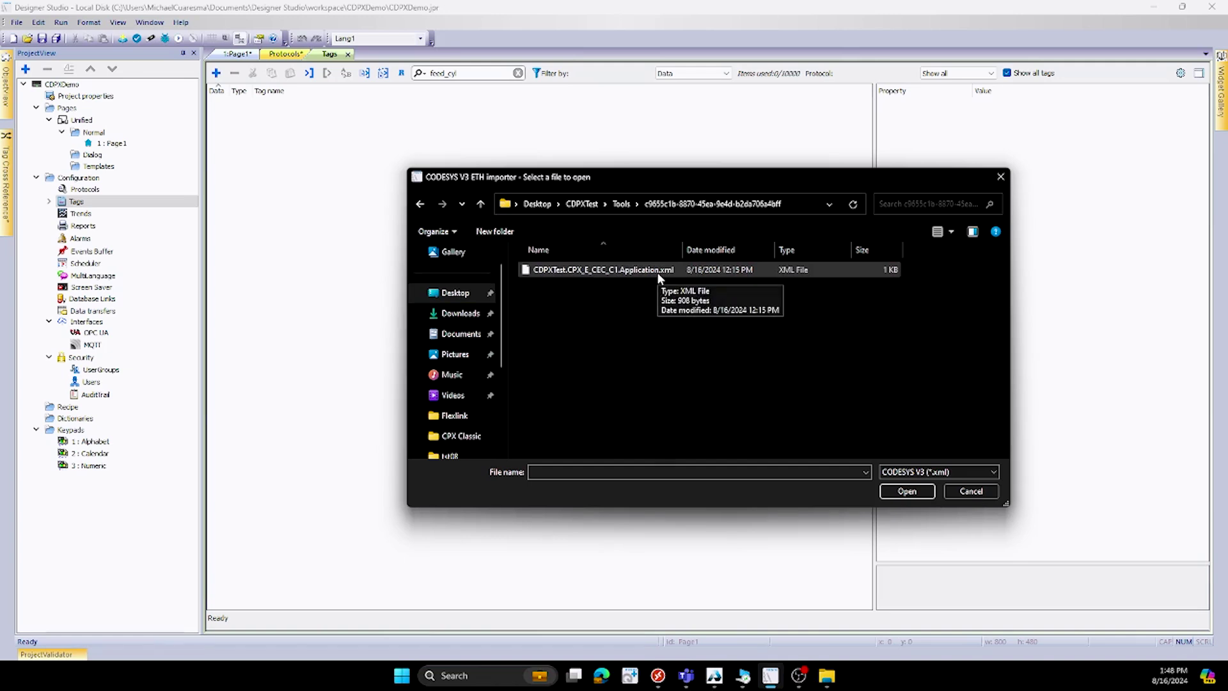
left_click(603, 270)
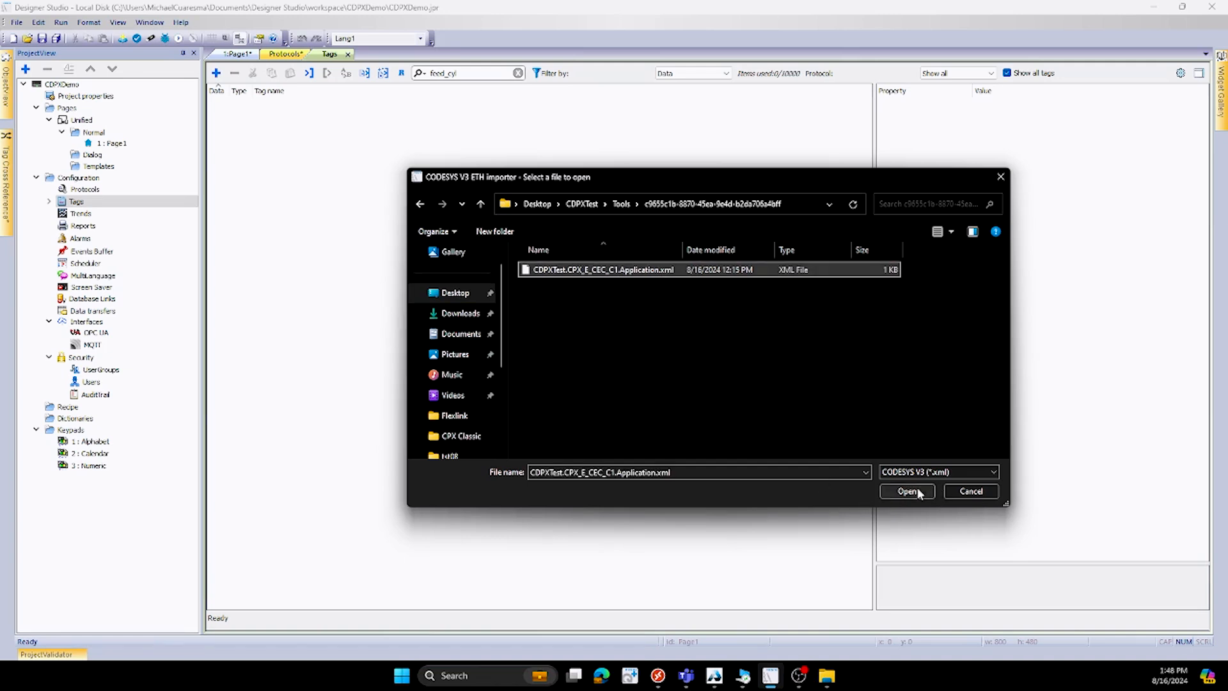
left_click(907, 491)
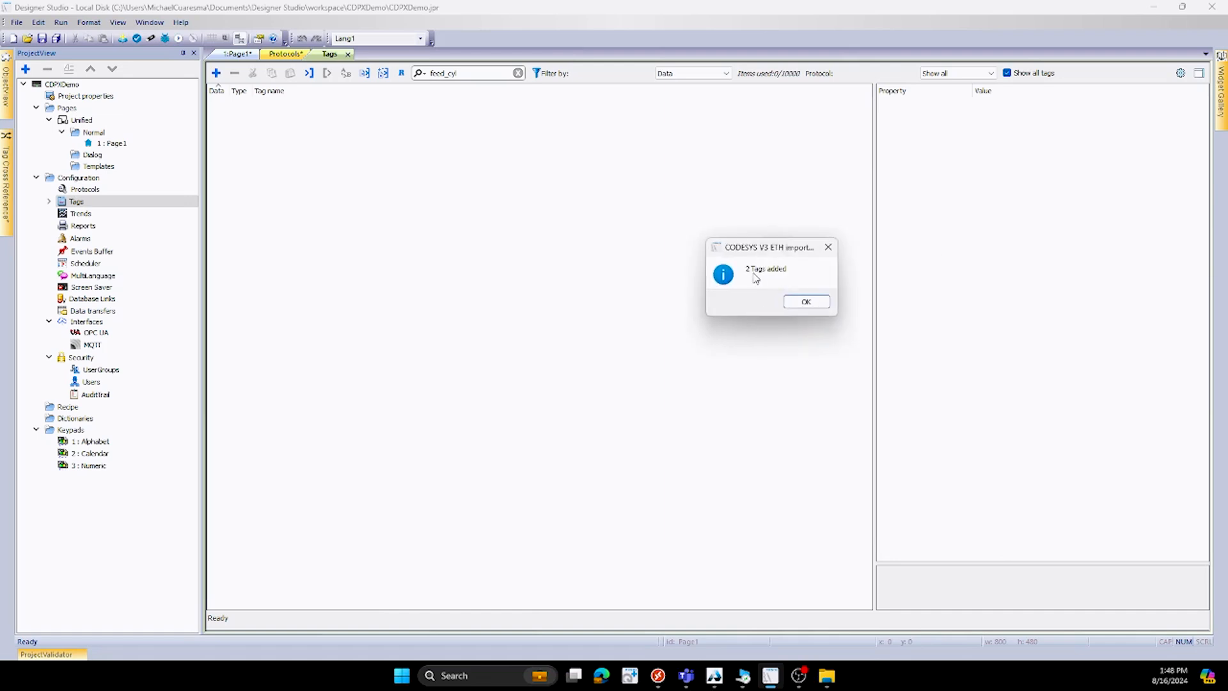
- Dismiss '2 Tags added', open the CODESYS dictionary and select xButton and xLight
left_click(806, 301)
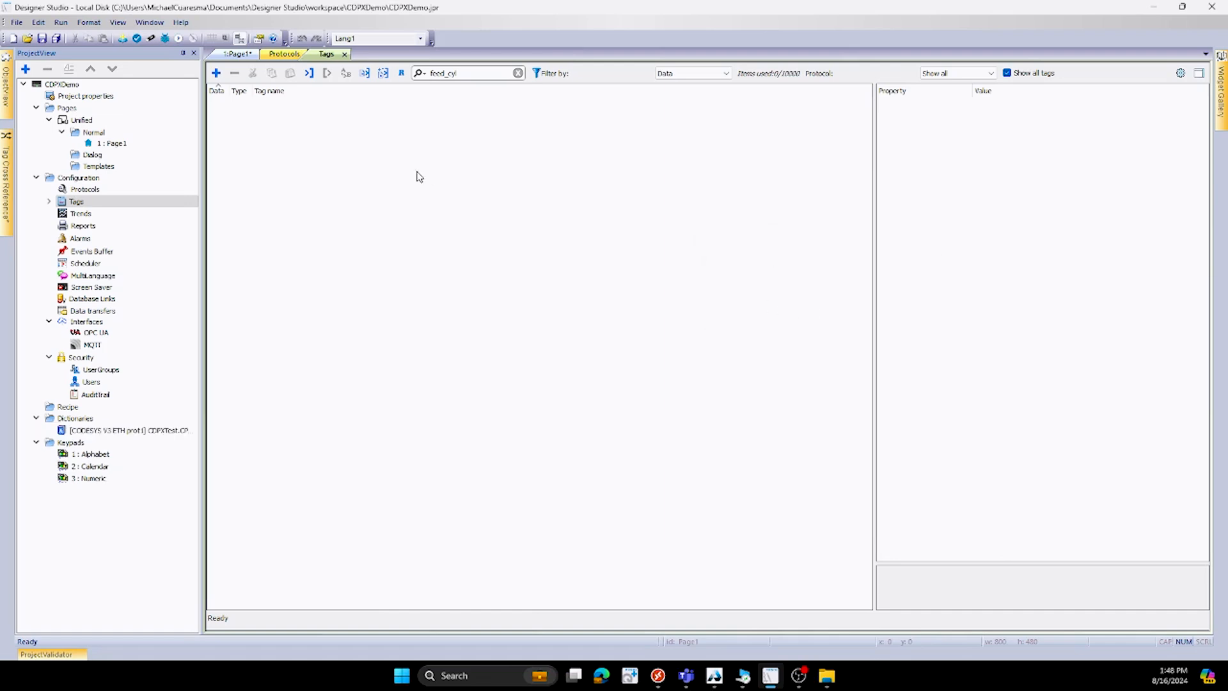
double_click(128, 430)
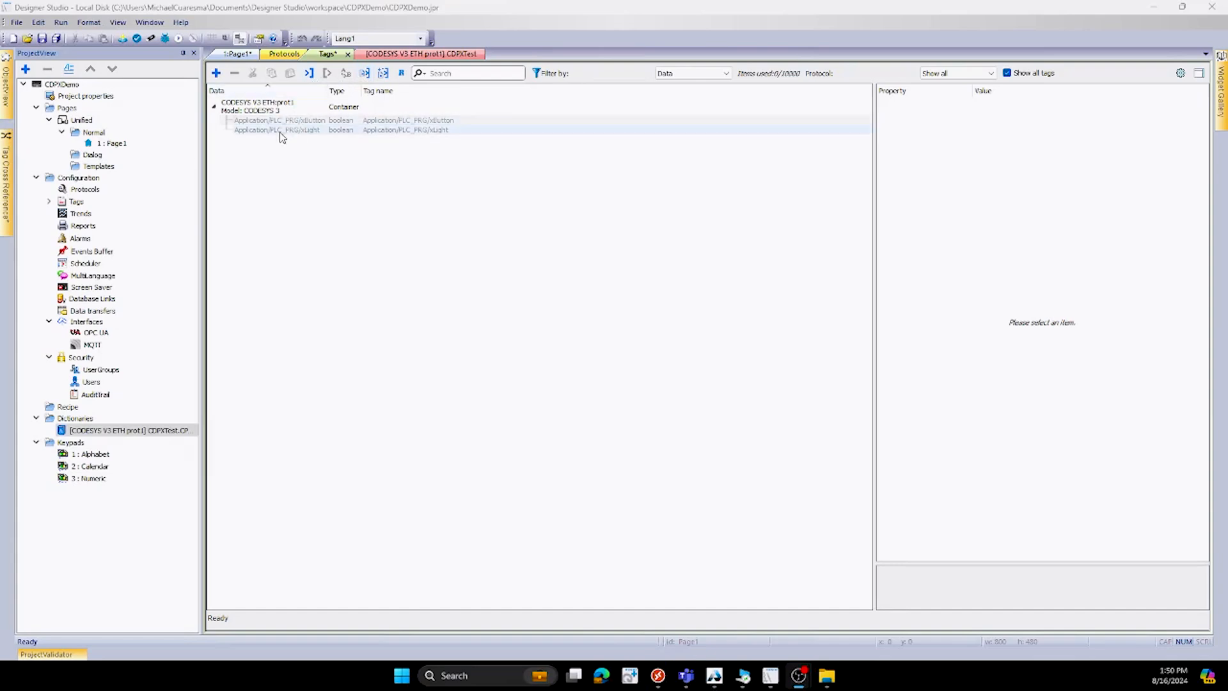
mouse_move(290, 131)
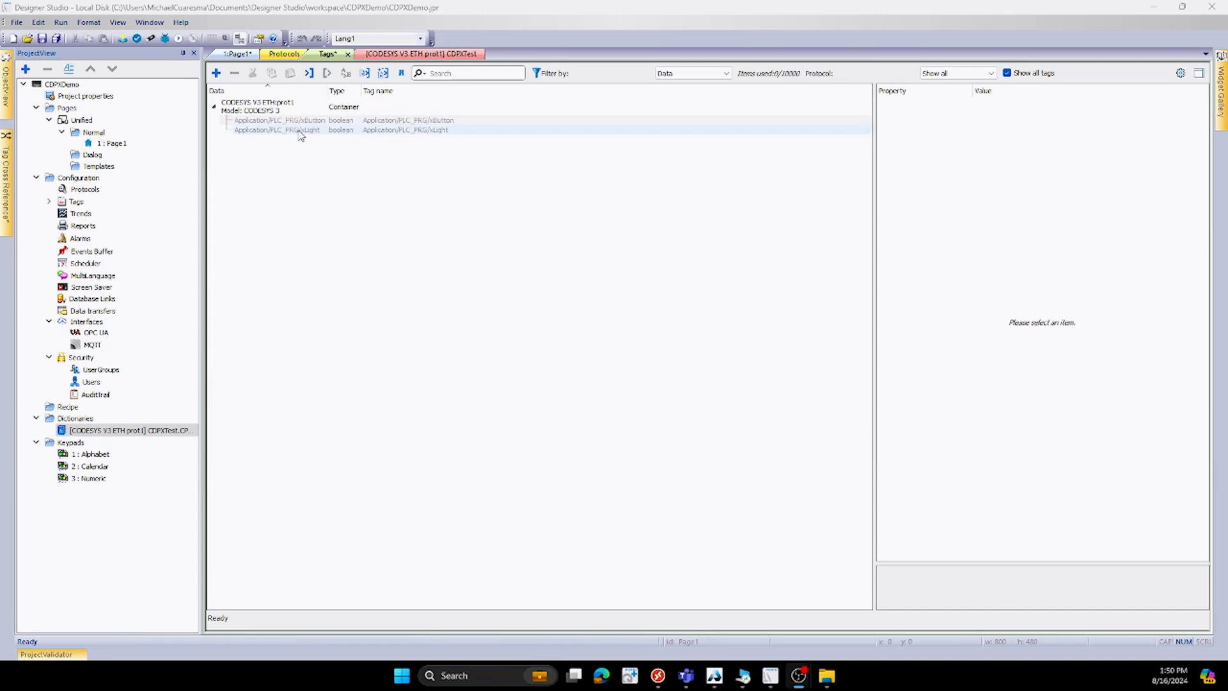
left_click(294, 130)
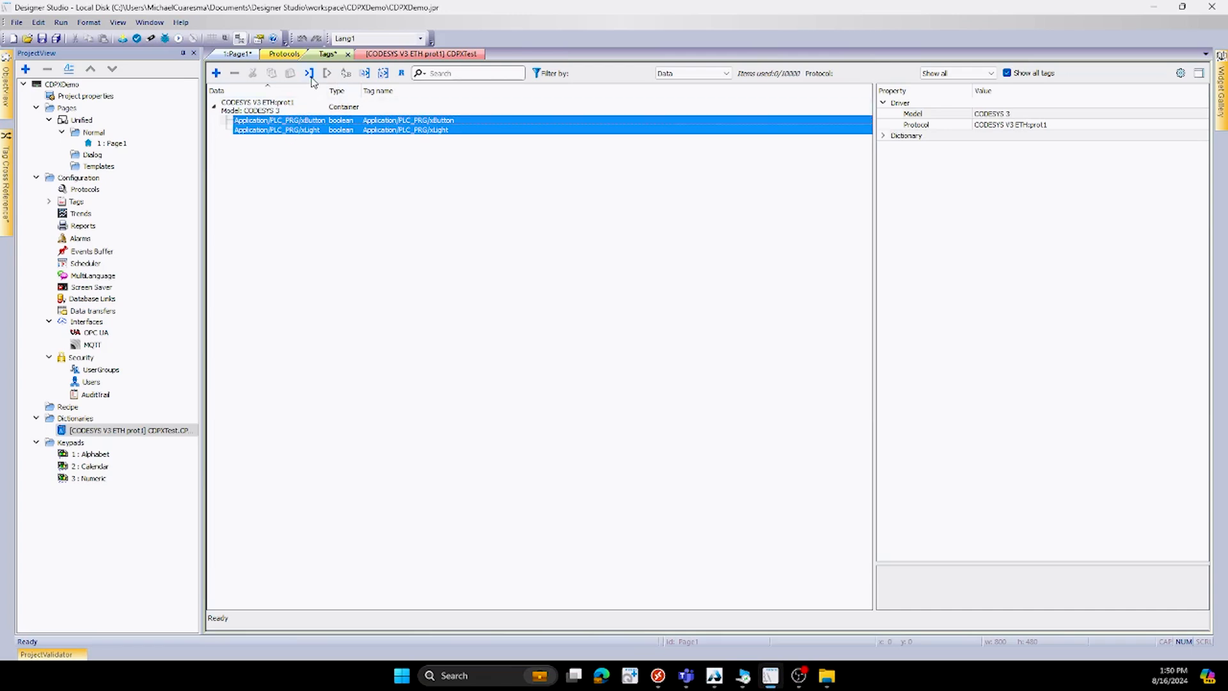
mouse_move(368, 73)
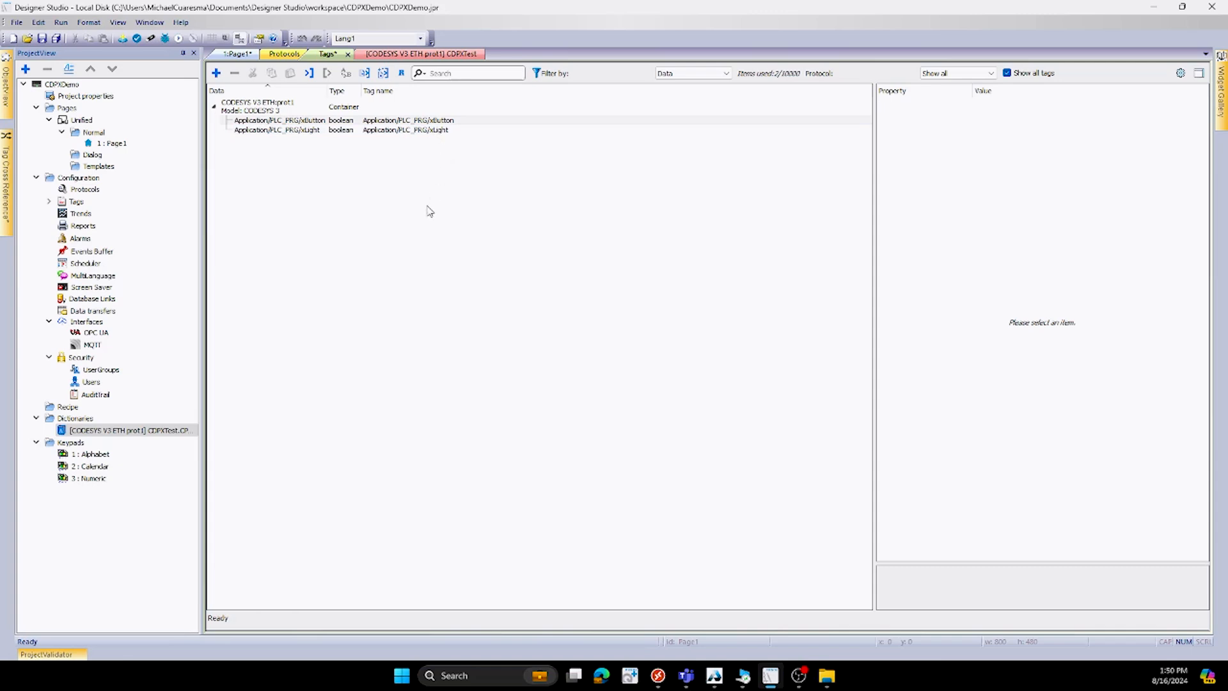
mouse_move(125, 82)
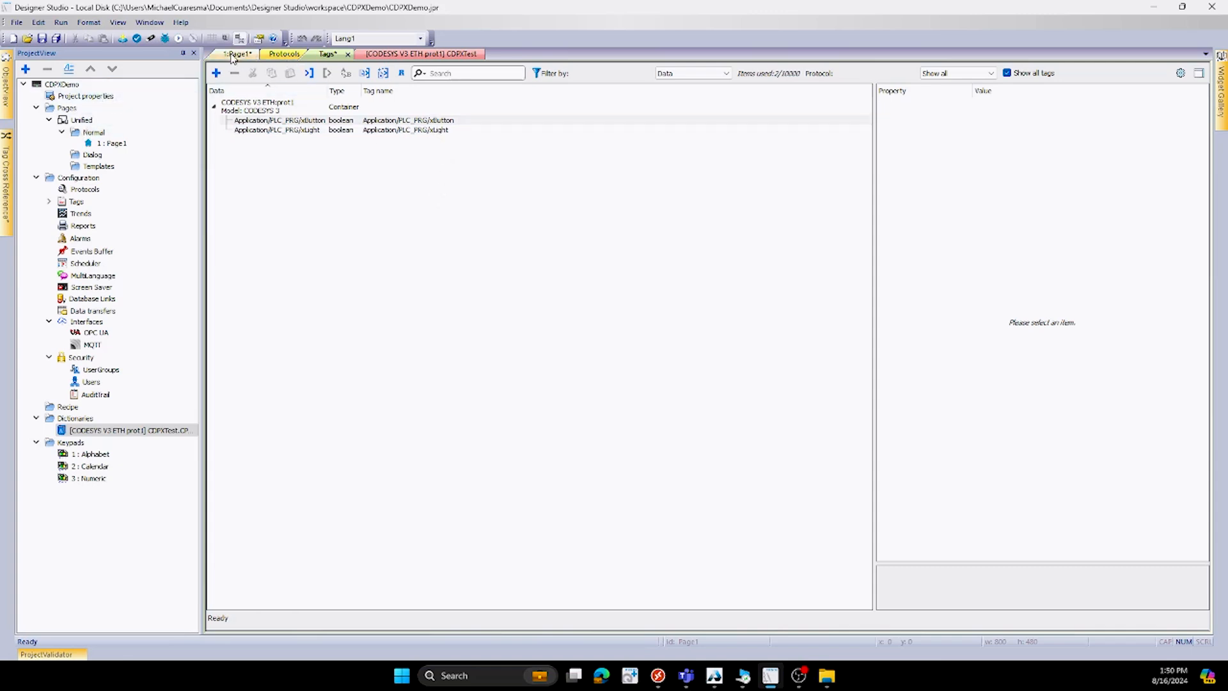
- On Page1, bind the button to Application/PLC_PRG/xButton and the light to xLight
left_click(239, 54)
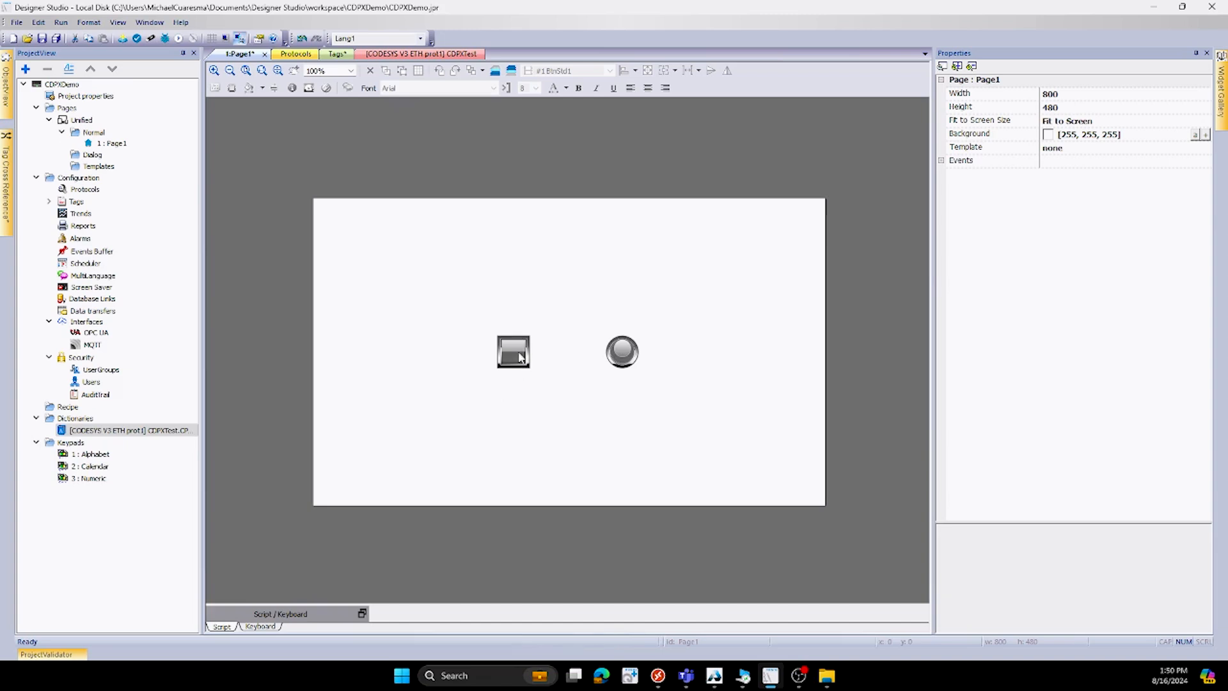
left_click(513, 356)
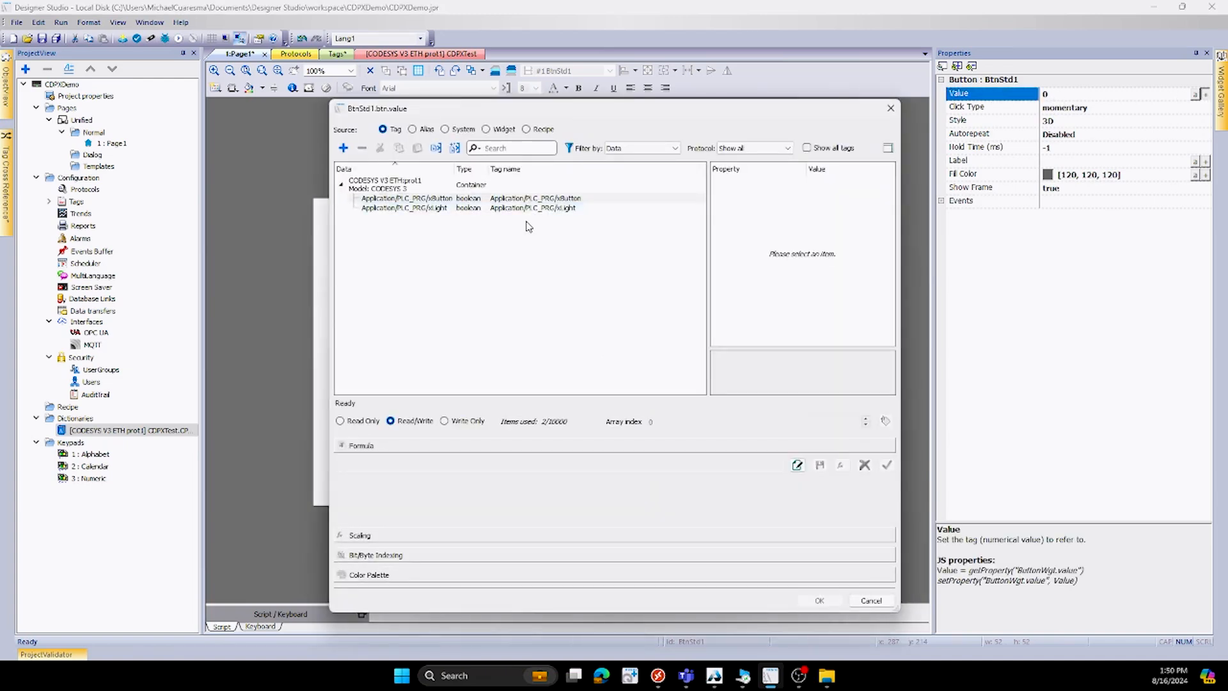
left_click(406, 198)
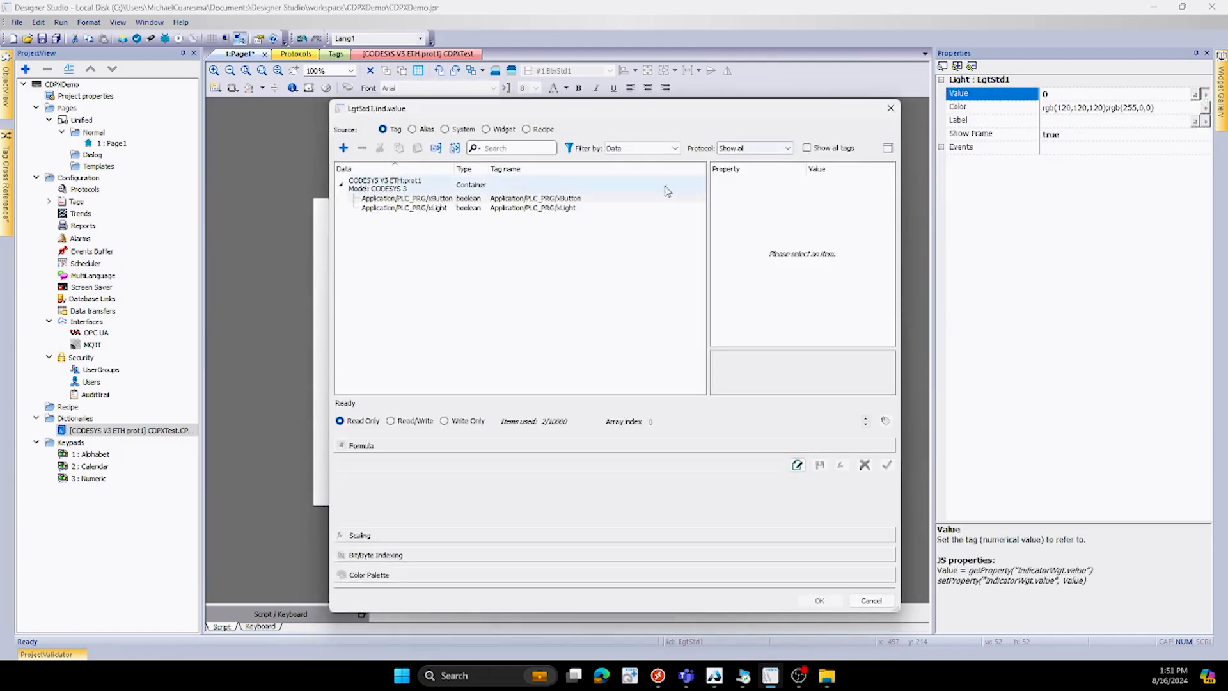
left_click(405, 207)
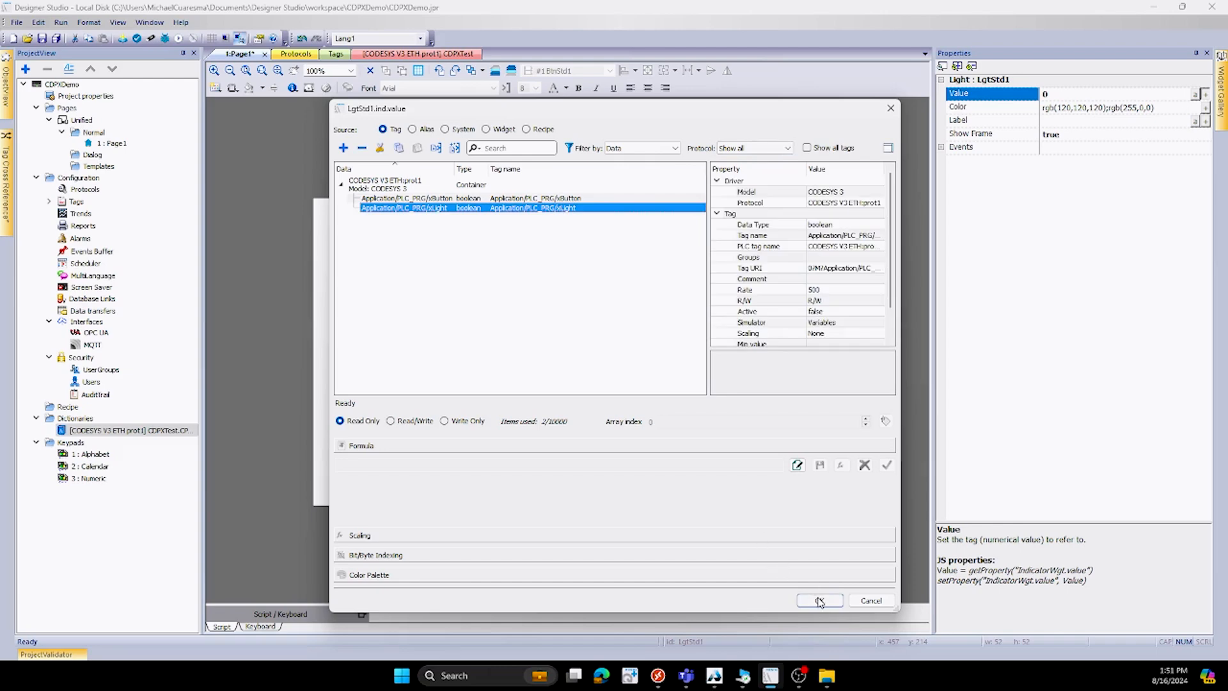
left_click(820, 600)
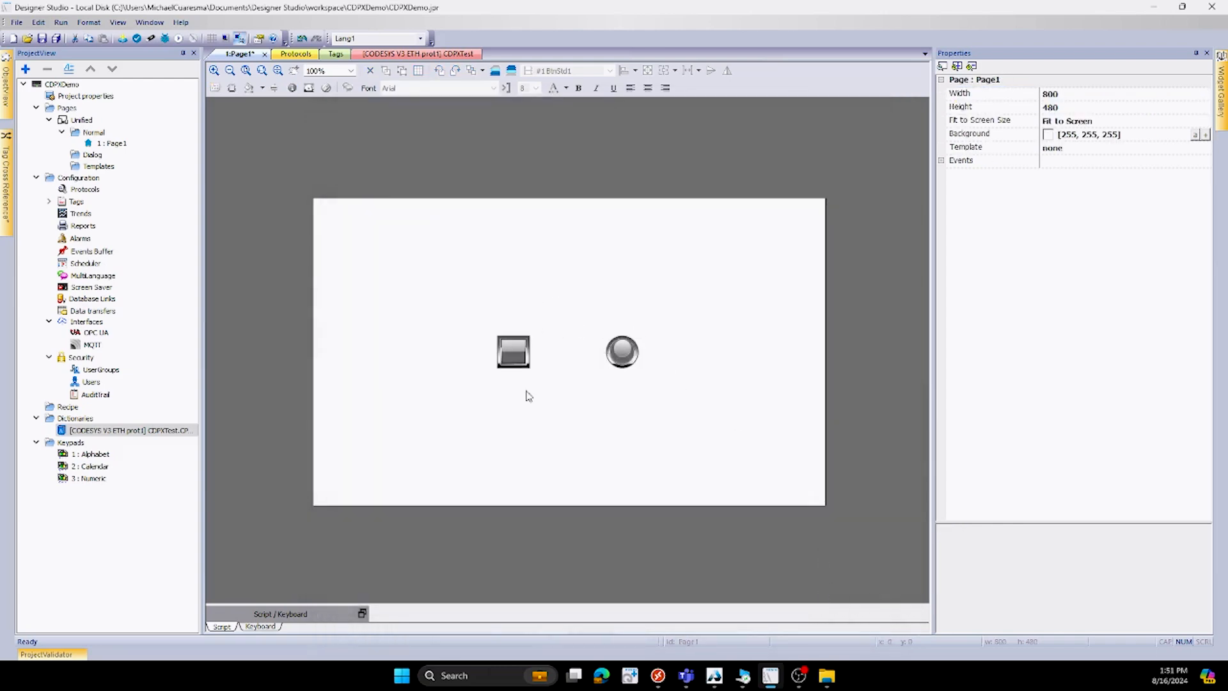
mouse_move(522, 369)
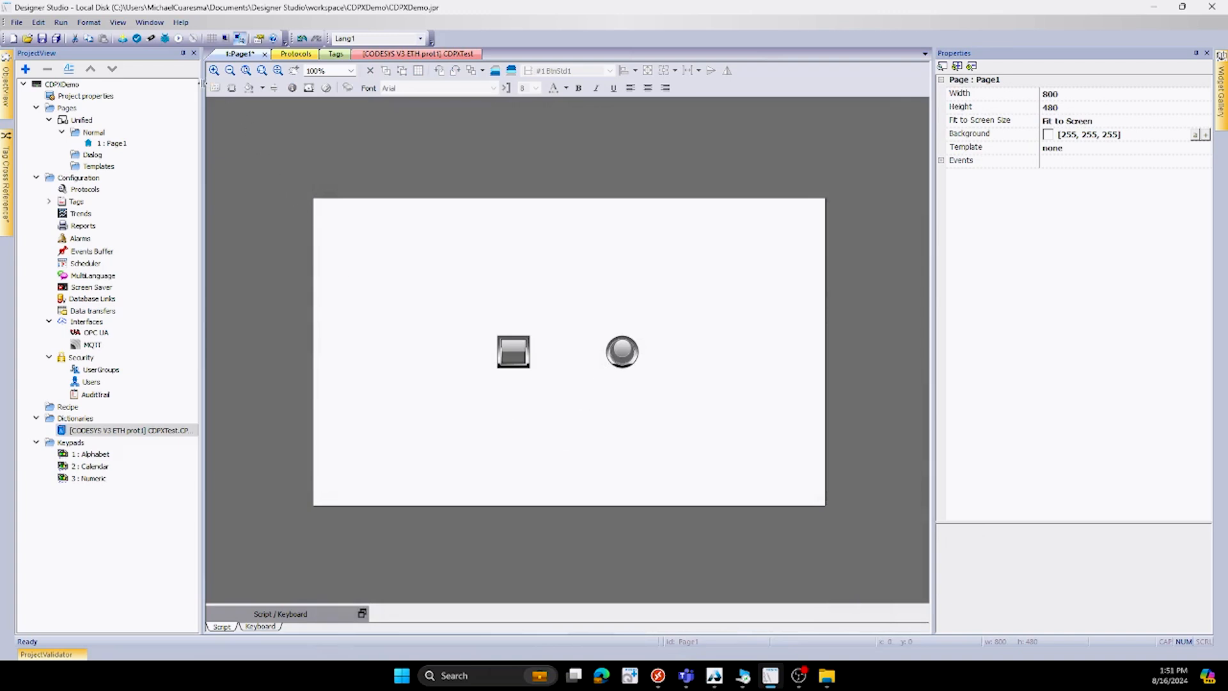
- Download the CDPXDemo project to the HMI at 192.168.4.20, then close the download window
left_click(55, 24)
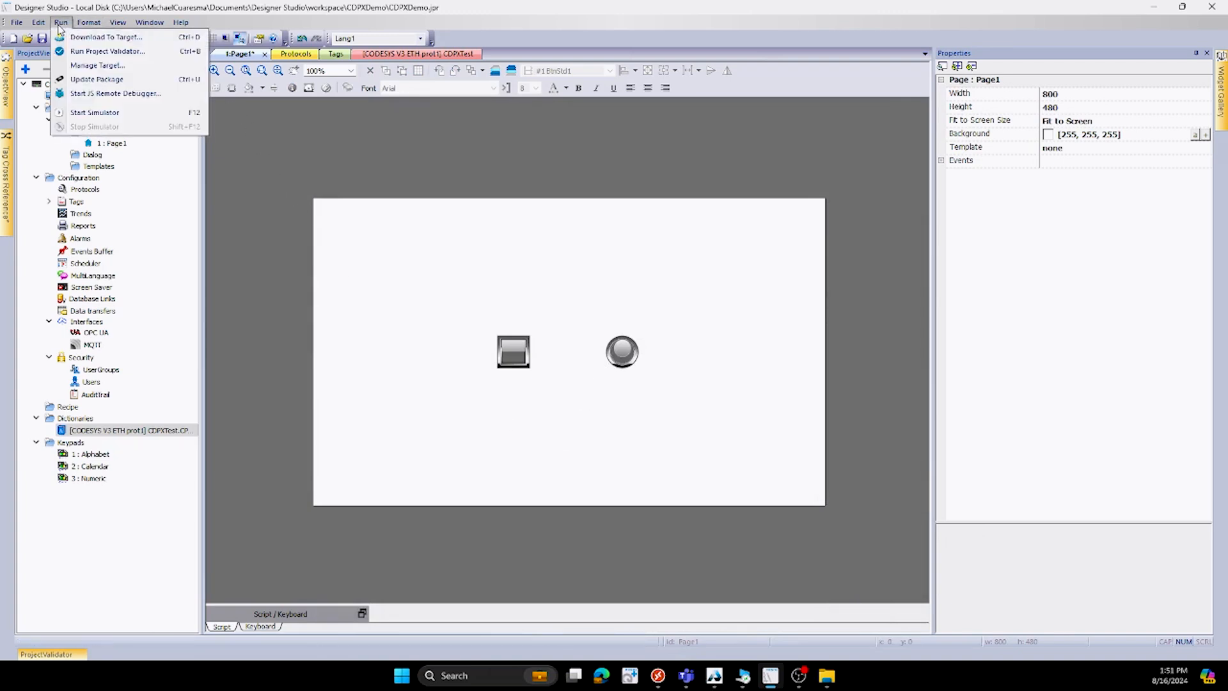
left_click(105, 35)
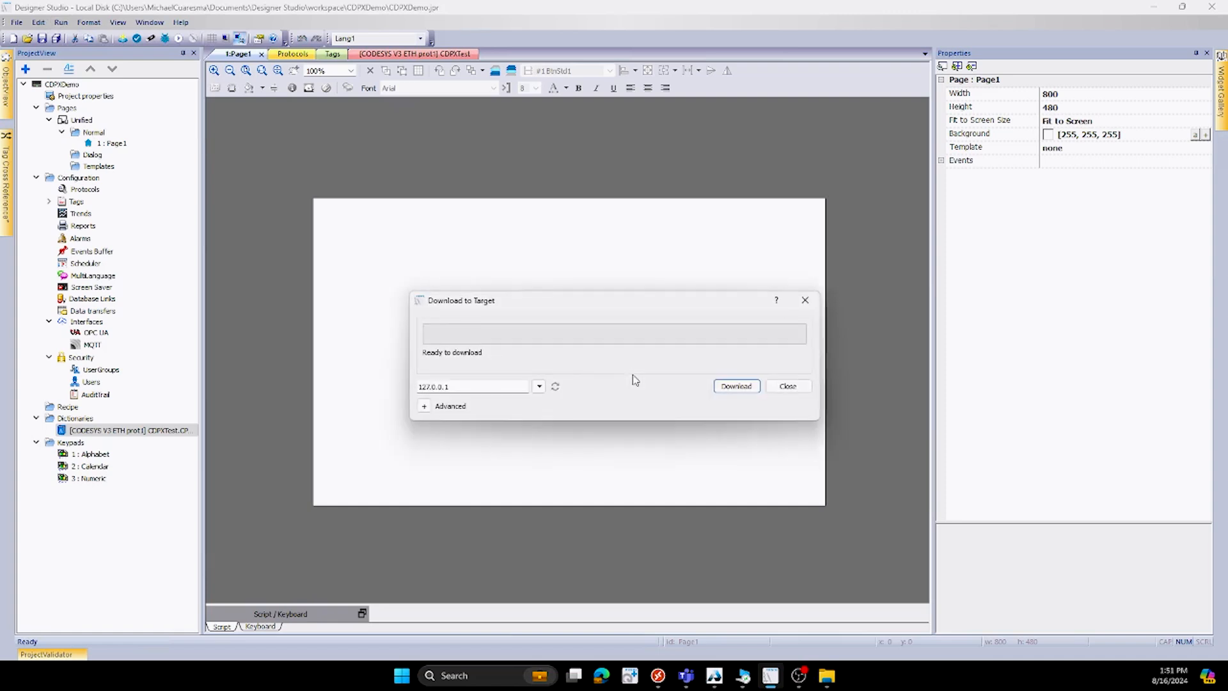
left_click(538, 386)
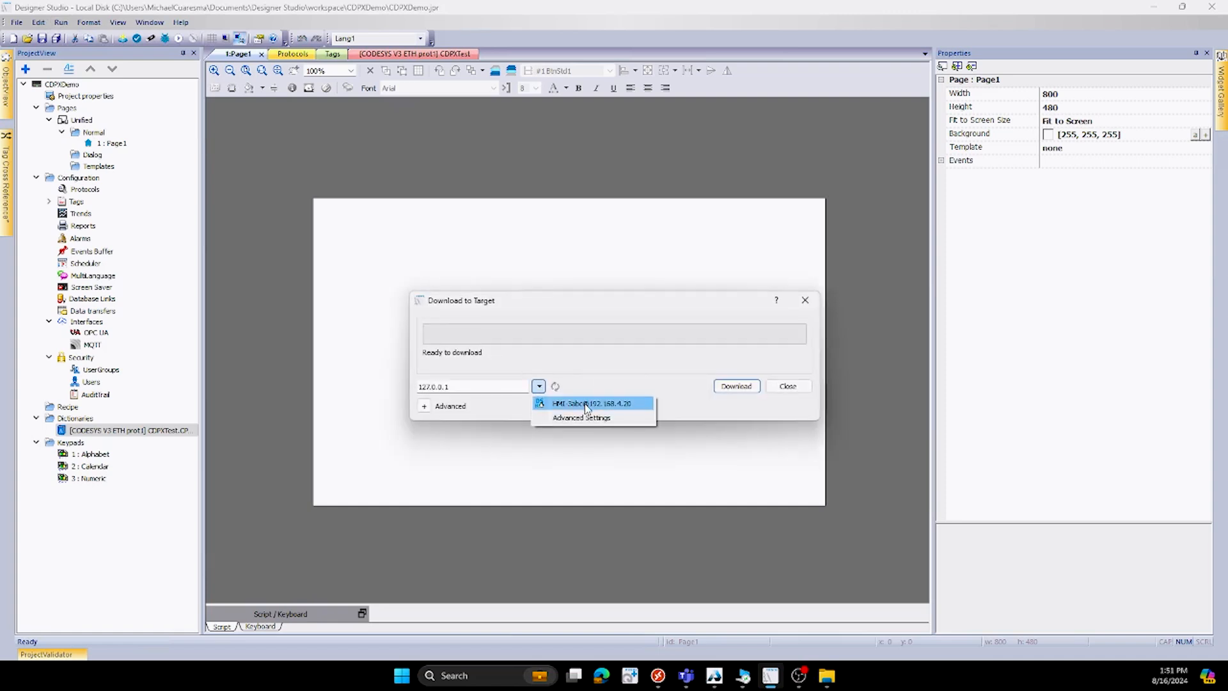
left_click(592, 403)
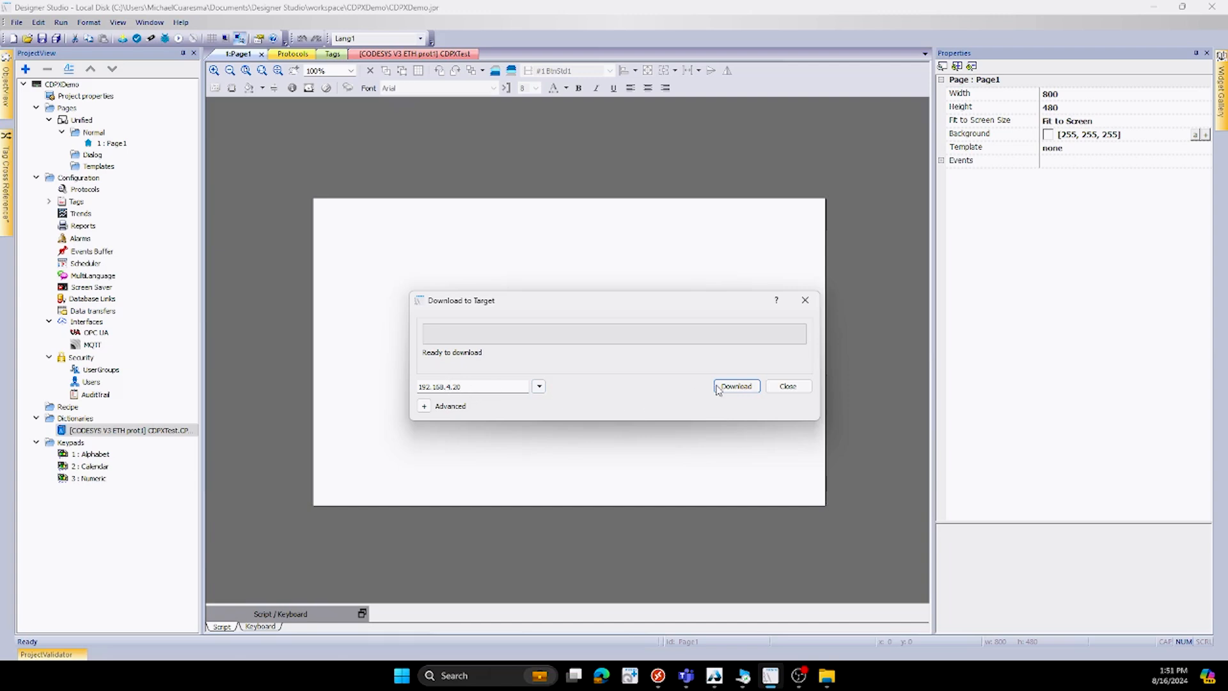
left_click(736, 386)
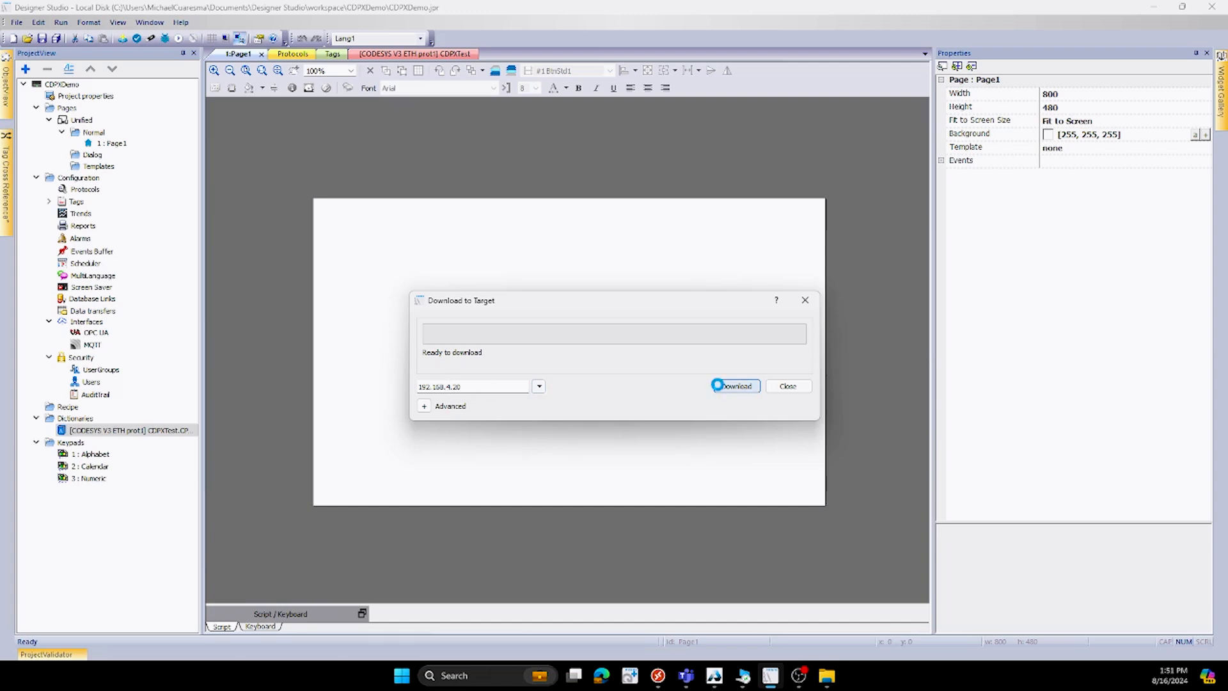
left_click(736, 385)
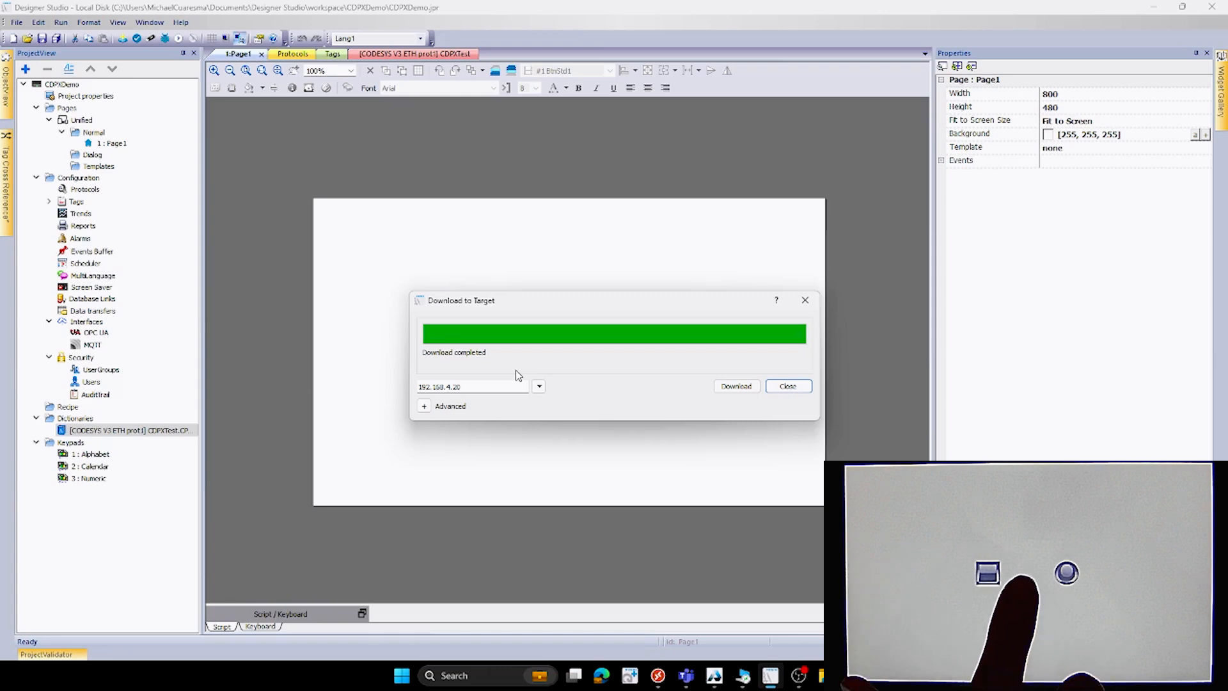
mouse_move(806, 401)
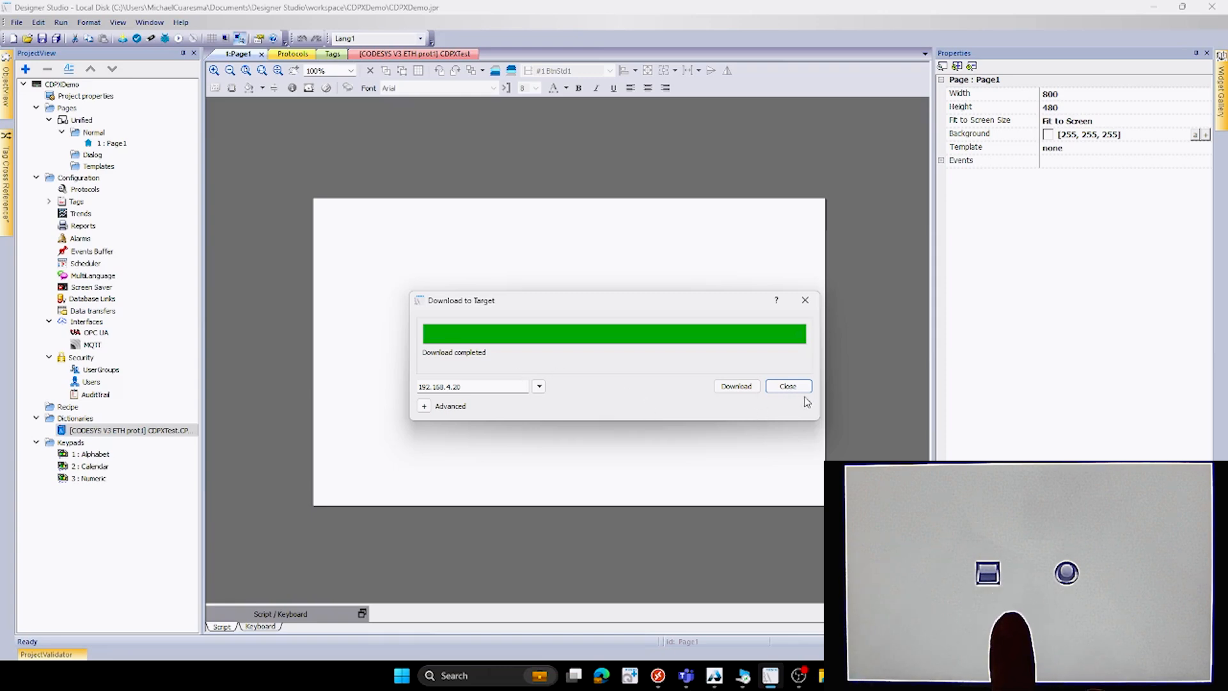
left_click(788, 385)
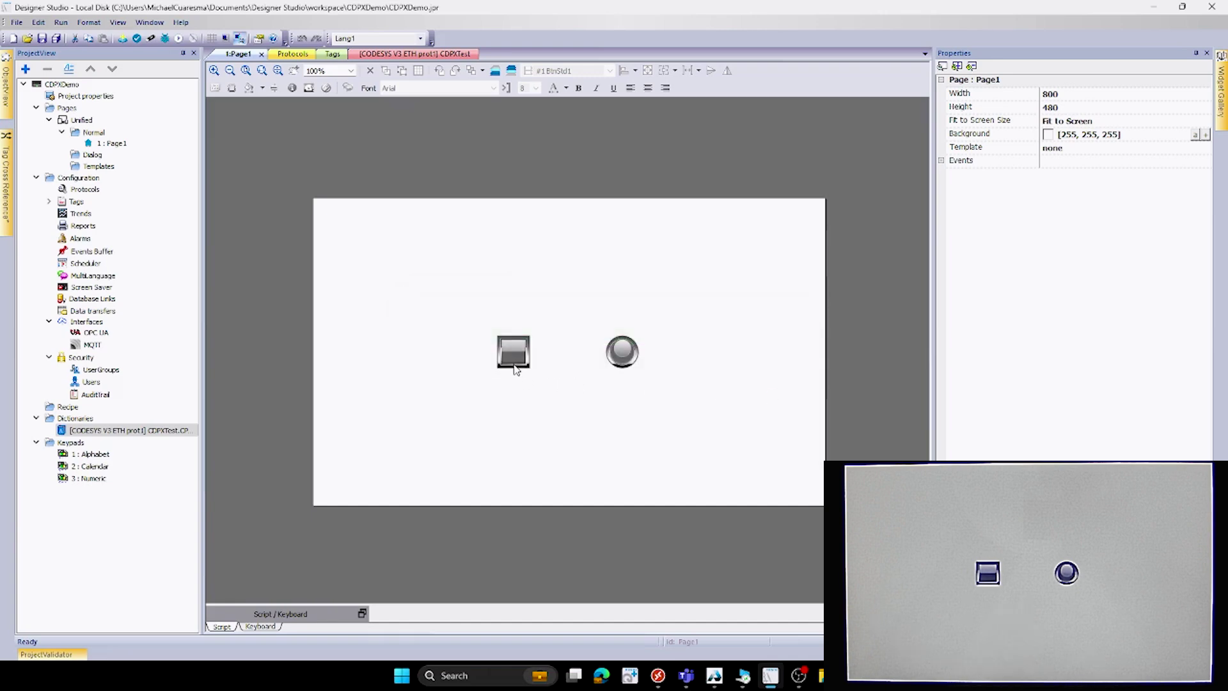